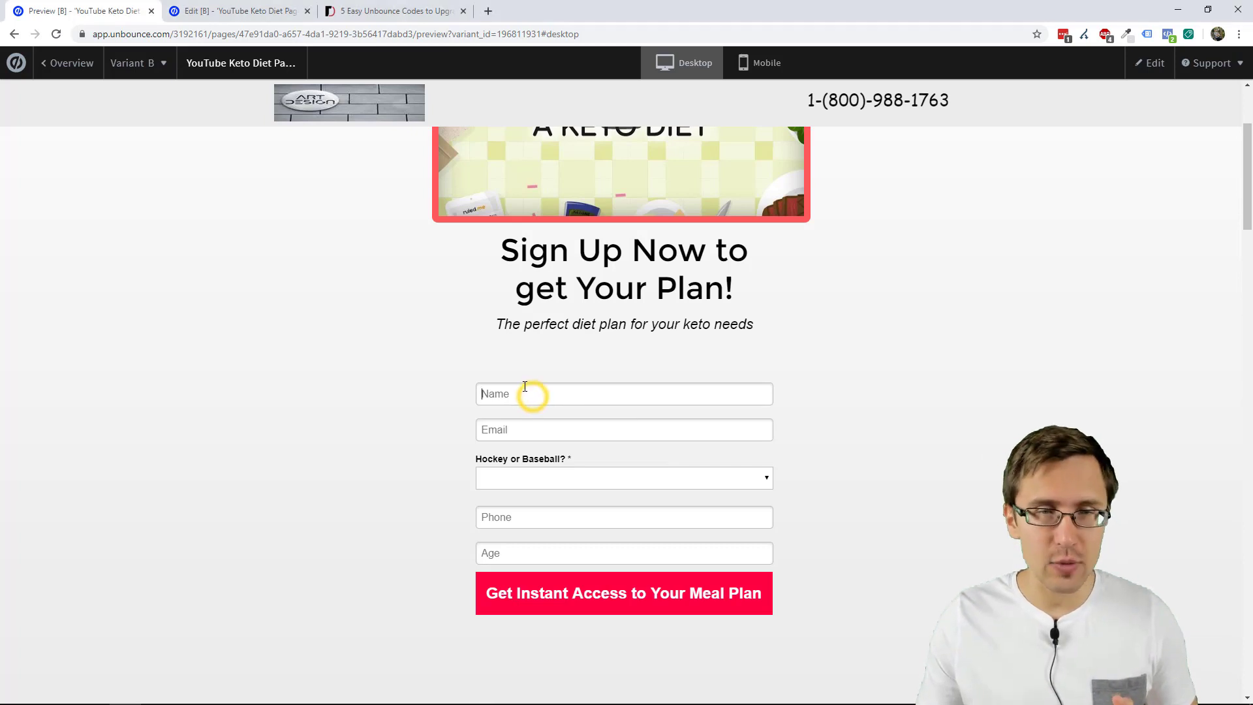
Try the Name field, then answer Hockey and change it to Baseball to reveal the follow-up question.
click(624, 592)
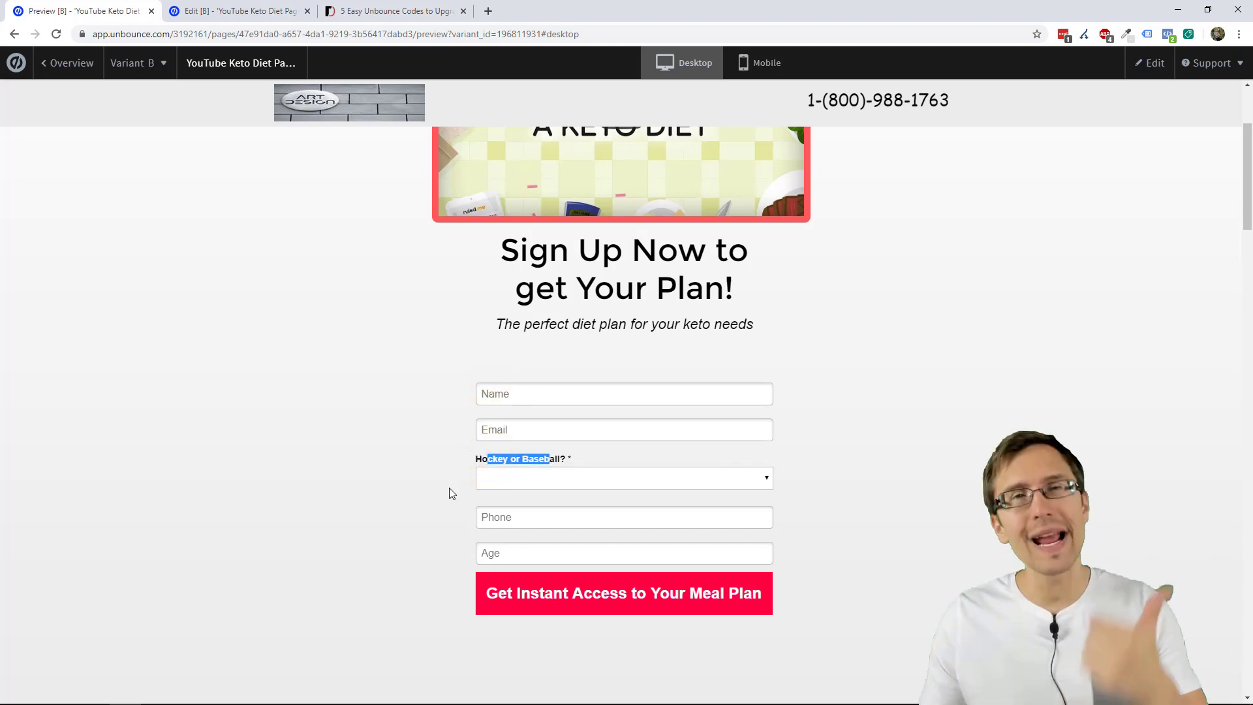
mouse_move(374, 493)
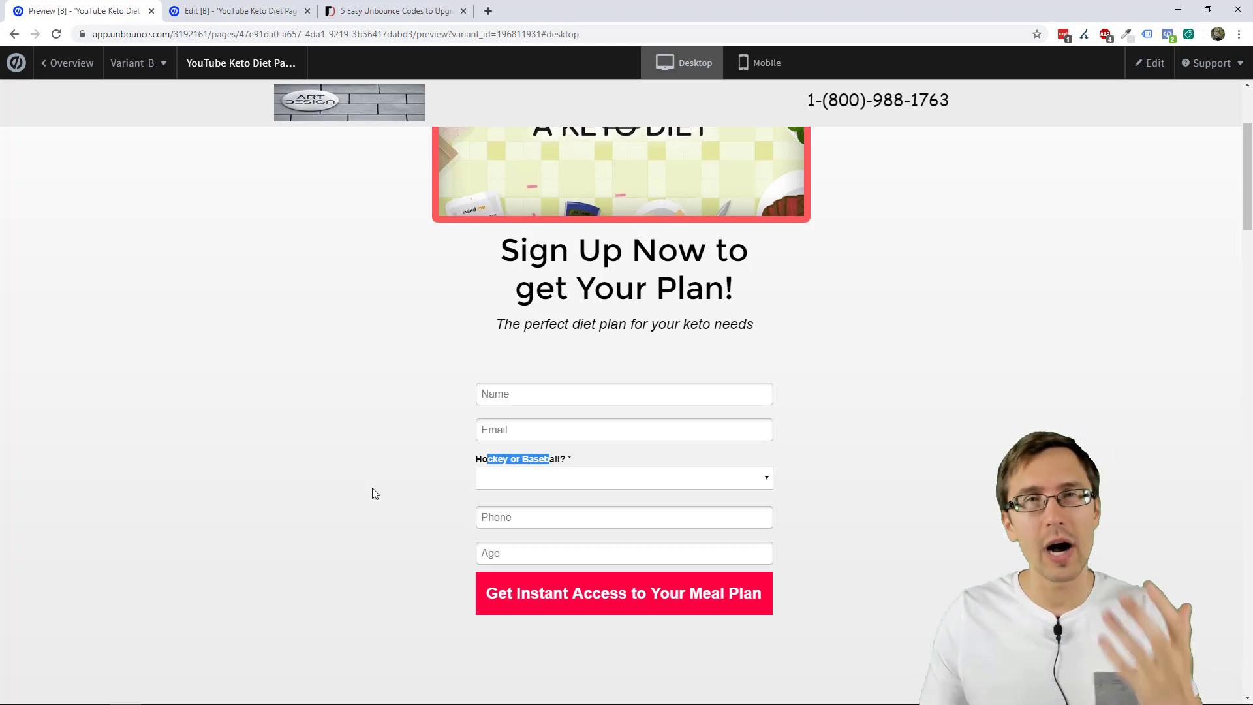
mouse_move(349, 498)
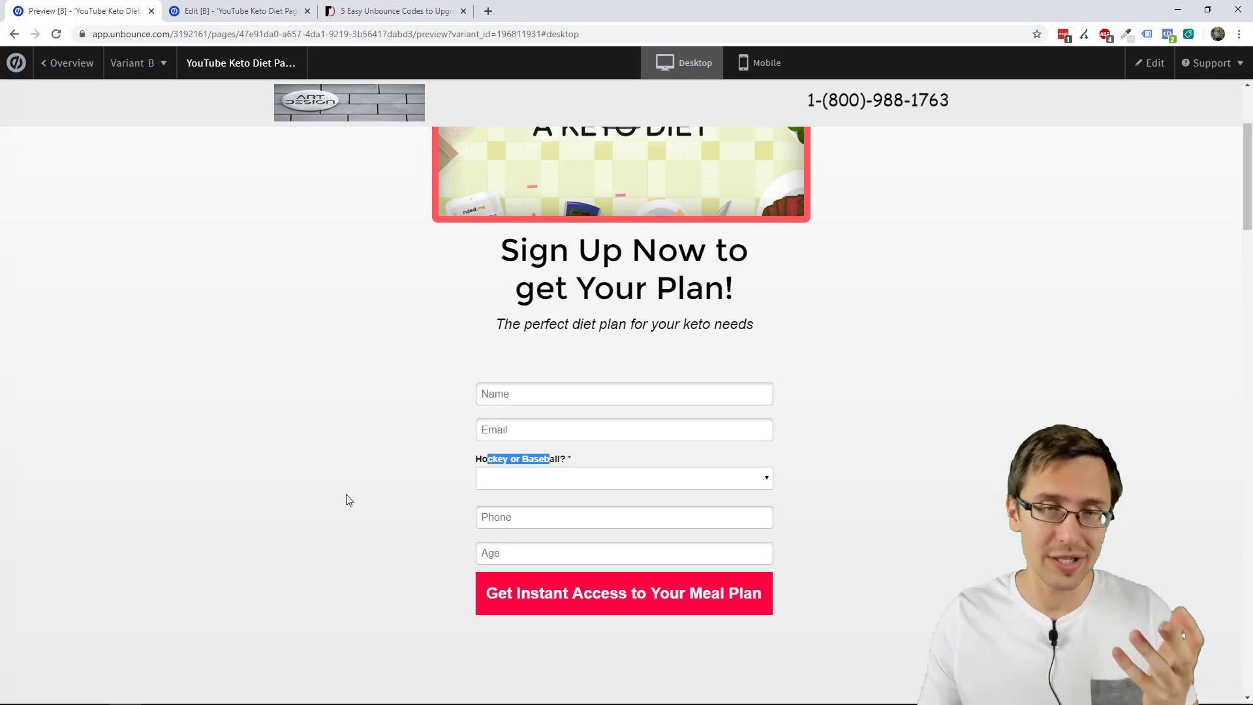
scroll(down, 3)
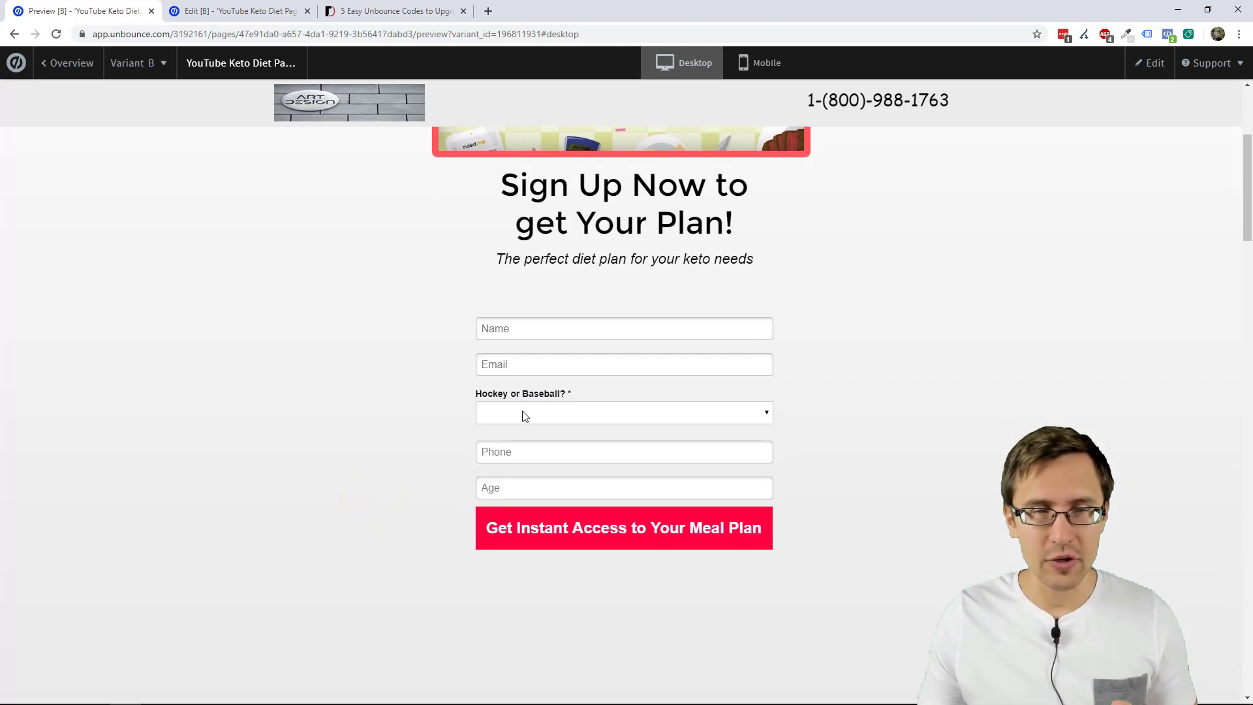
click(624, 412)
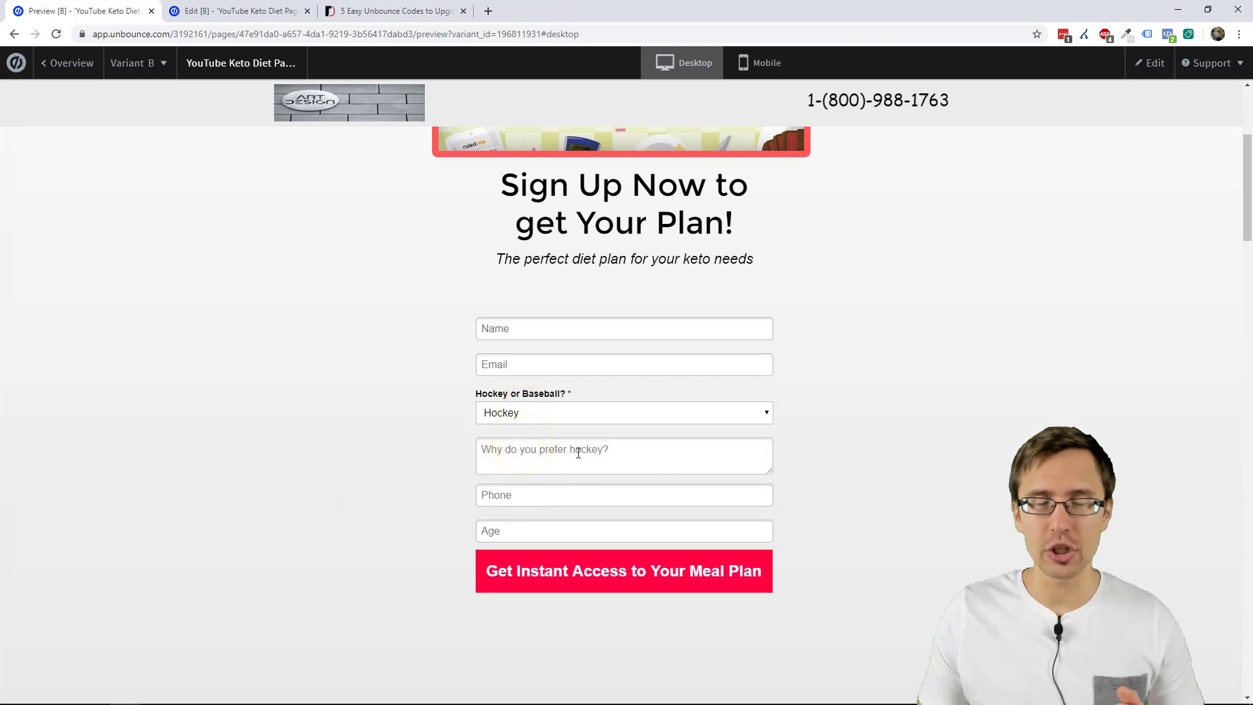
click(624, 413)
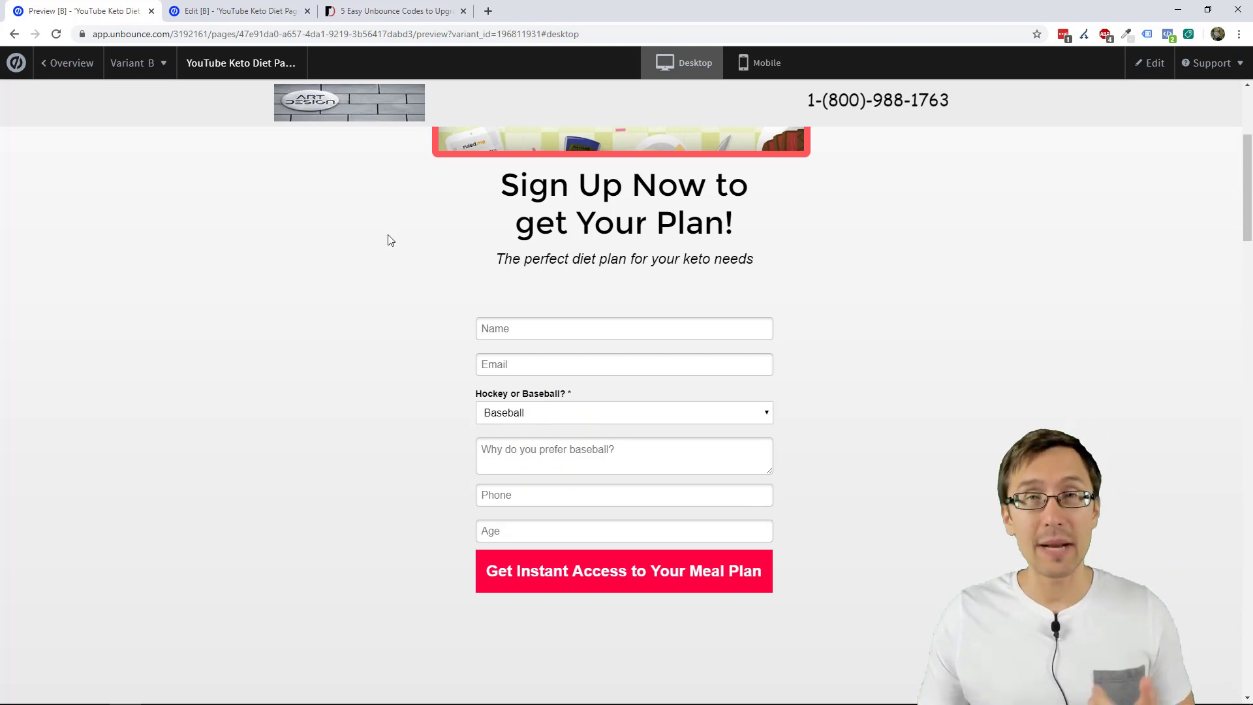
Review the article's Hint Text section and its JavaScript snippet, then return to the page editor.
click(398, 10)
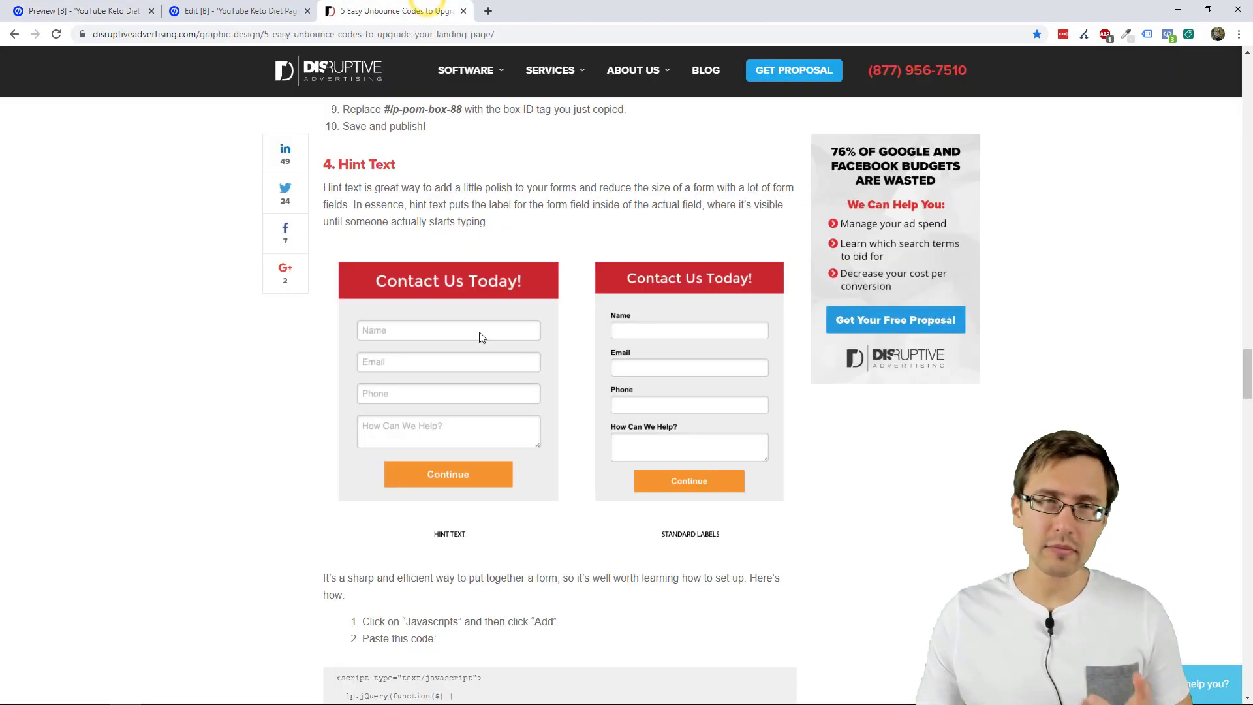
mouse_move(478, 356)
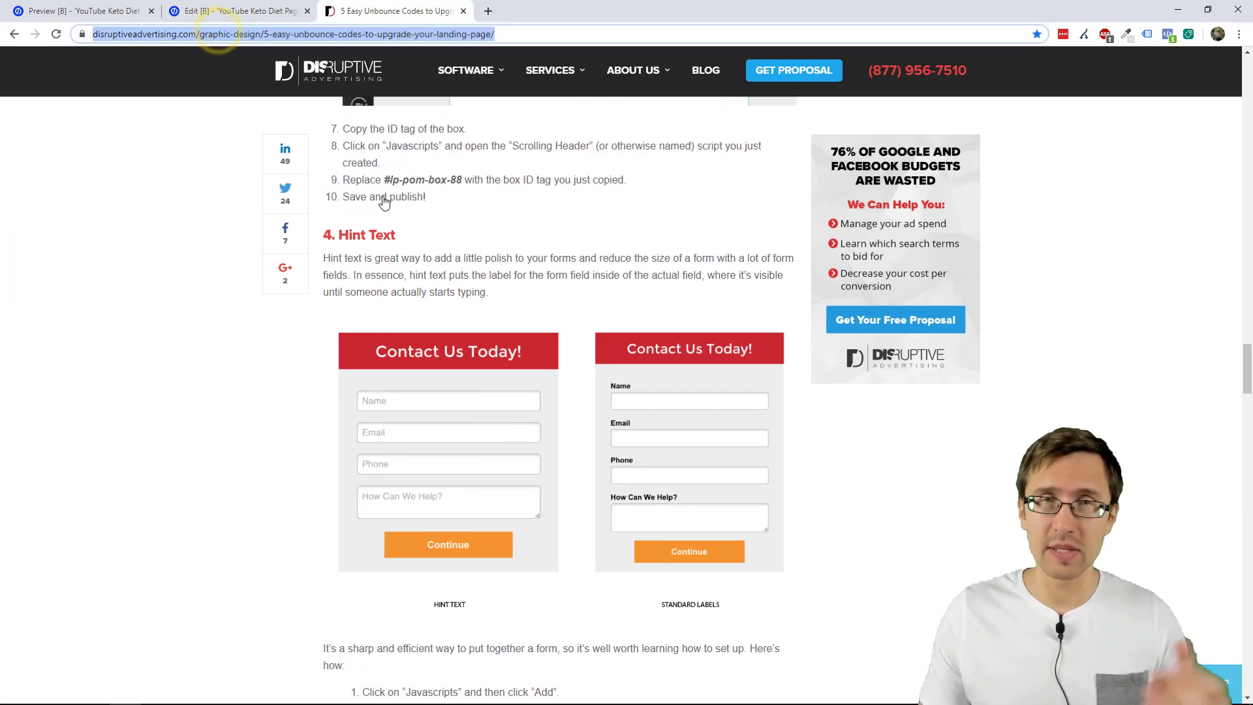
scroll(down, 3)
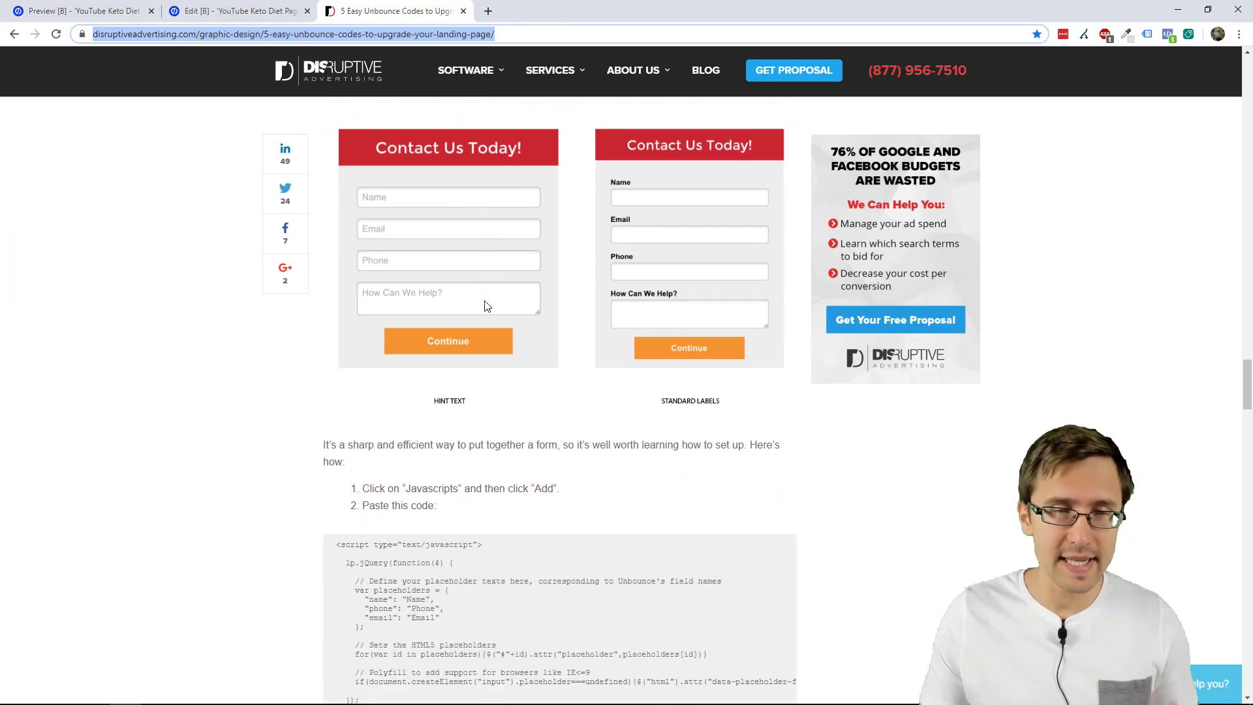
scroll(down, 3)
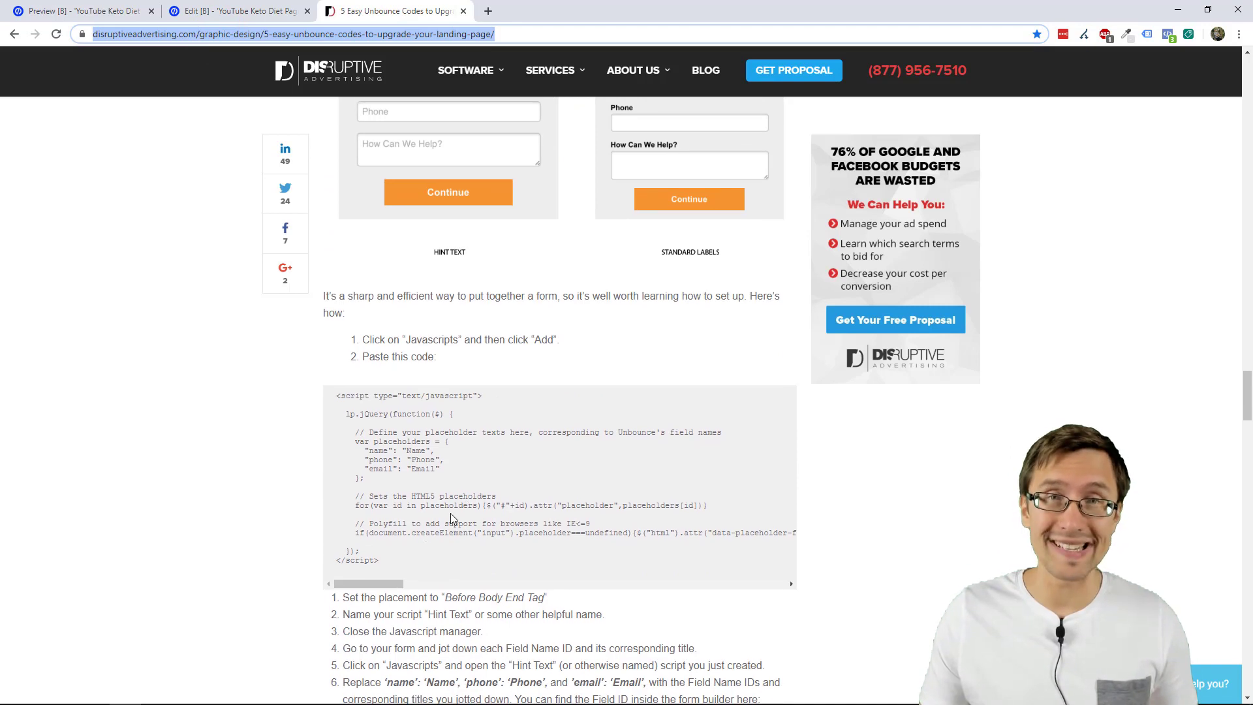
scroll(up, 3)
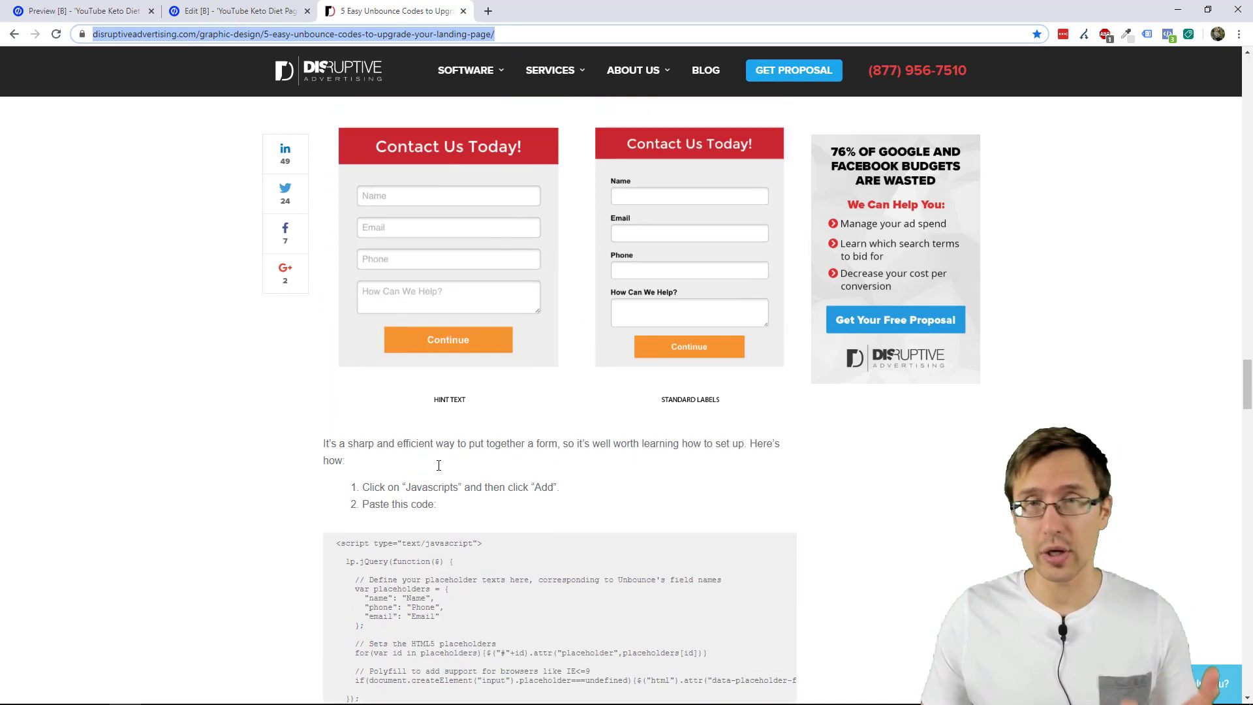
scroll(down, 3)
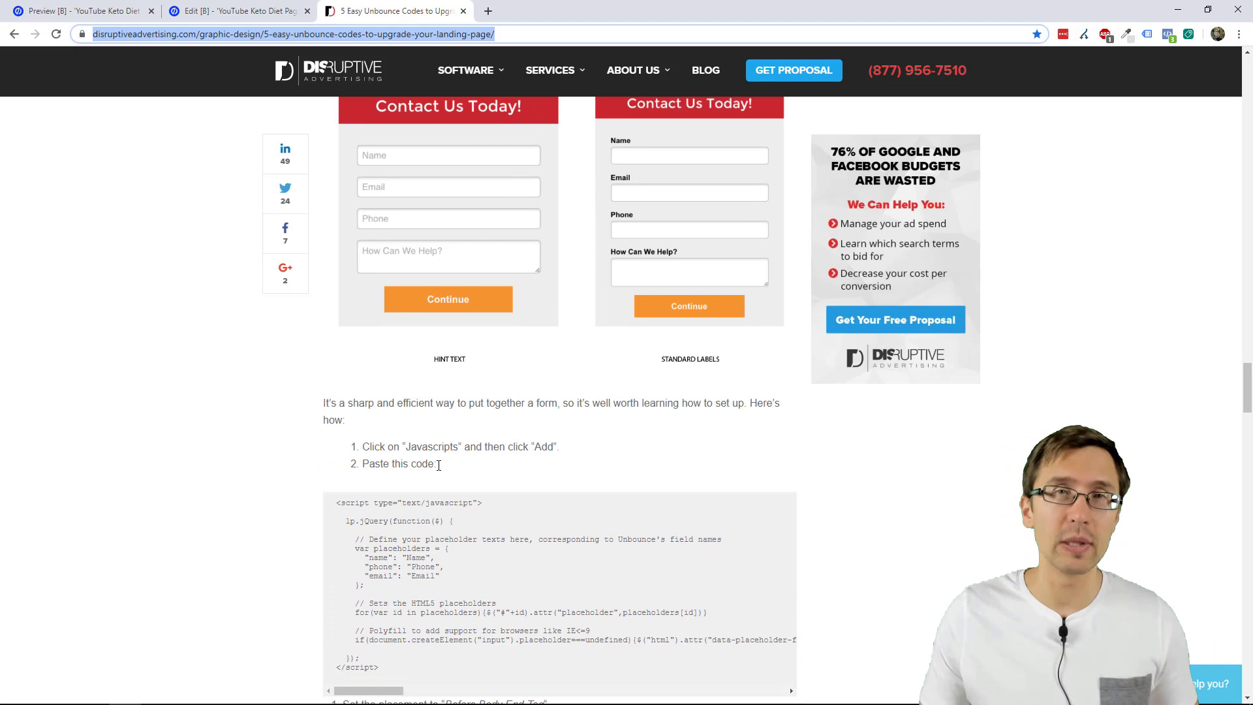
click(227, 10)
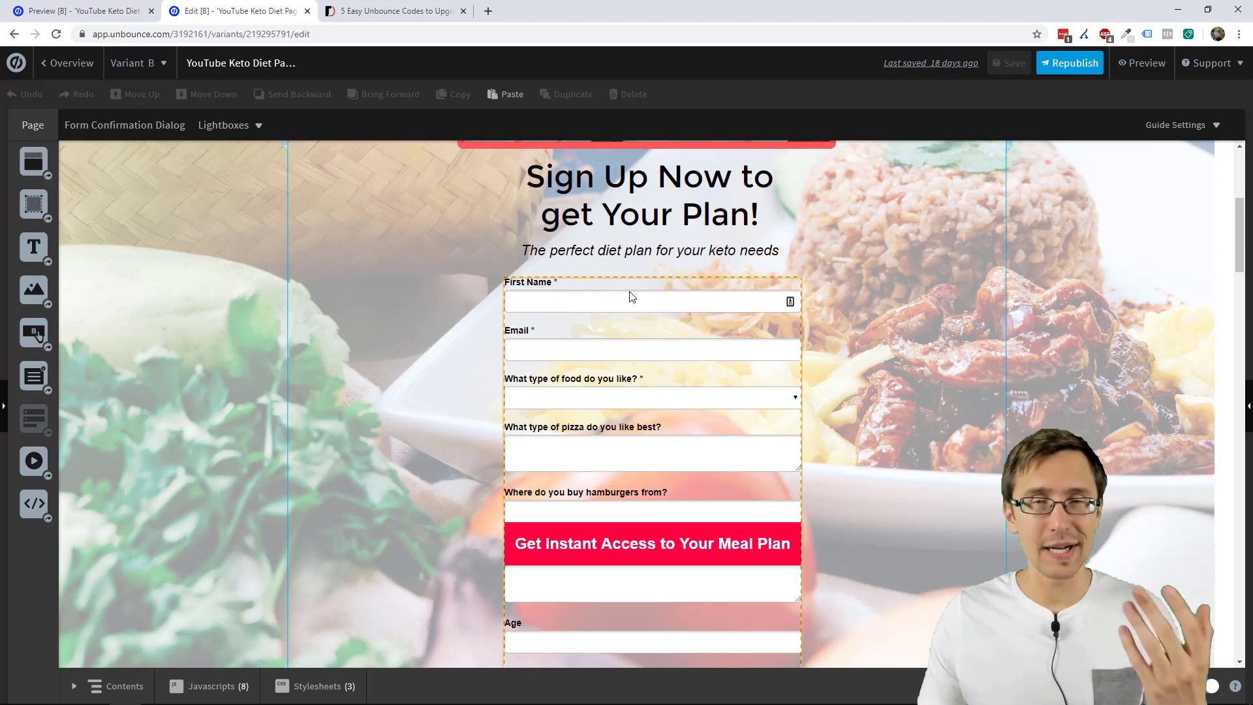
Check the form fields in the editor, then select the entire hint-text script in the article.
scroll(down, 3)
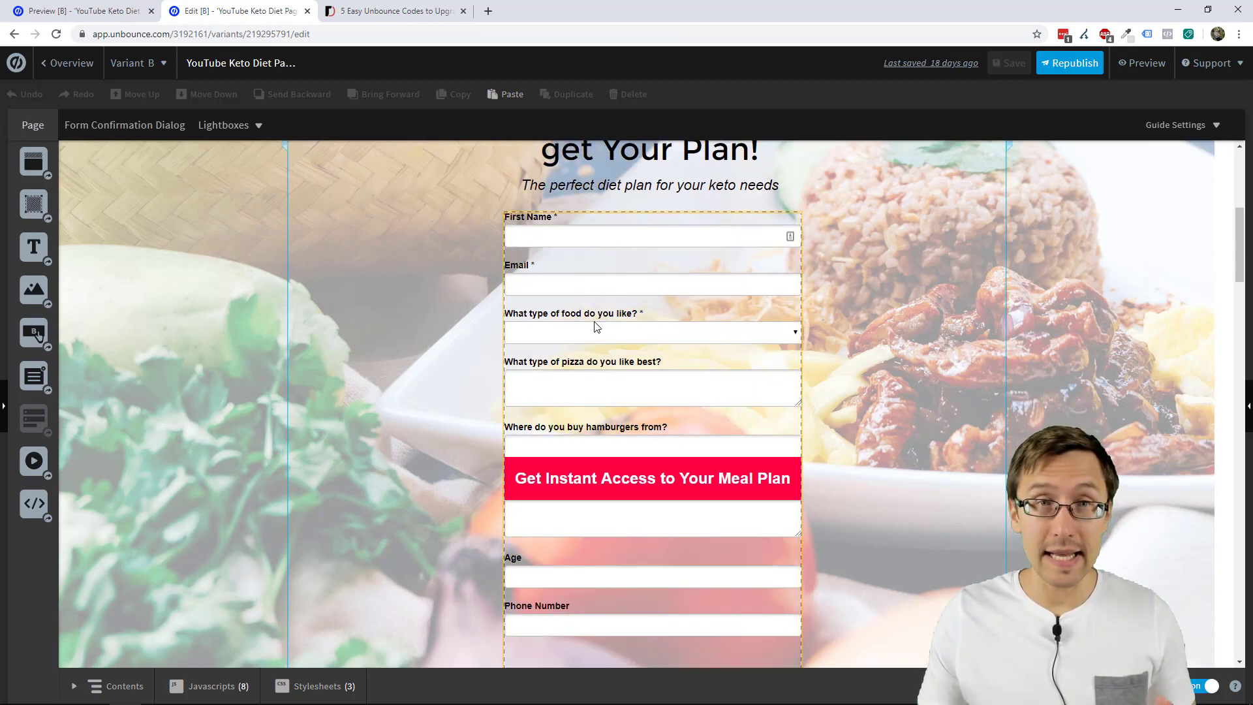
click(403, 12)
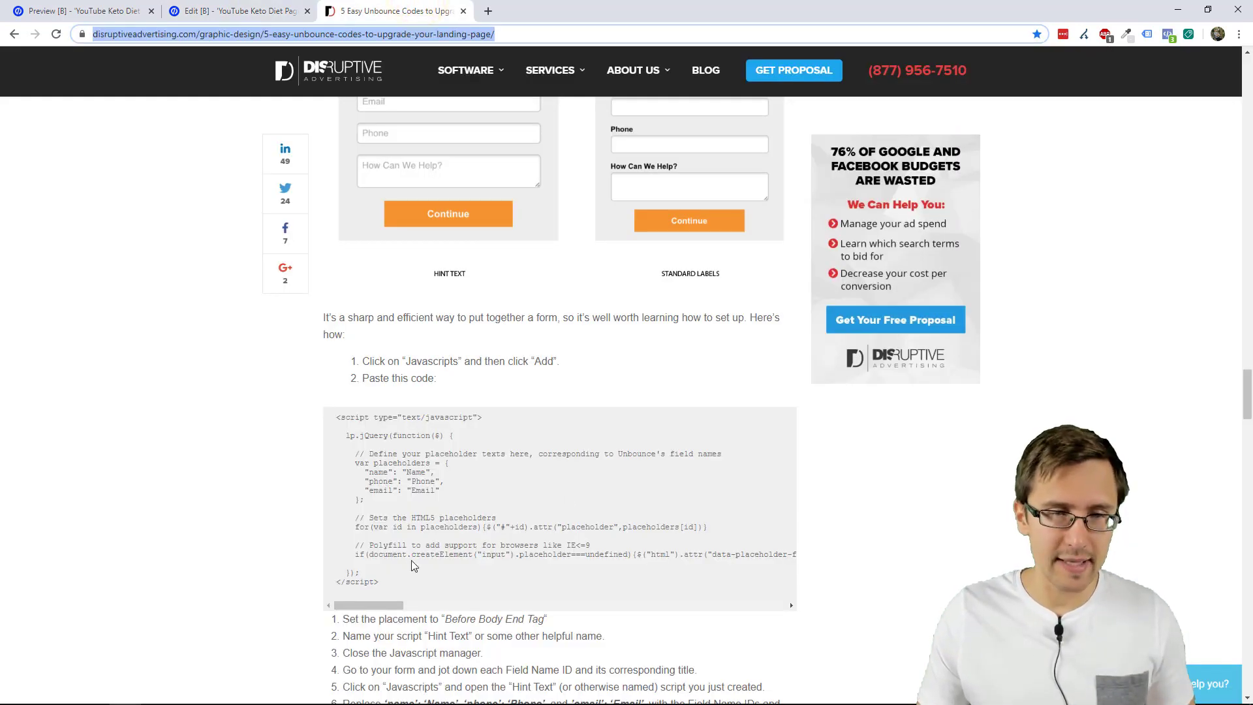
scroll(down, 3)
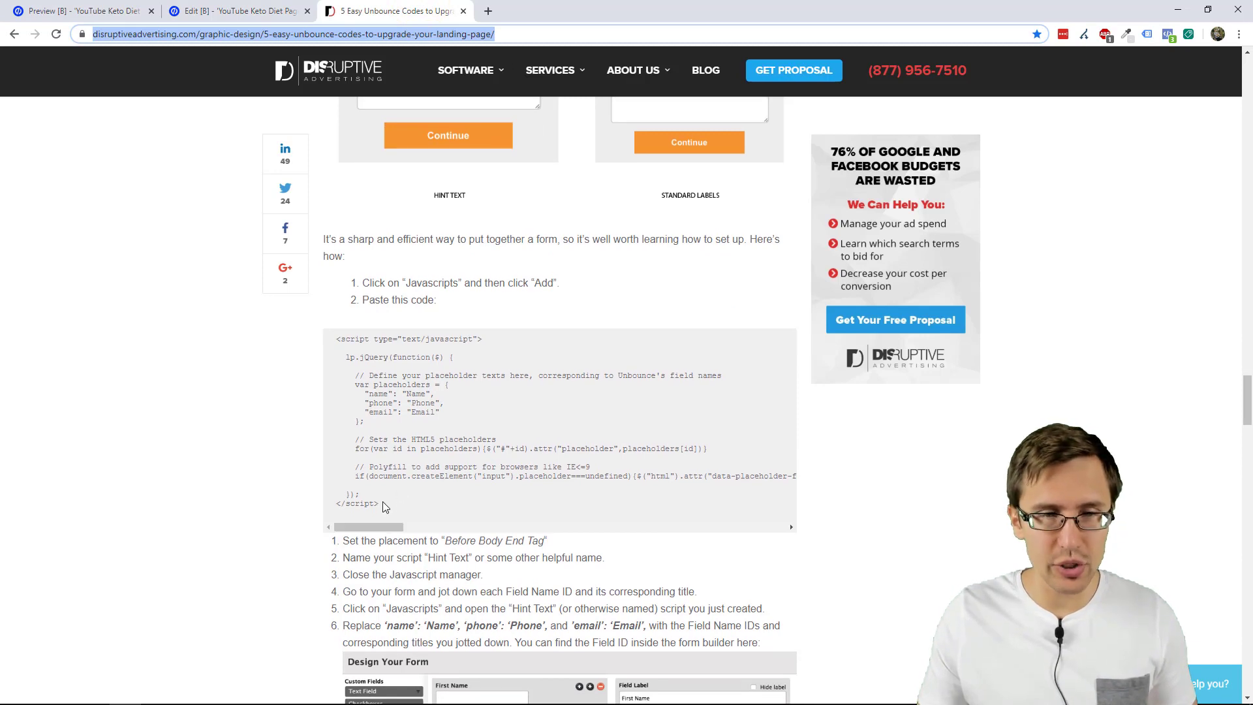
drag(337, 338, 380, 502)
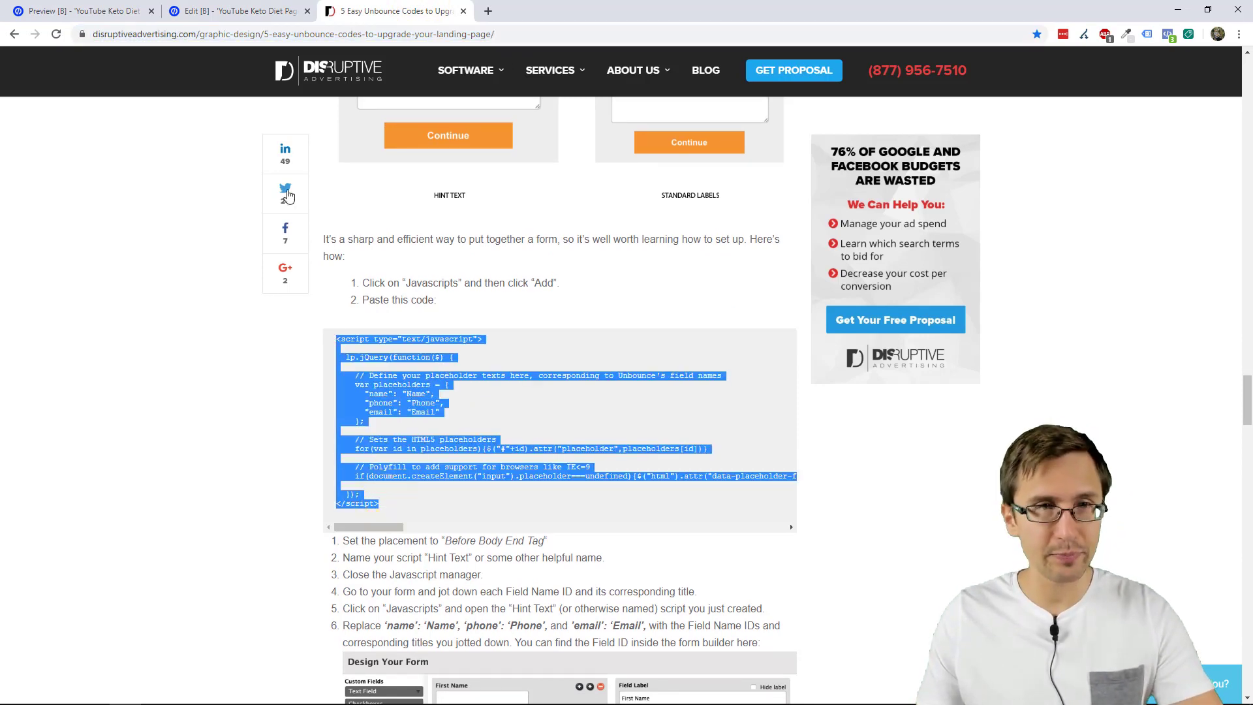
Add a new page script named 'Hint Text' with the snippet placed before the body end tag.
click(222, 12)
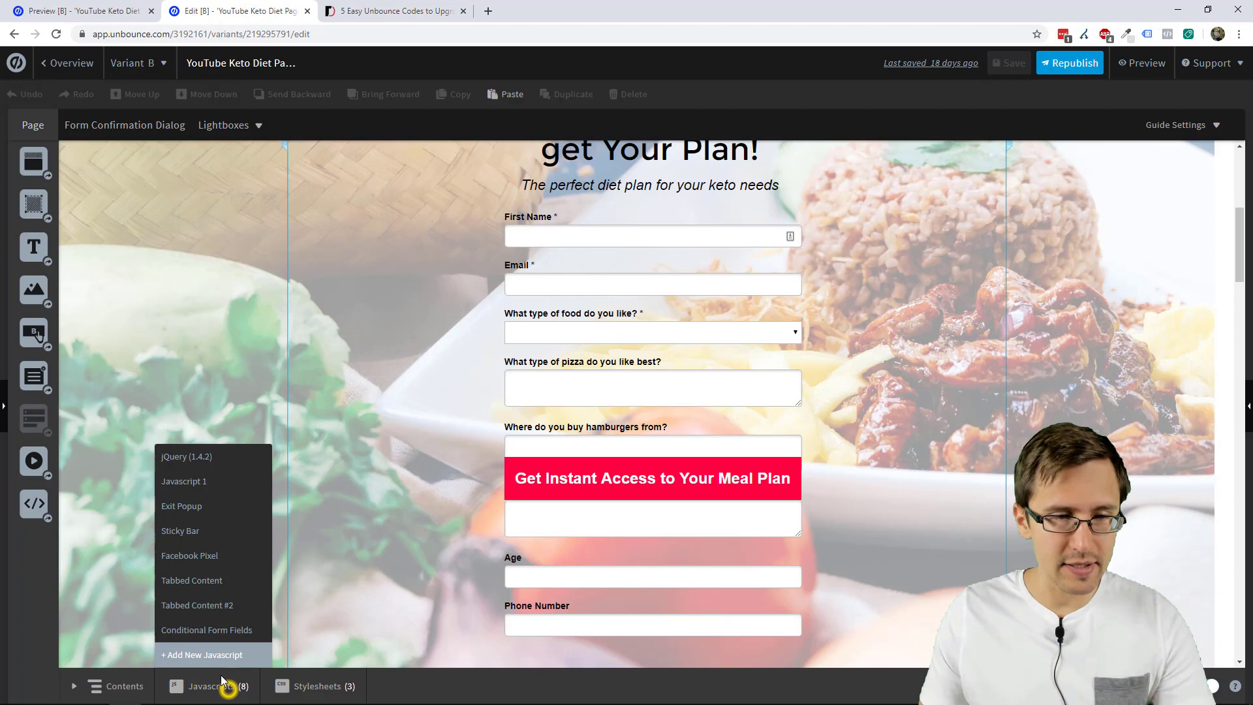
click(202, 656)
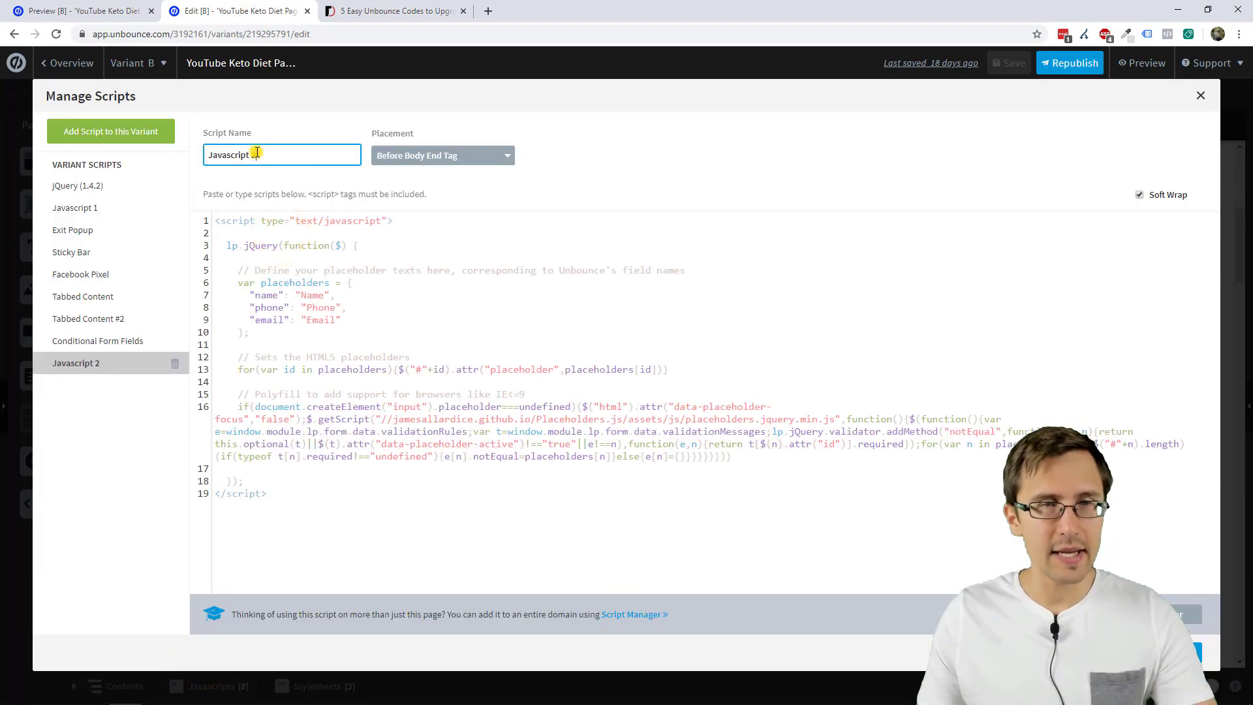
text(Hint Text)
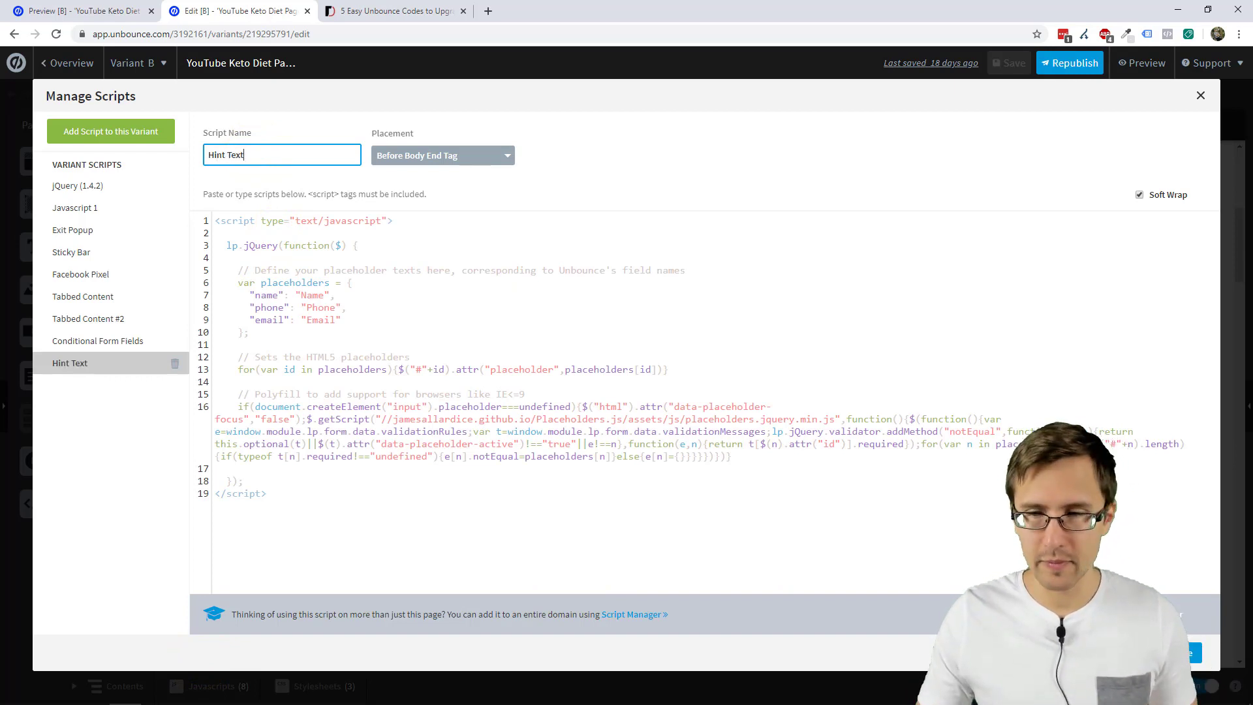
click(1201, 95)
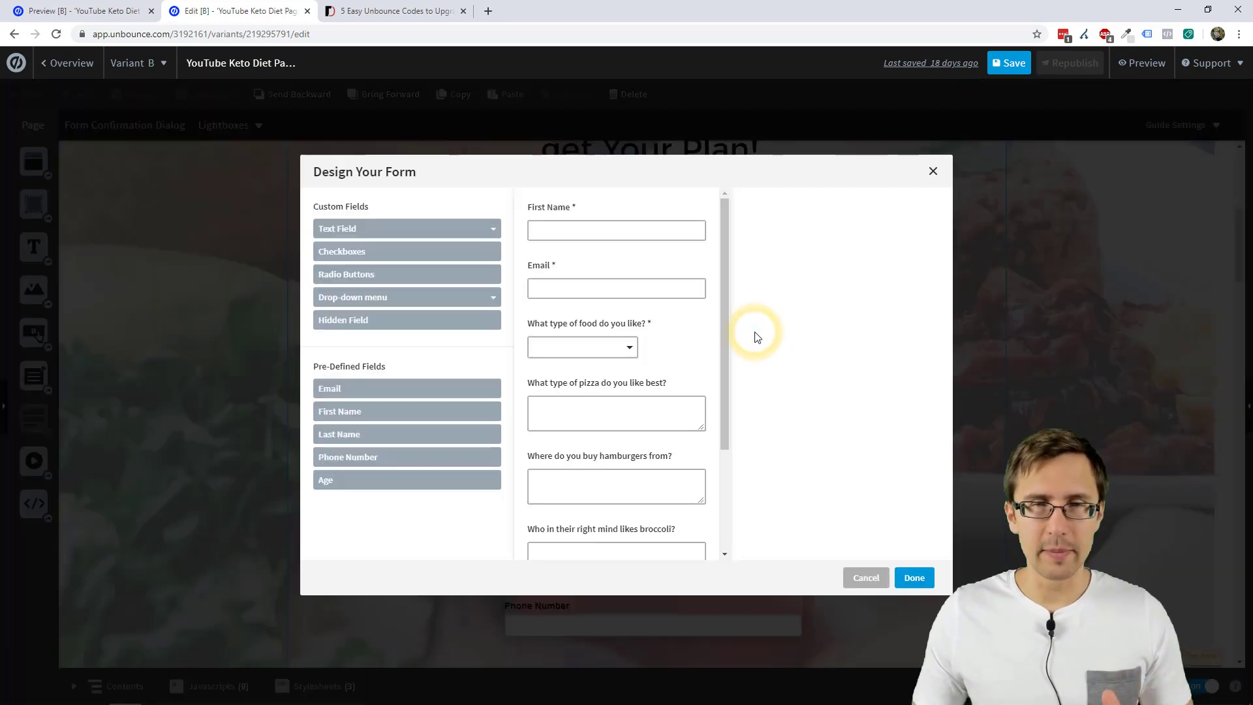
Hide the labels on First Name and the pizza field while keeping the food question's label visible.
click(597, 227)
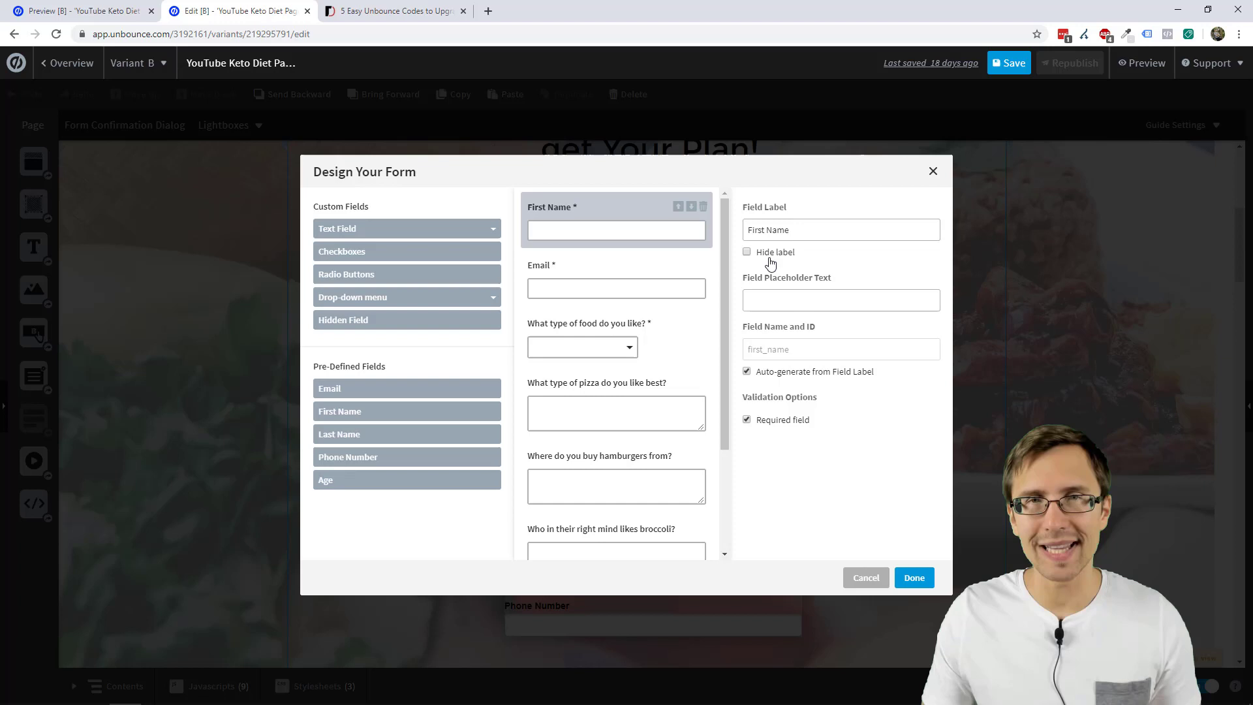
click(746, 252)
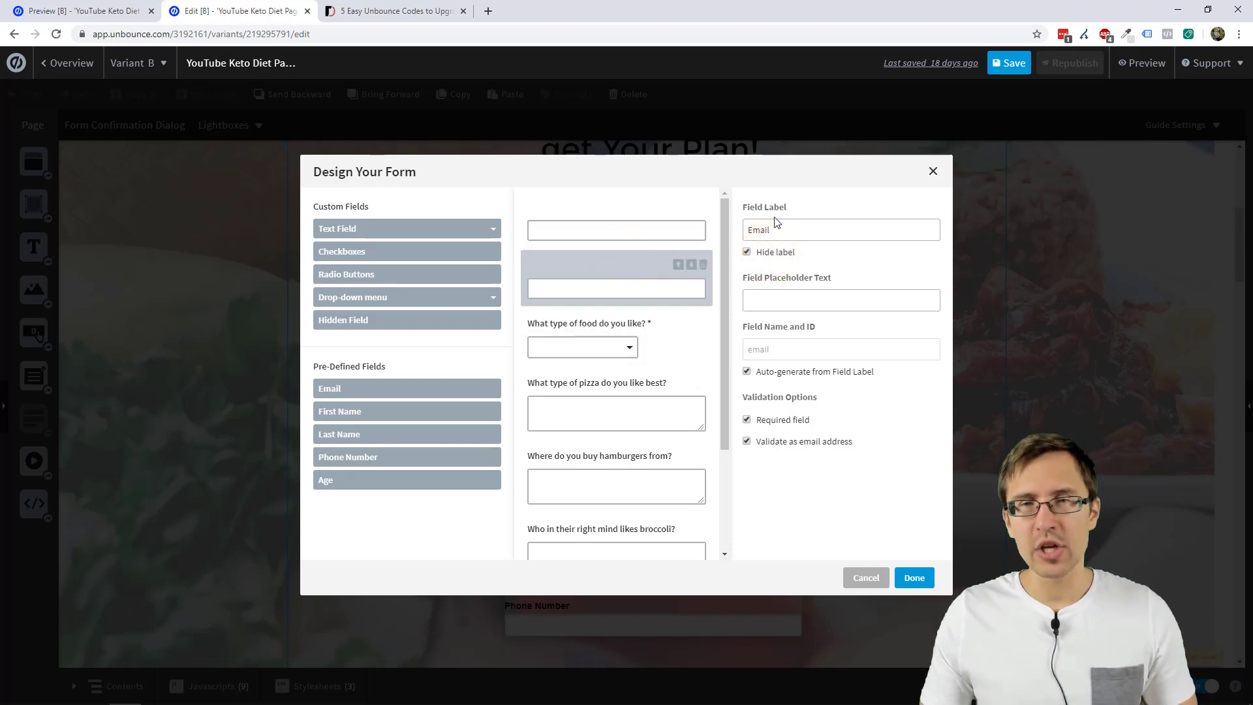
double_click(759, 230)
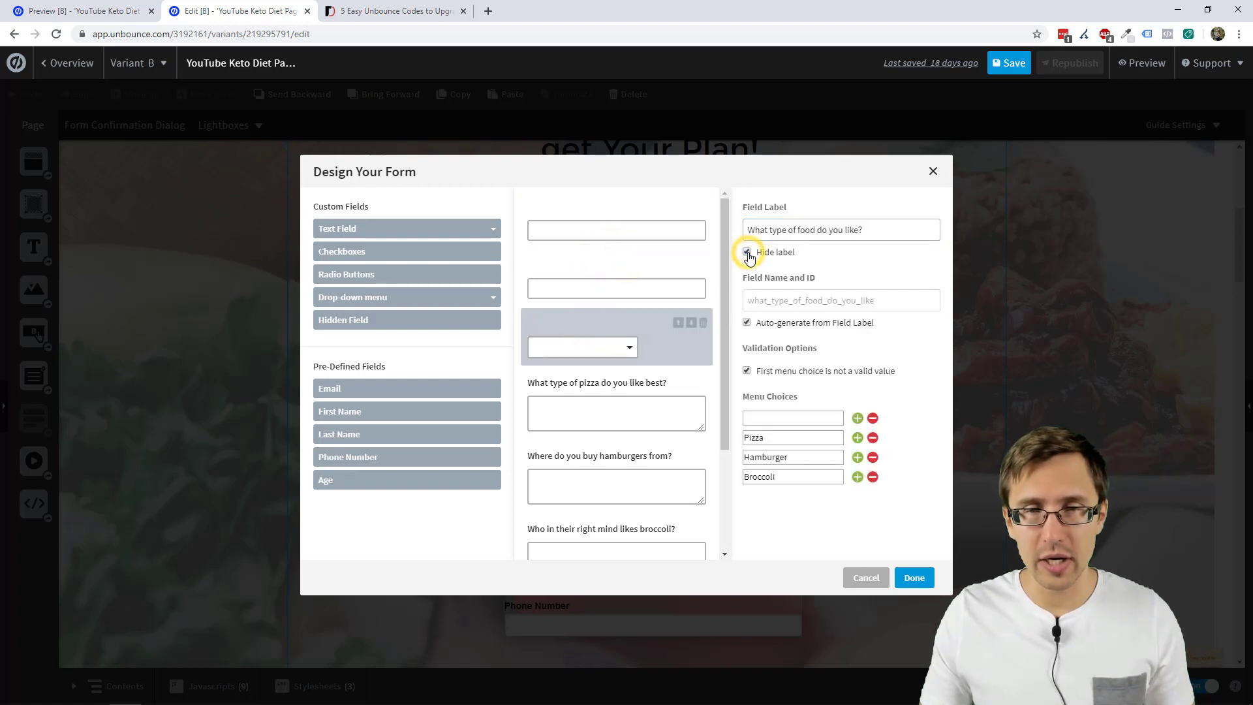
click(746, 252)
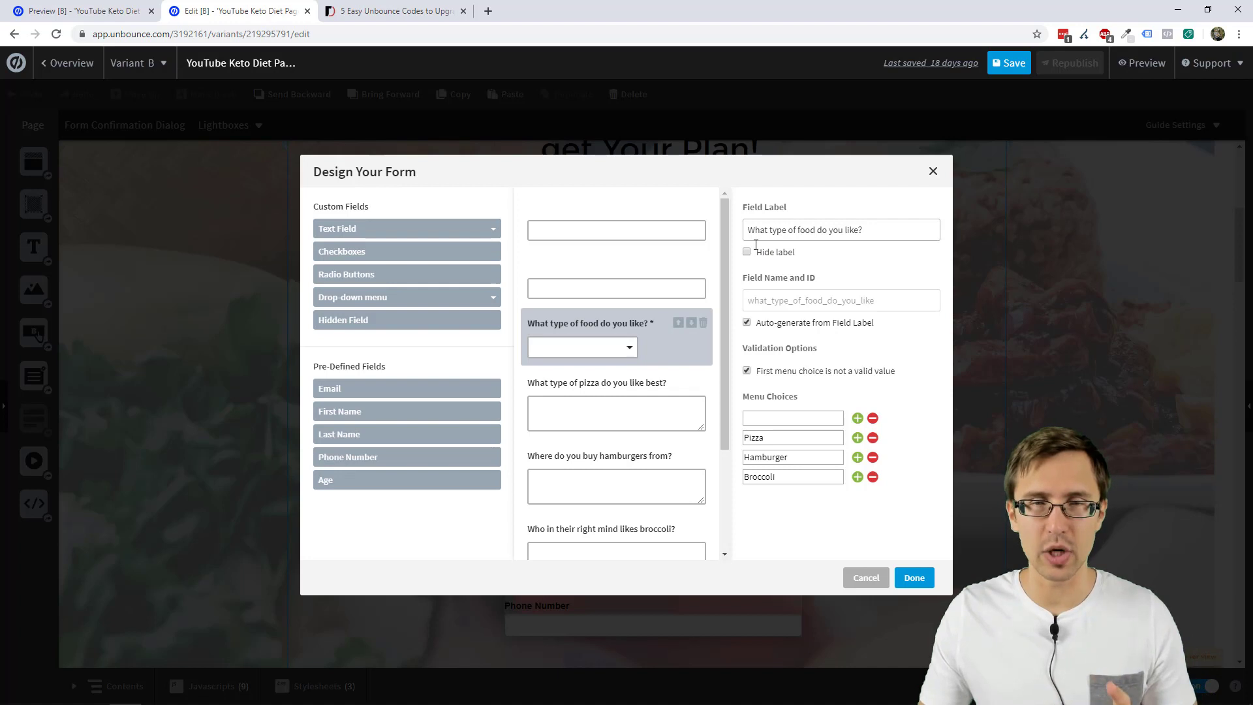
click(616, 382)
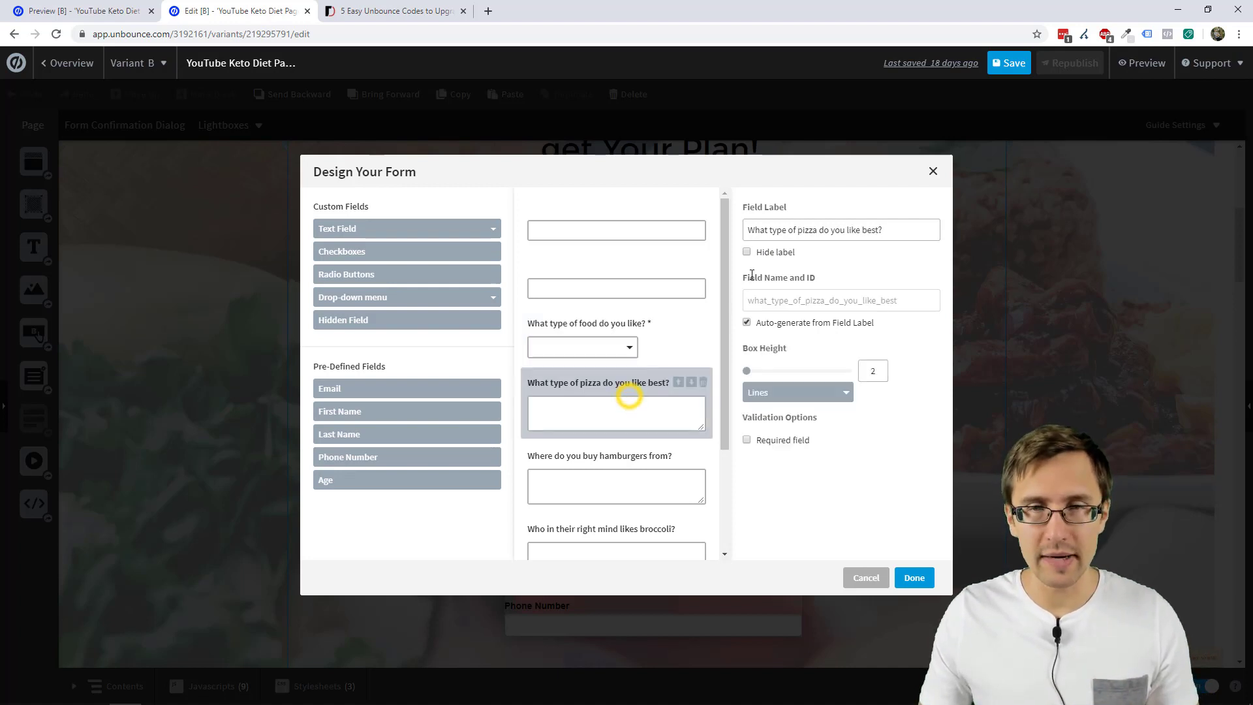
click(747, 252)
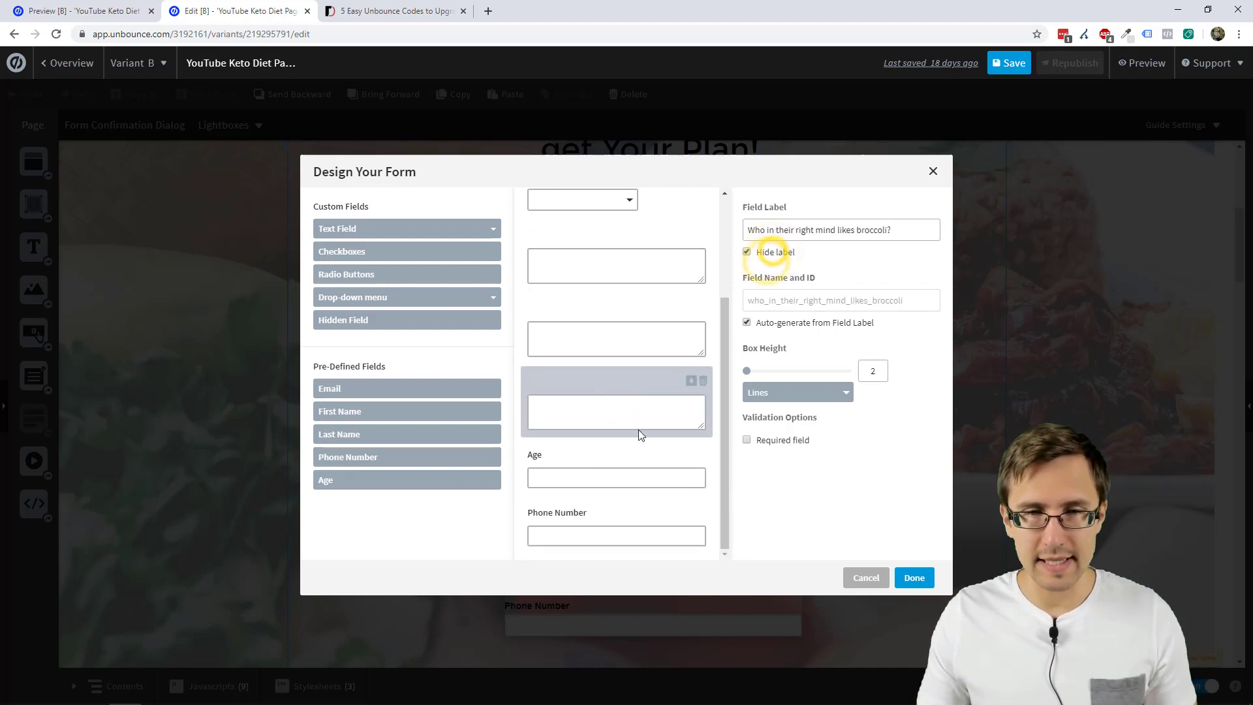
click(616, 478)
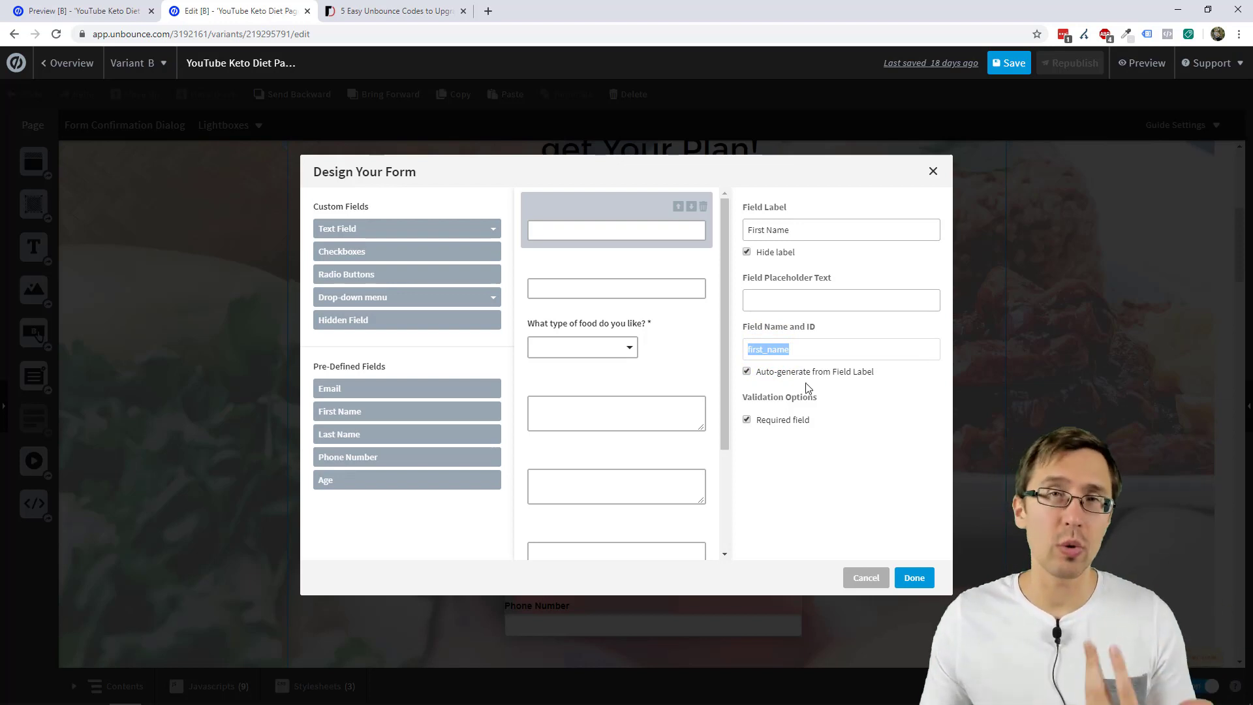
mouse_move(639, 220)
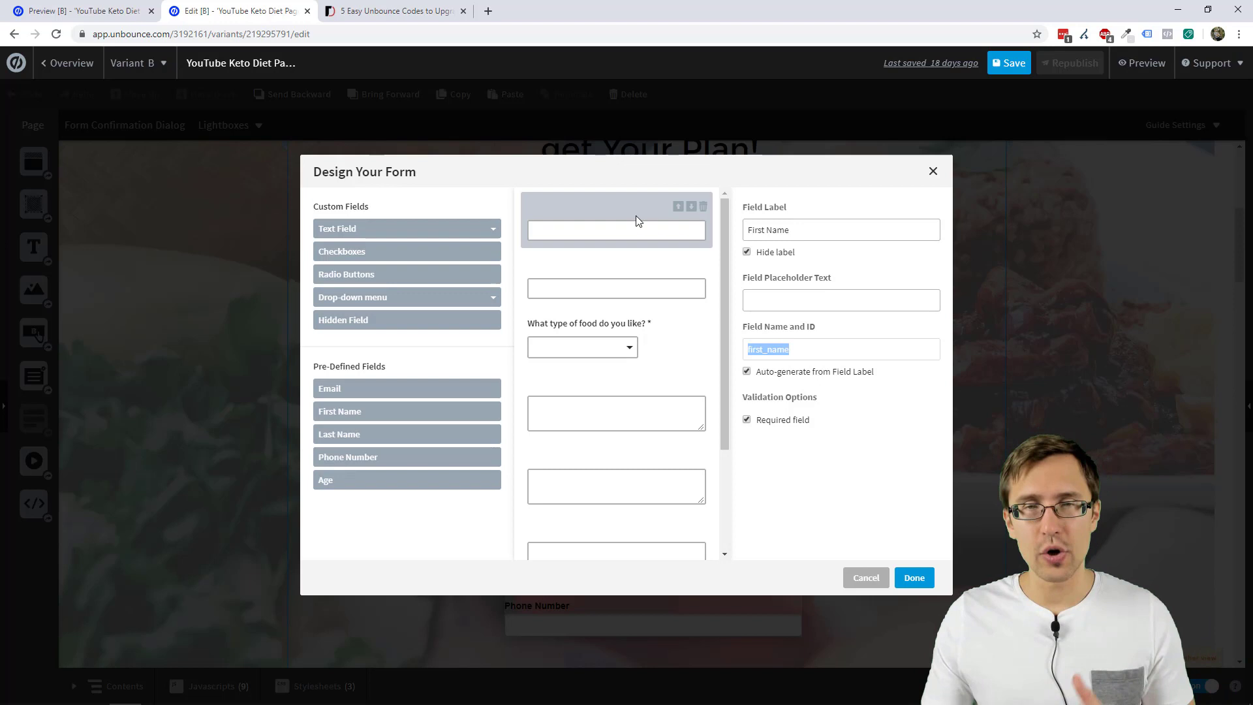
mouse_move(773, 368)
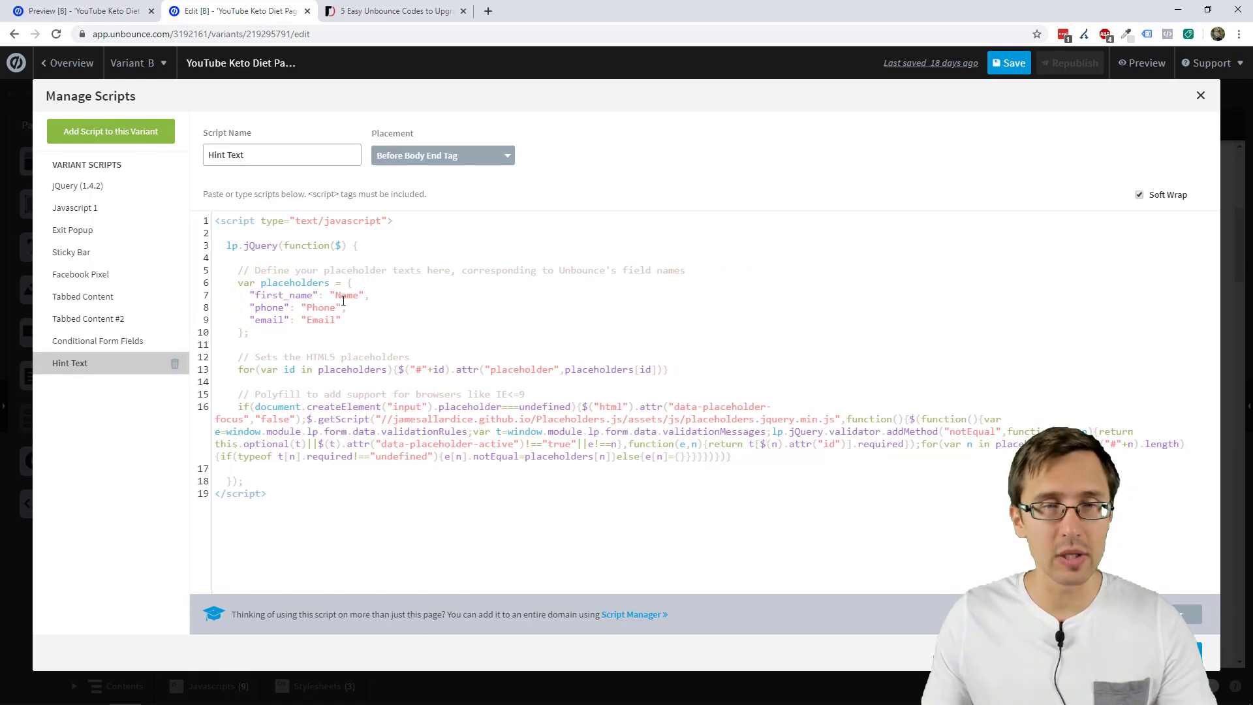
Replace first_name's placeholder 'Name' with 'Enter Your First Name Here' and save the script.
double_click(338, 294)
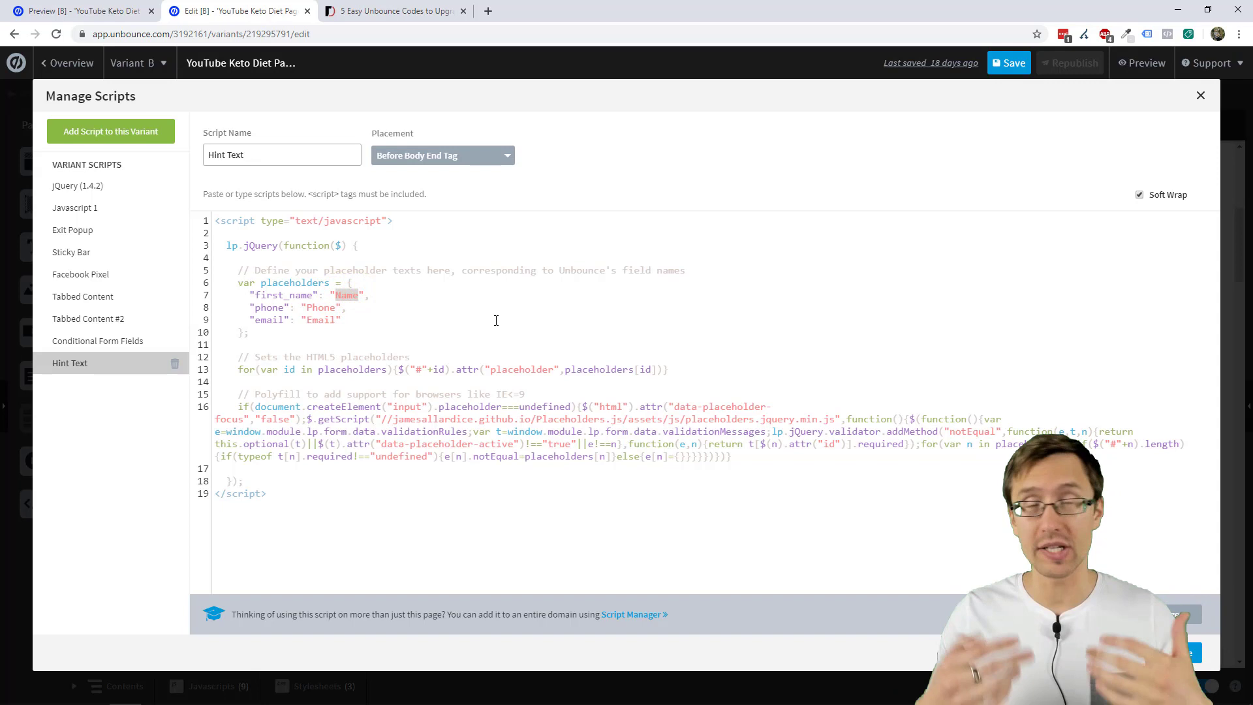
text(Enter)
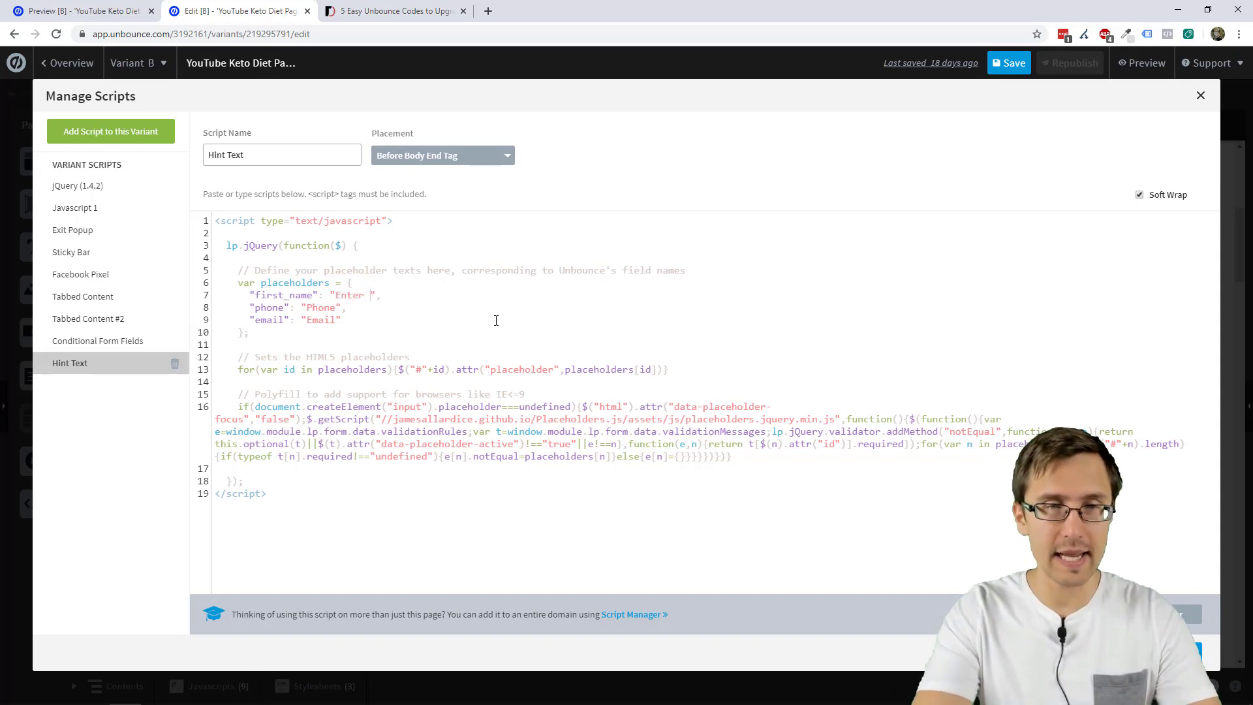
text(Your First)
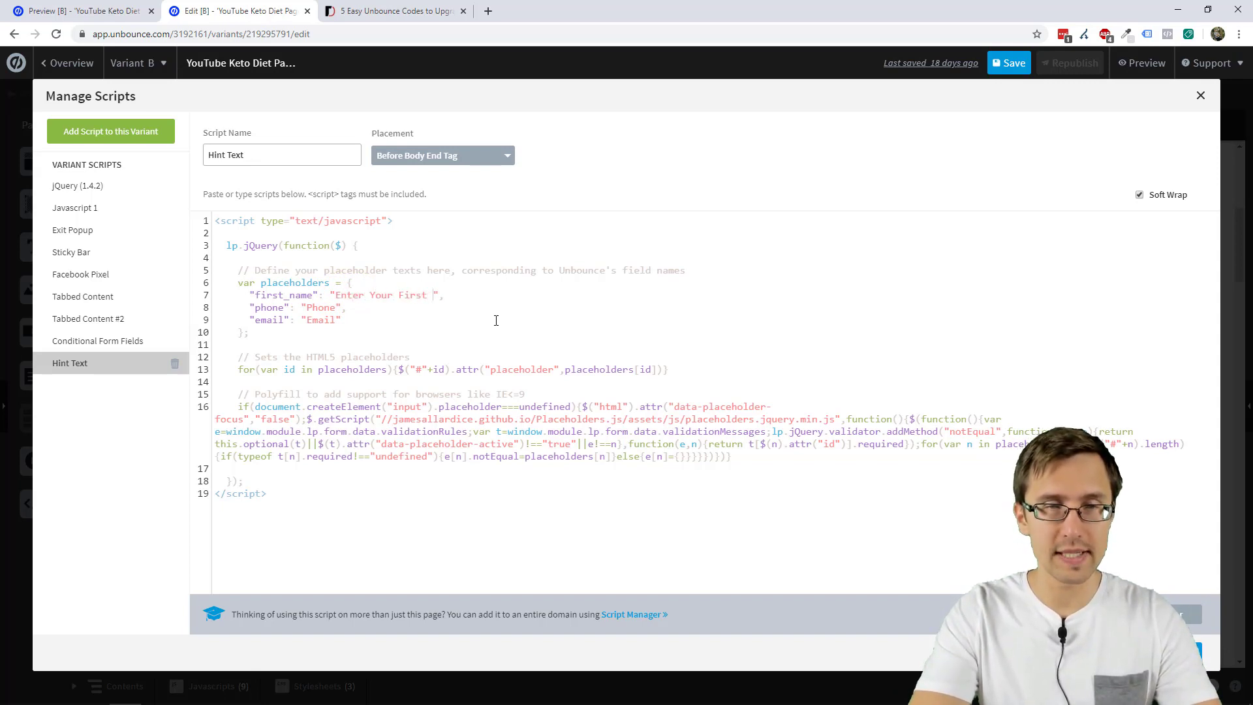
text(Name Here)
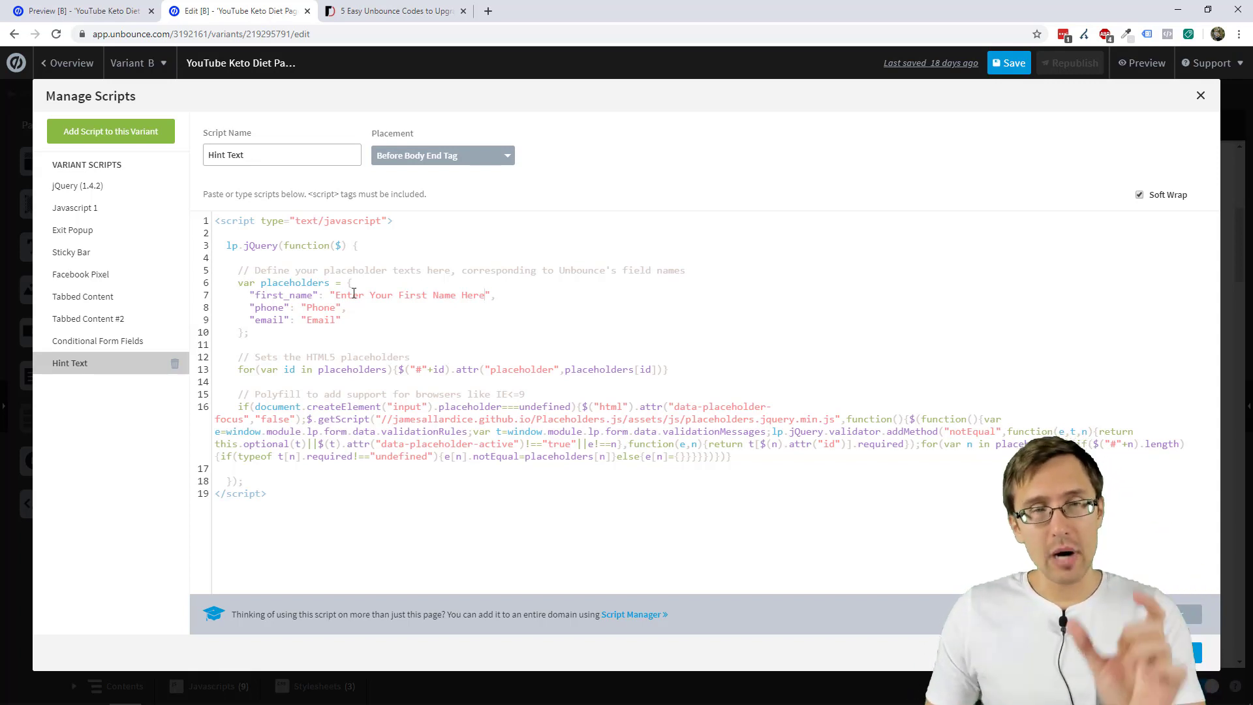
double_click(355, 295)
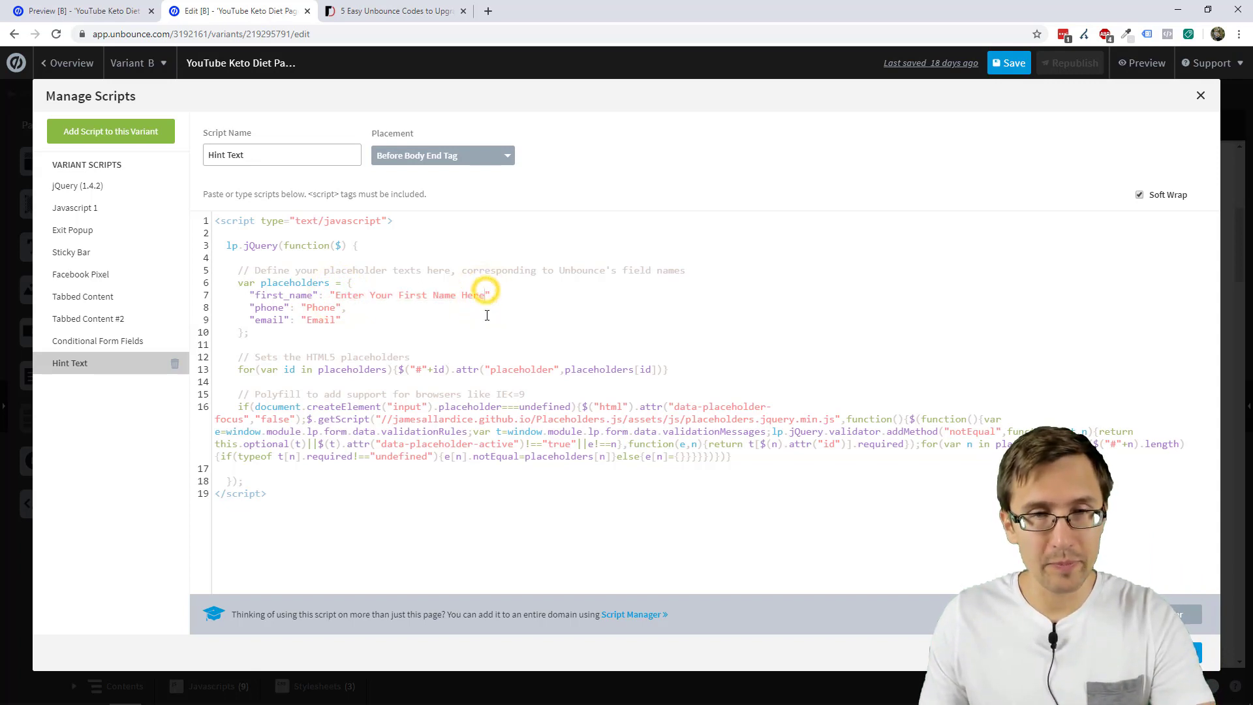
click(1201, 95)
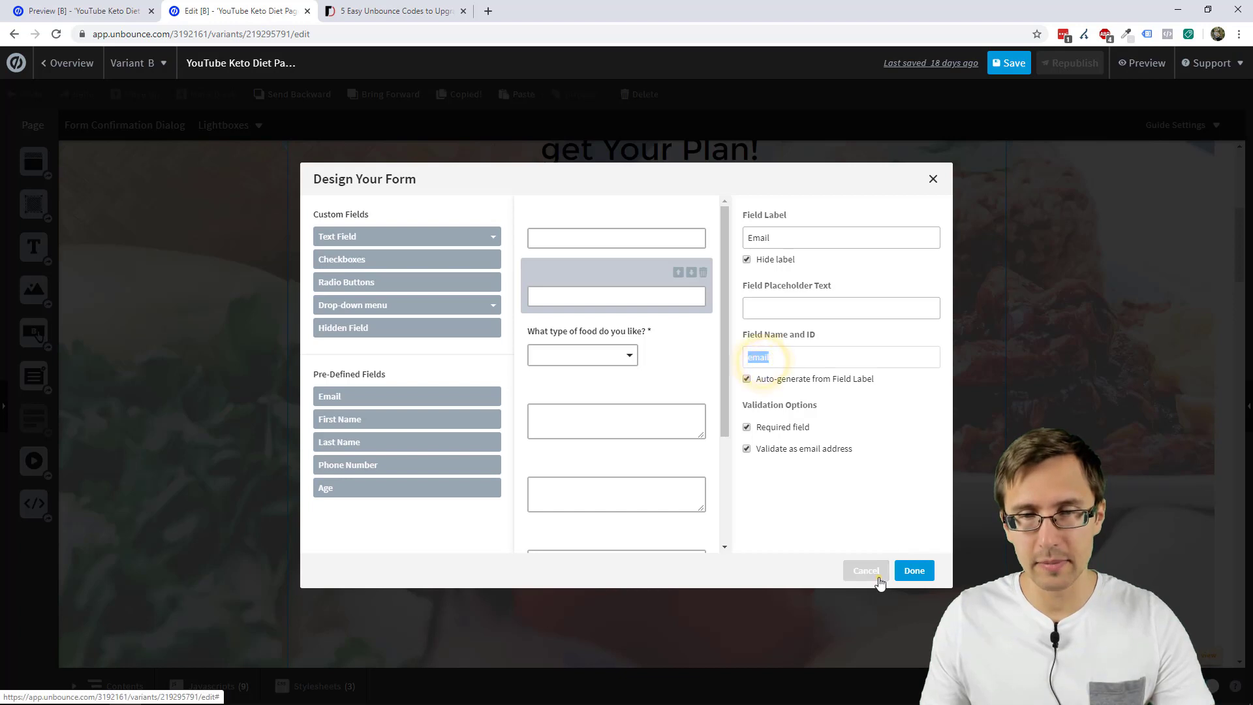
Rewrite the phone line as "email": "Enter Your Email Here..." in the Hint Text script.
click(913, 570)
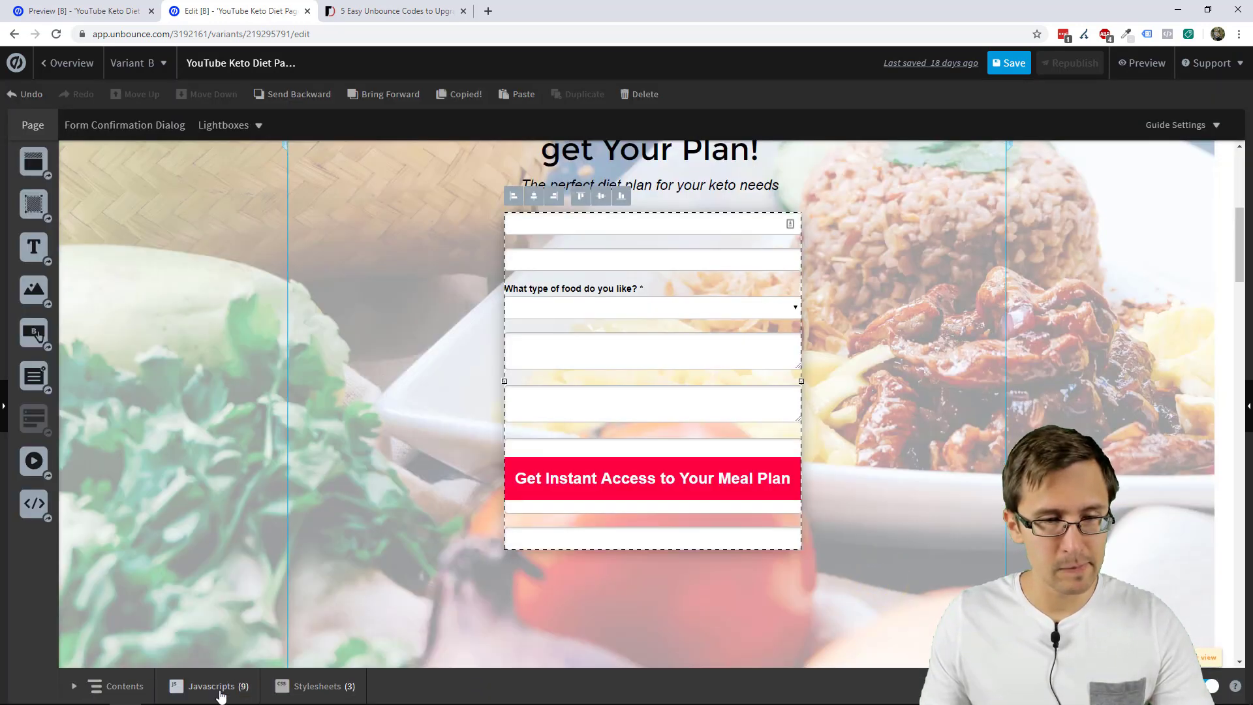
click(212, 687)
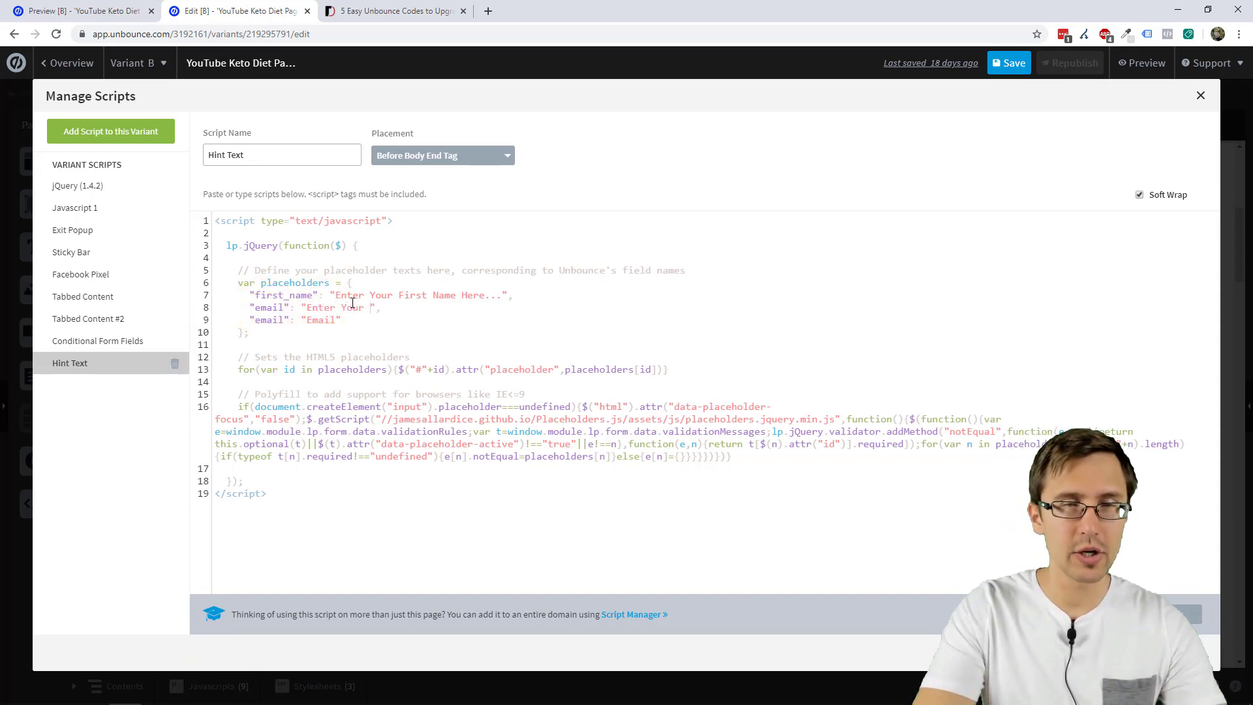
text(Email Here...)
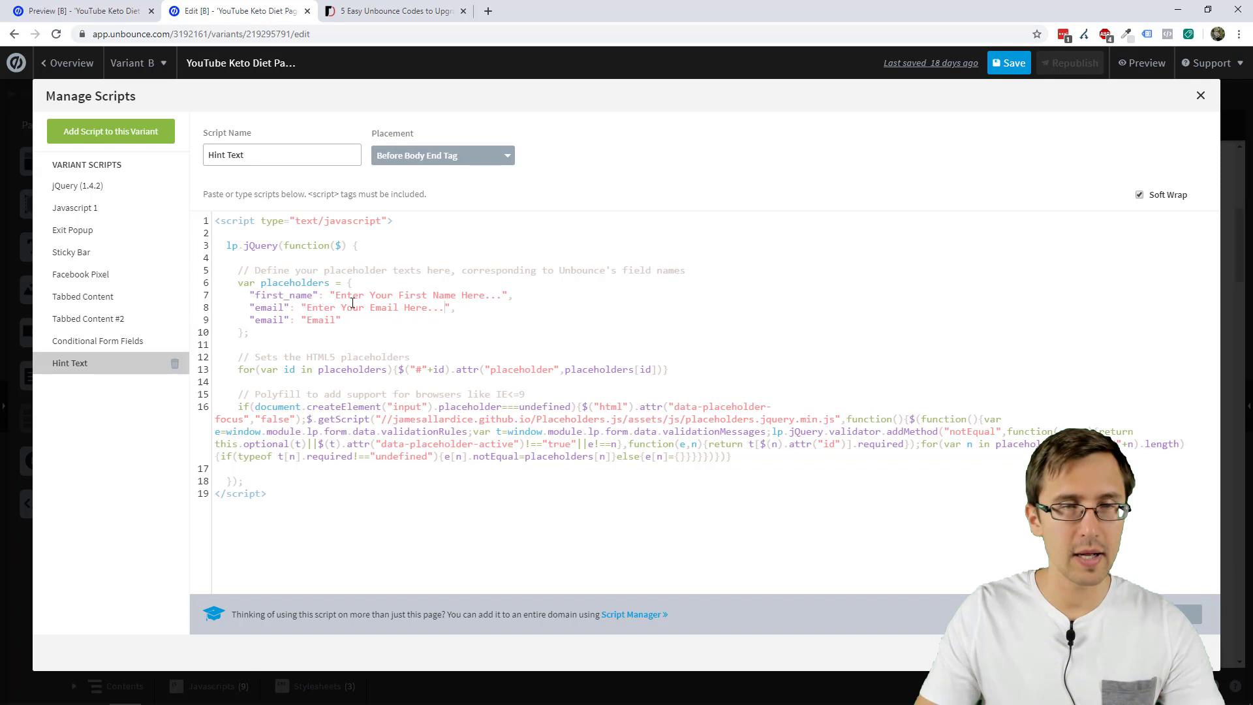
click(351, 320)
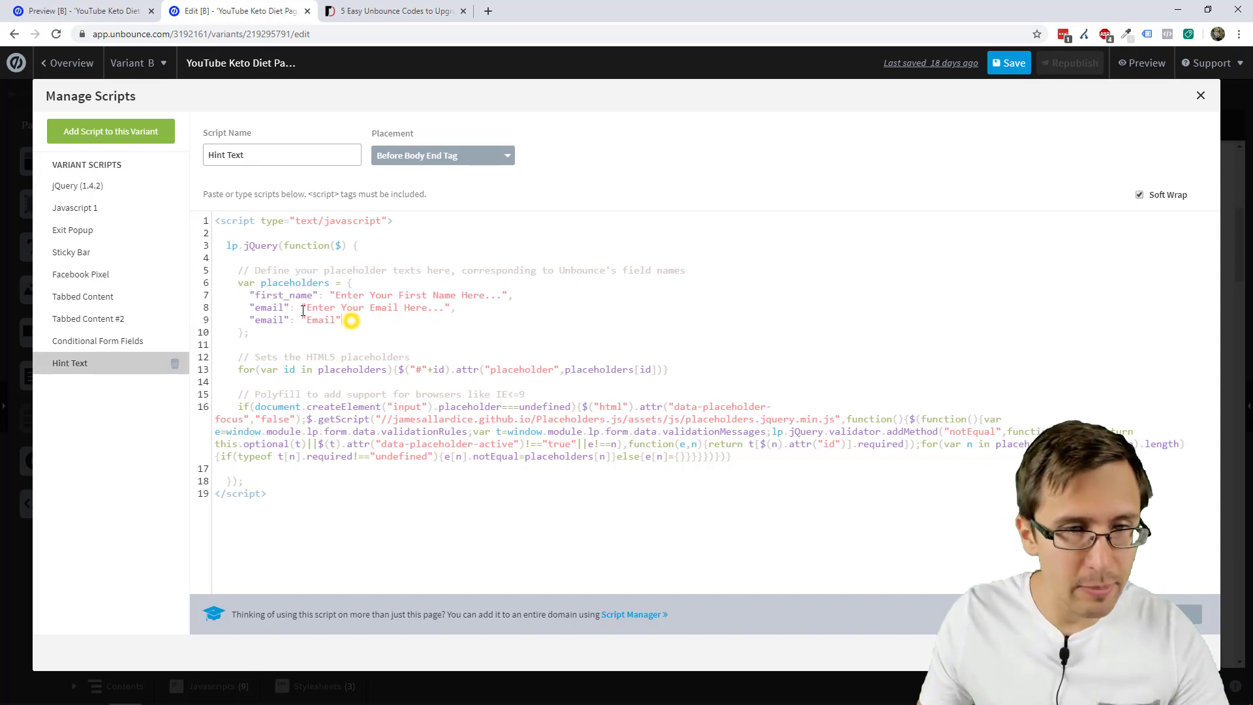
drag(300, 307, 344, 319)
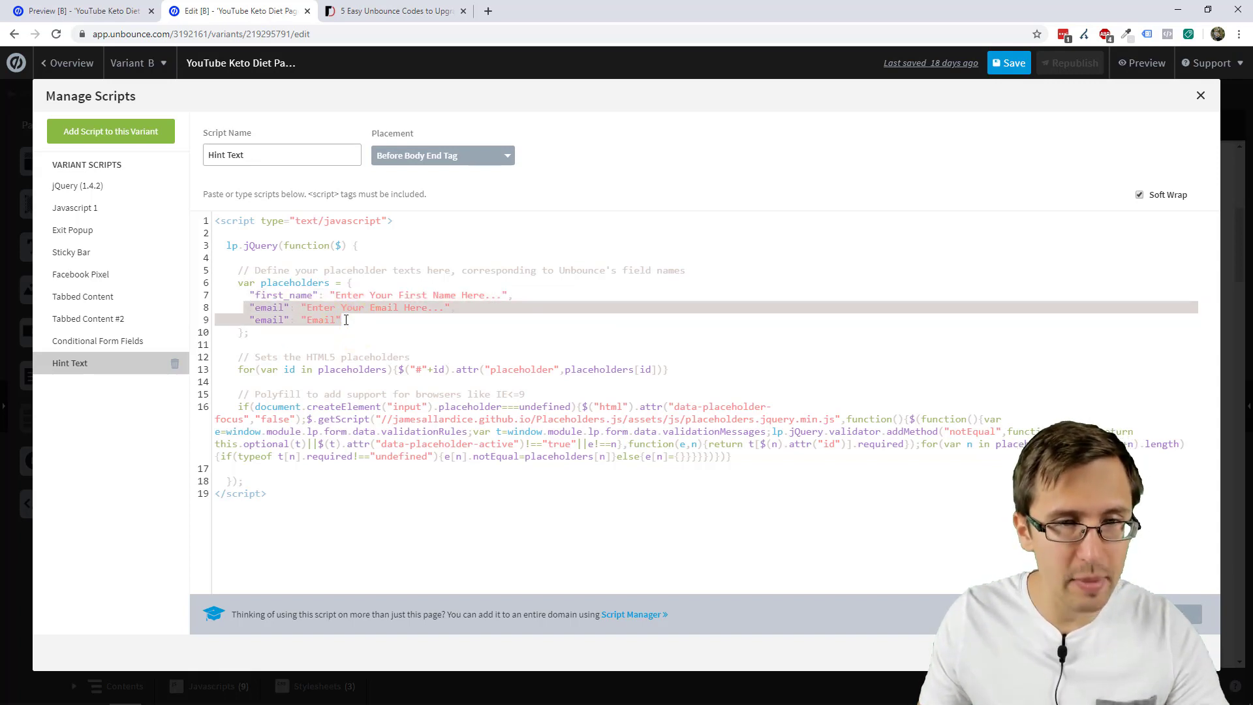
text("email":  "Enter Your Email Here...",)
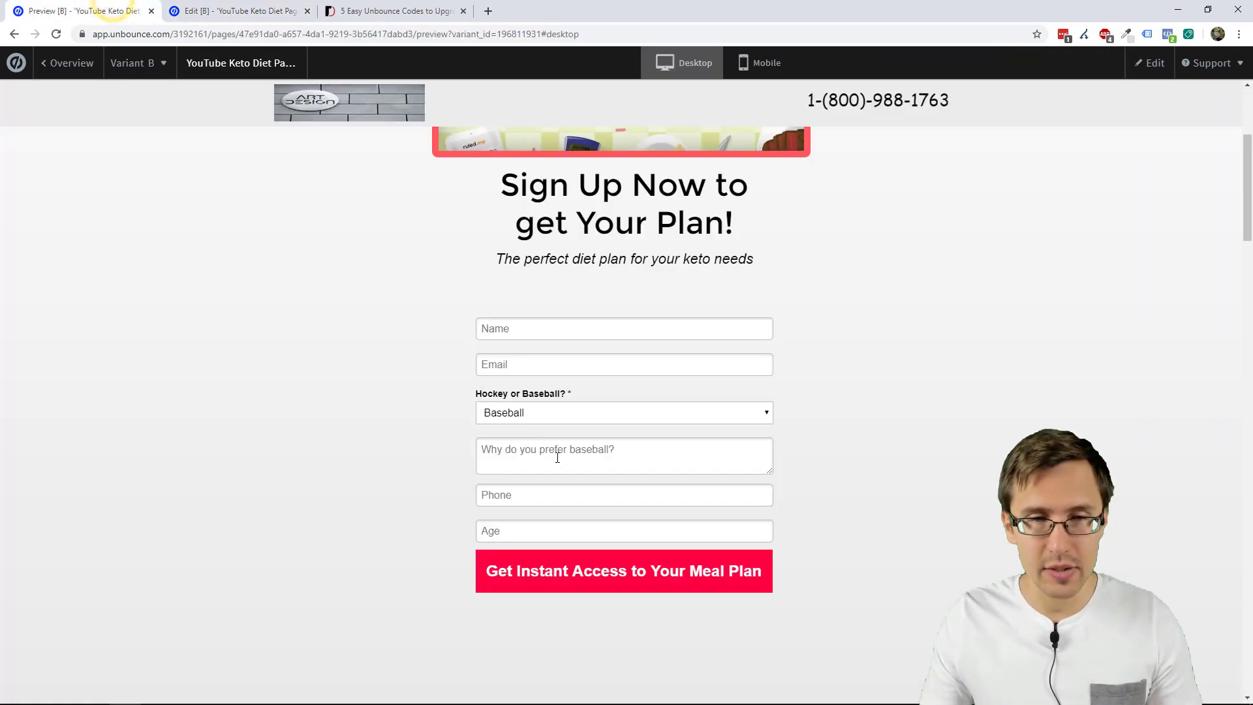
Give the pizza field the hint 'What type of pizza do you like?' and save the script.
click(624, 413)
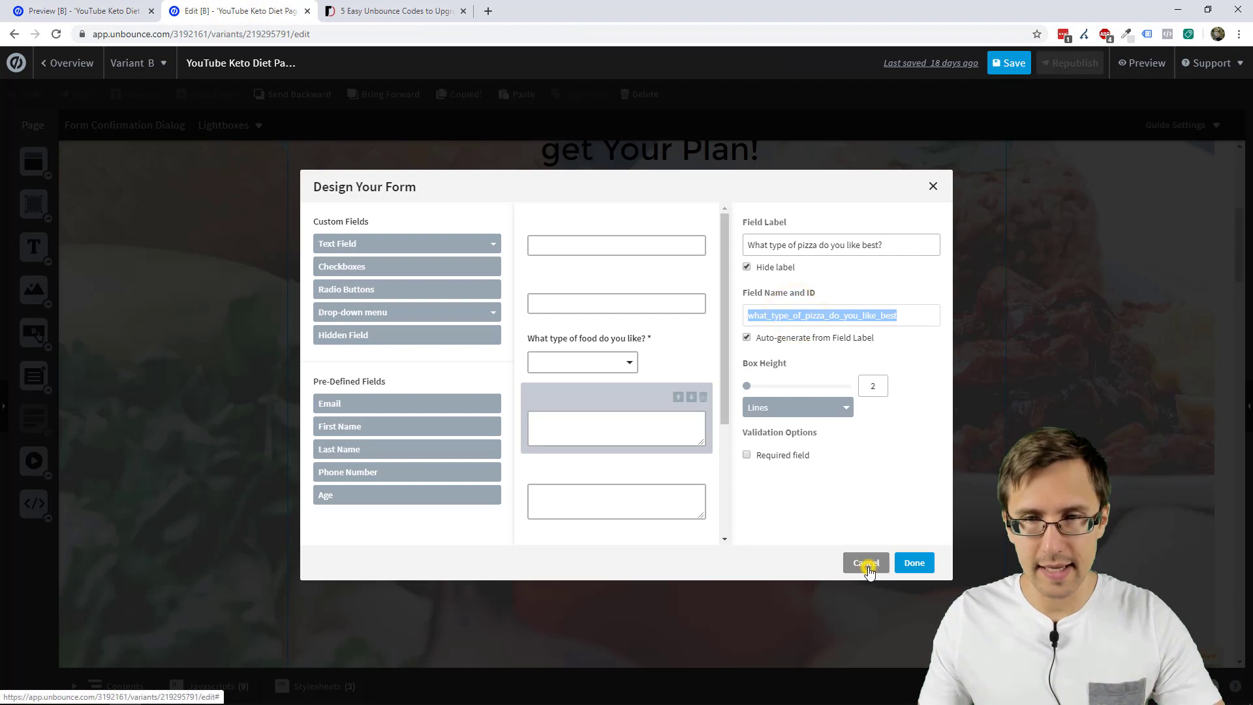
click(866, 562)
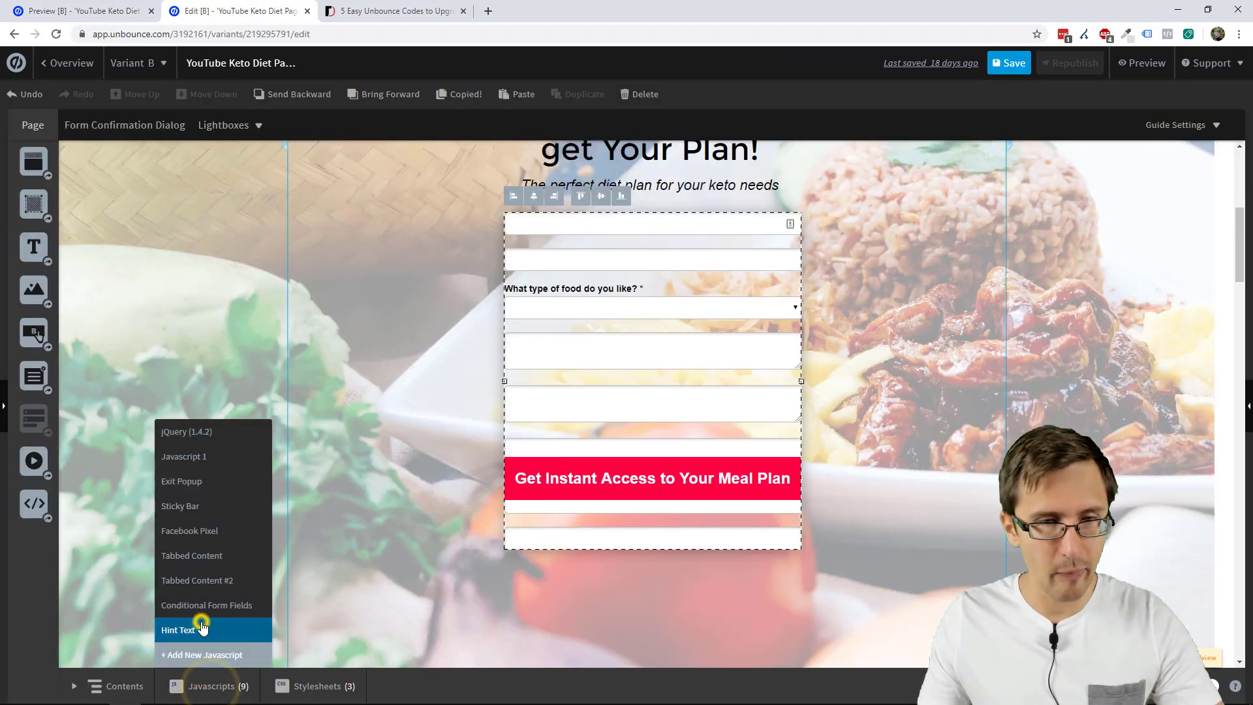
click(185, 629)
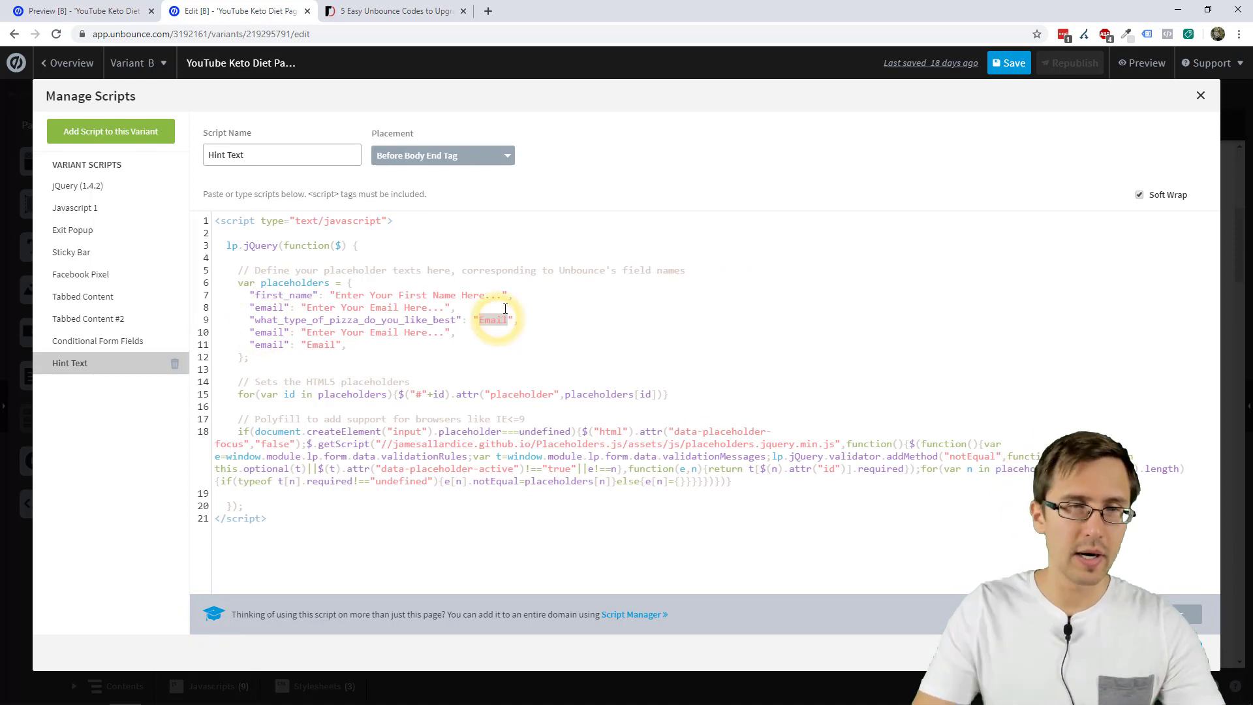
text(What)
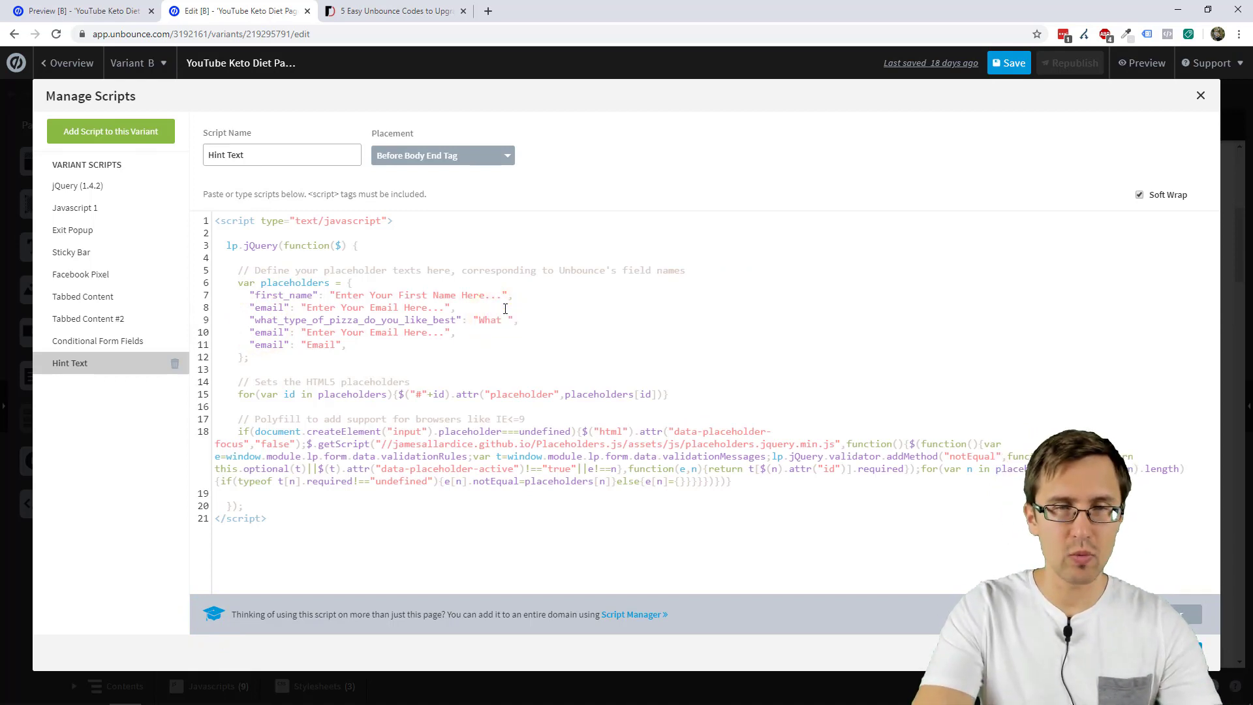
text(type of pizza do yo)
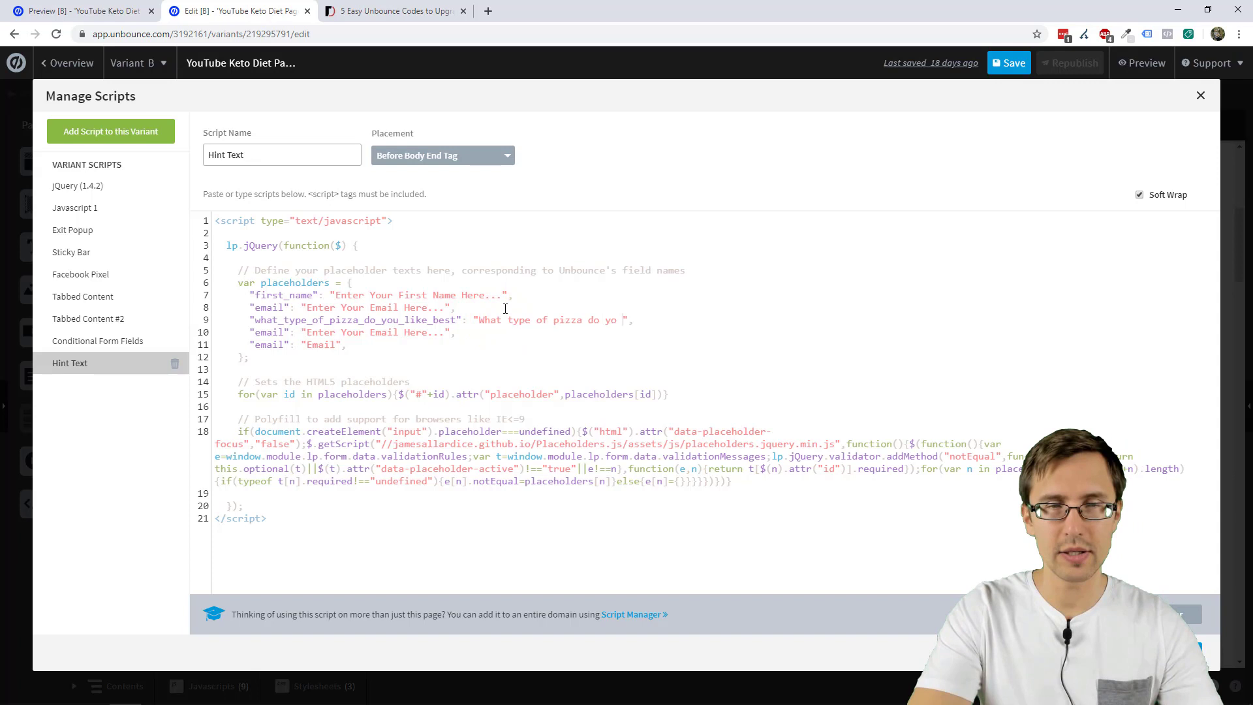
text(u like?)
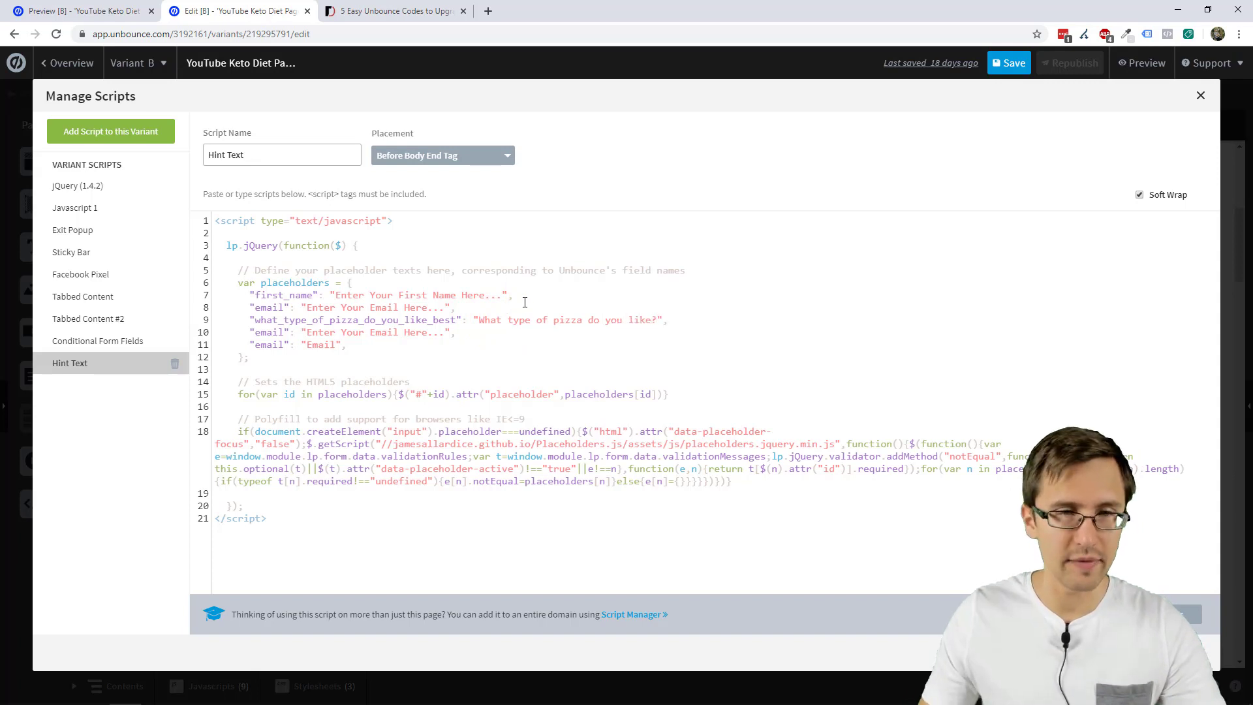
click(1201, 95)
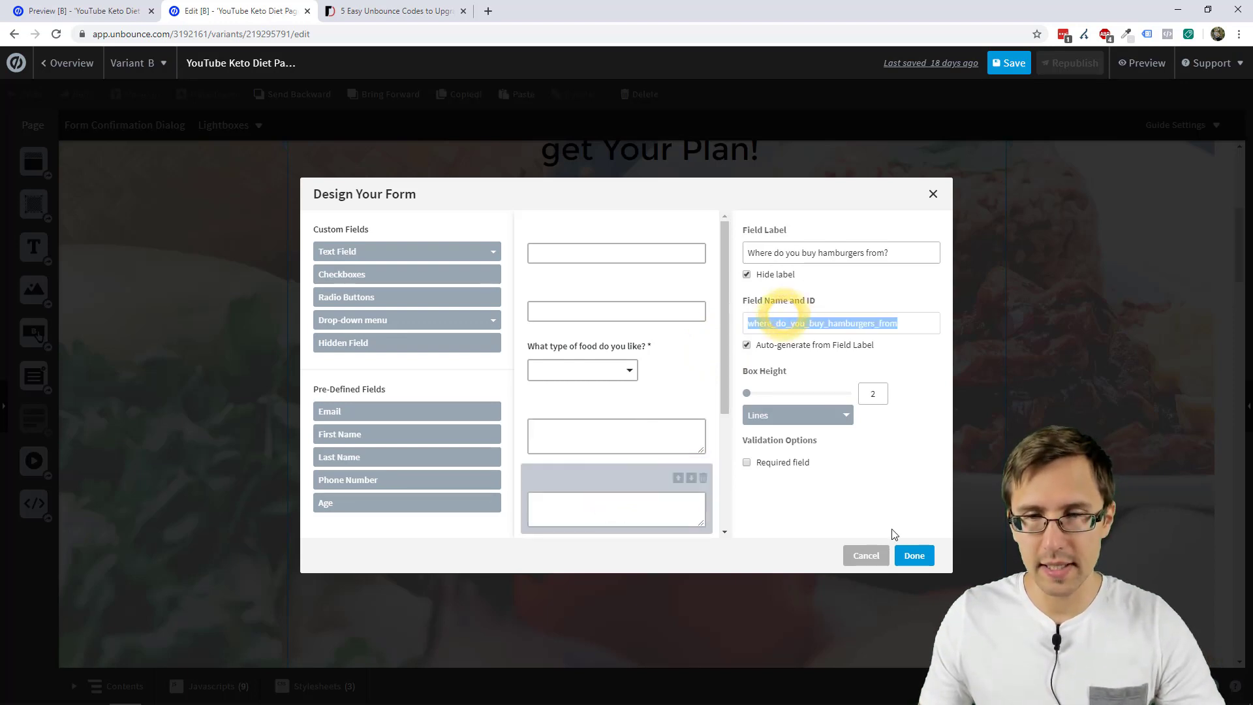
Replace the old hint on the hamburgers line with 'Where do you buy your hamburgers?' and save.
click(913, 556)
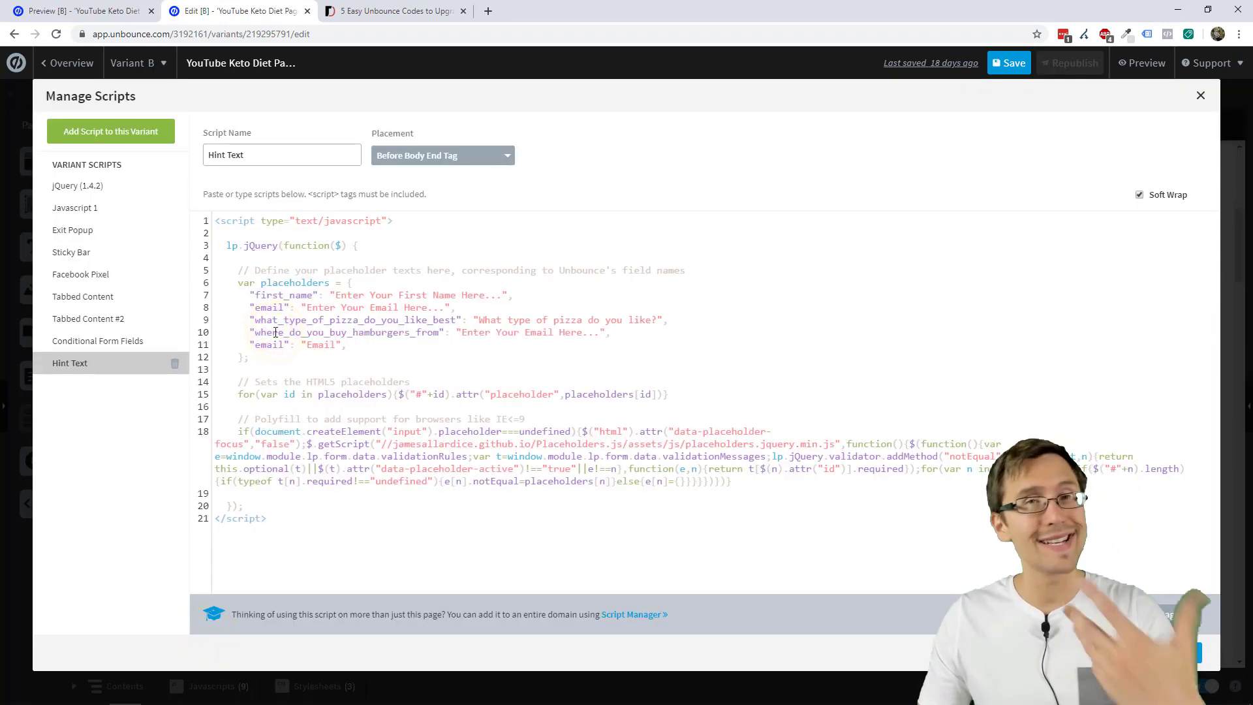
double_click(572, 333)
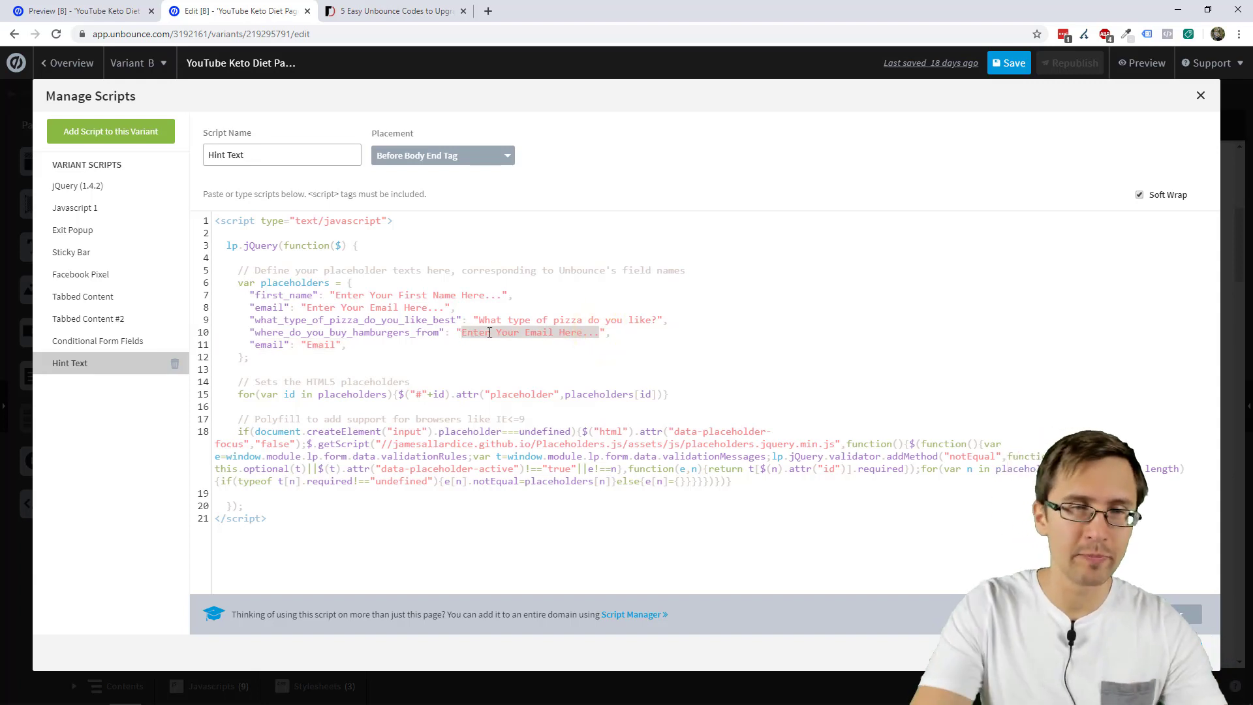
text(Where do you buy y)
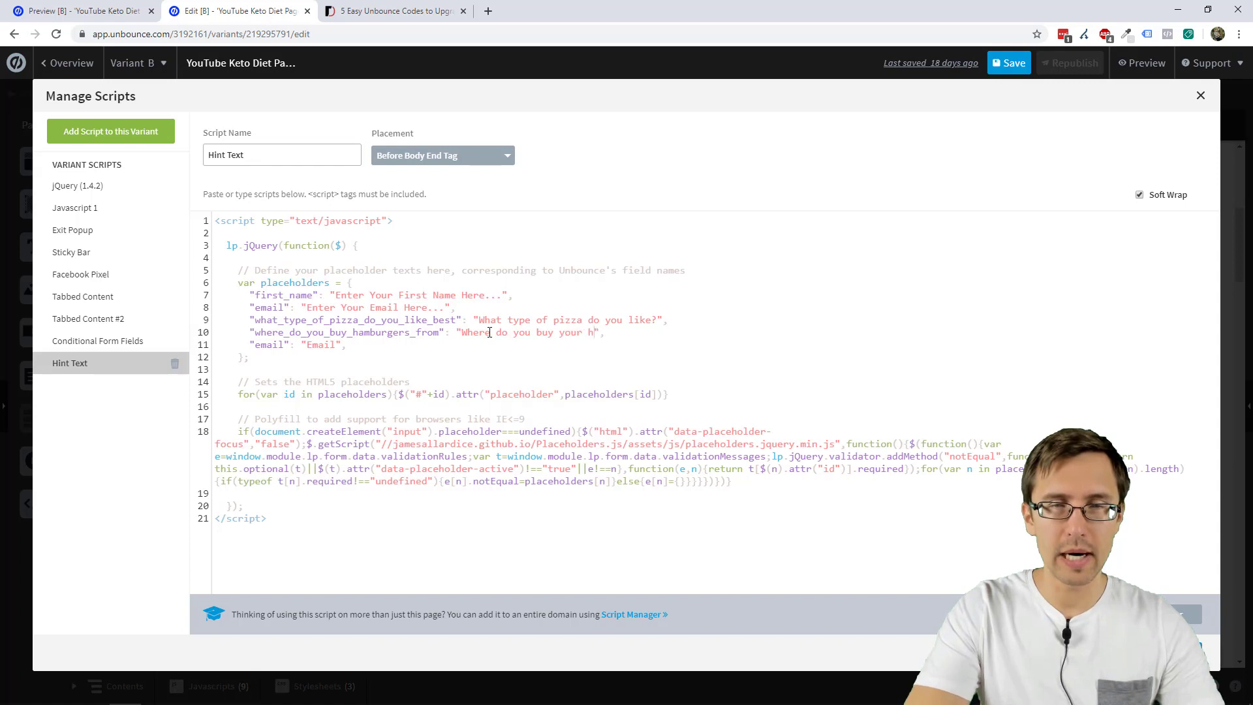
text(amburgers?)
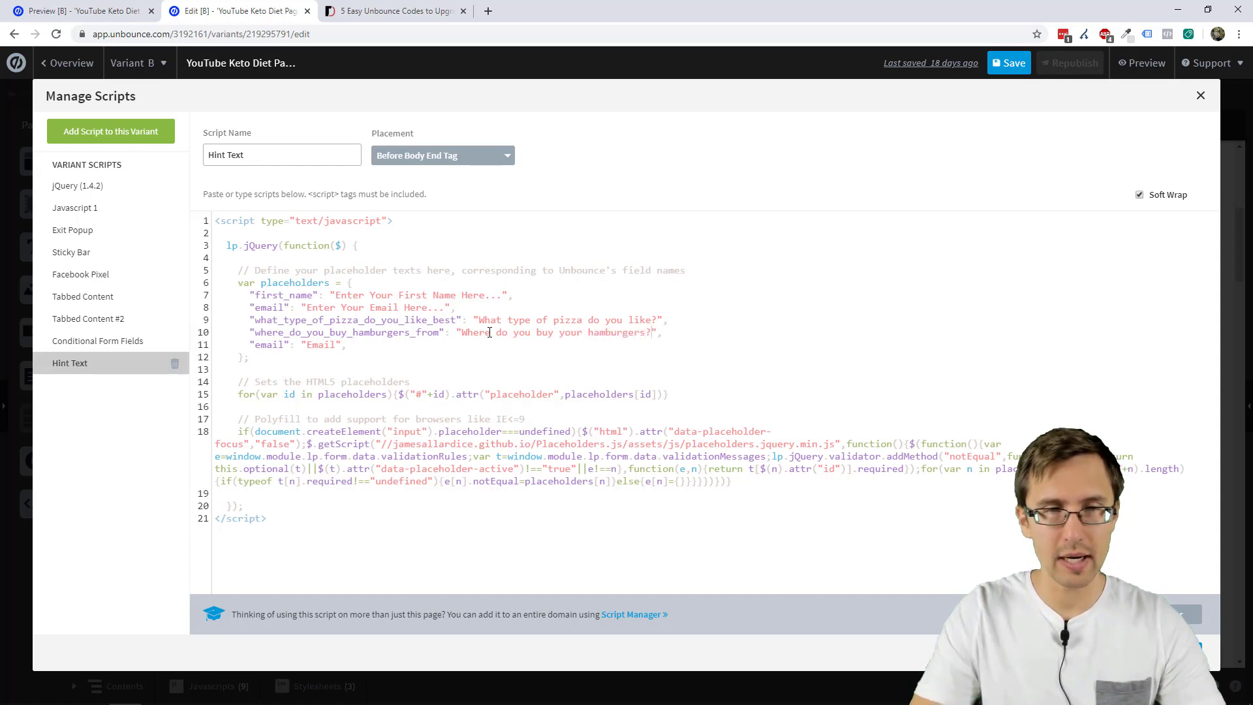
click(1201, 95)
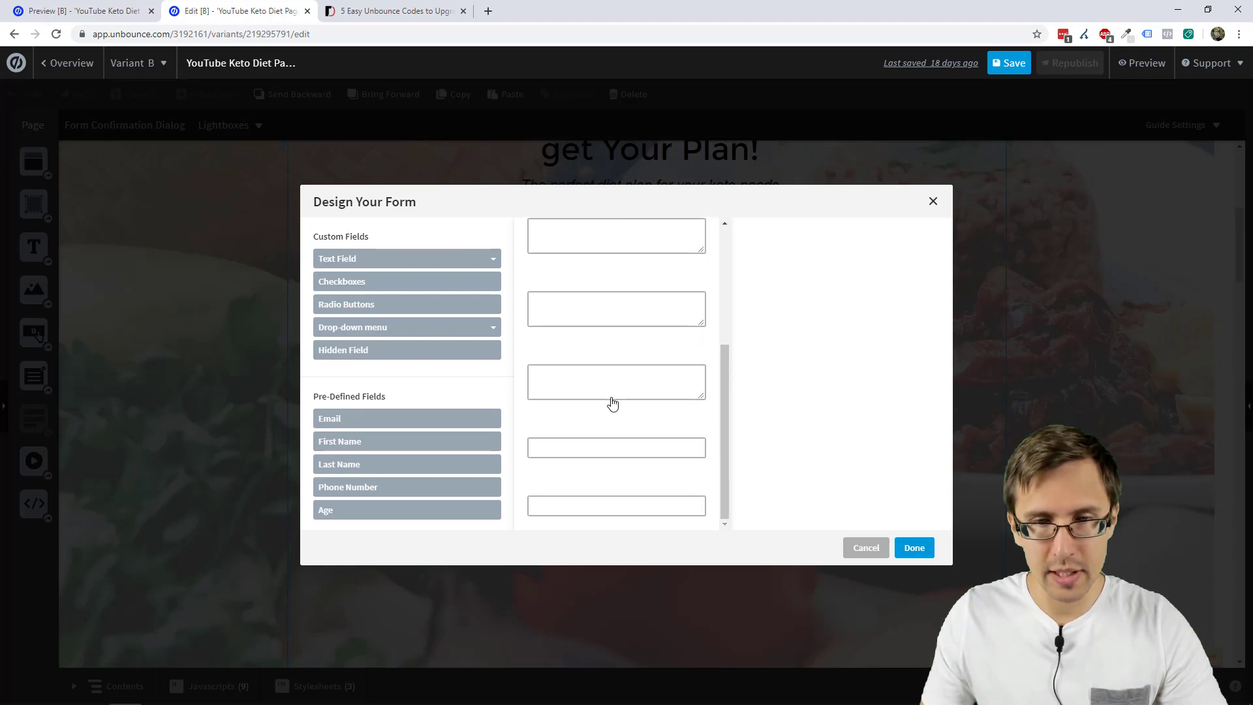
Read the broccoli field's name and add its 'Why do you possibly like broccoli?' placeholder line.
click(616, 382)
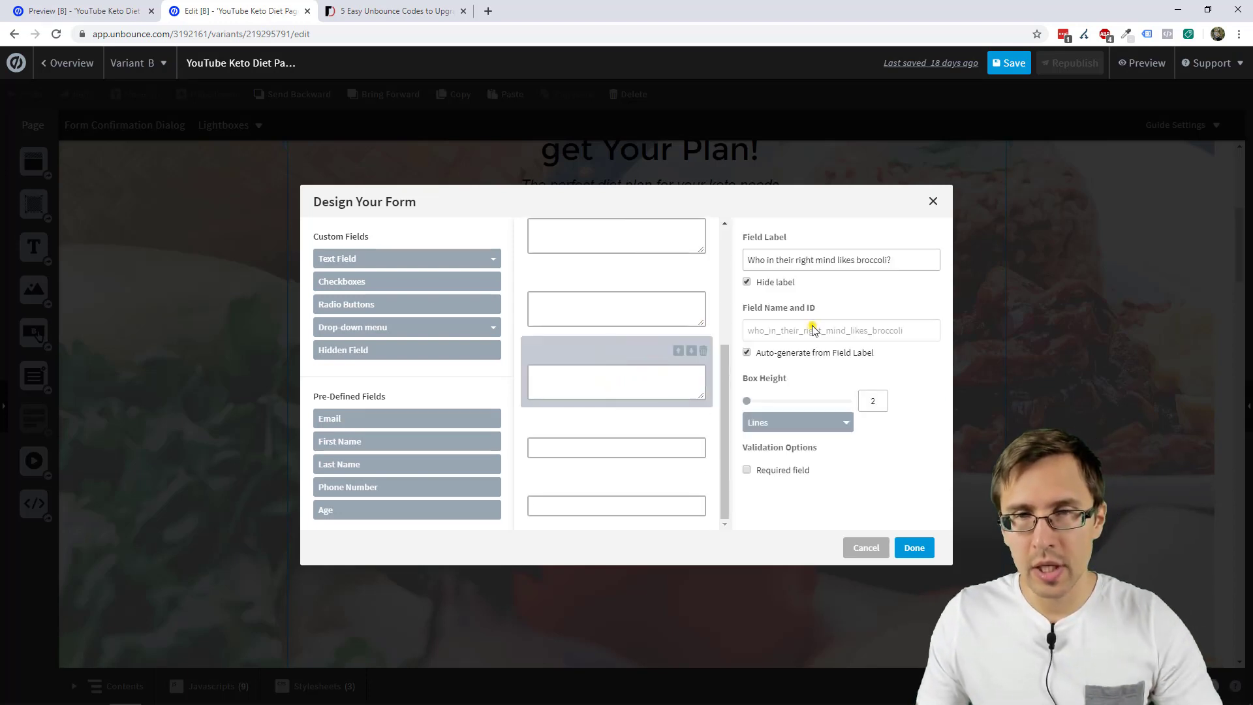
click(913, 547)
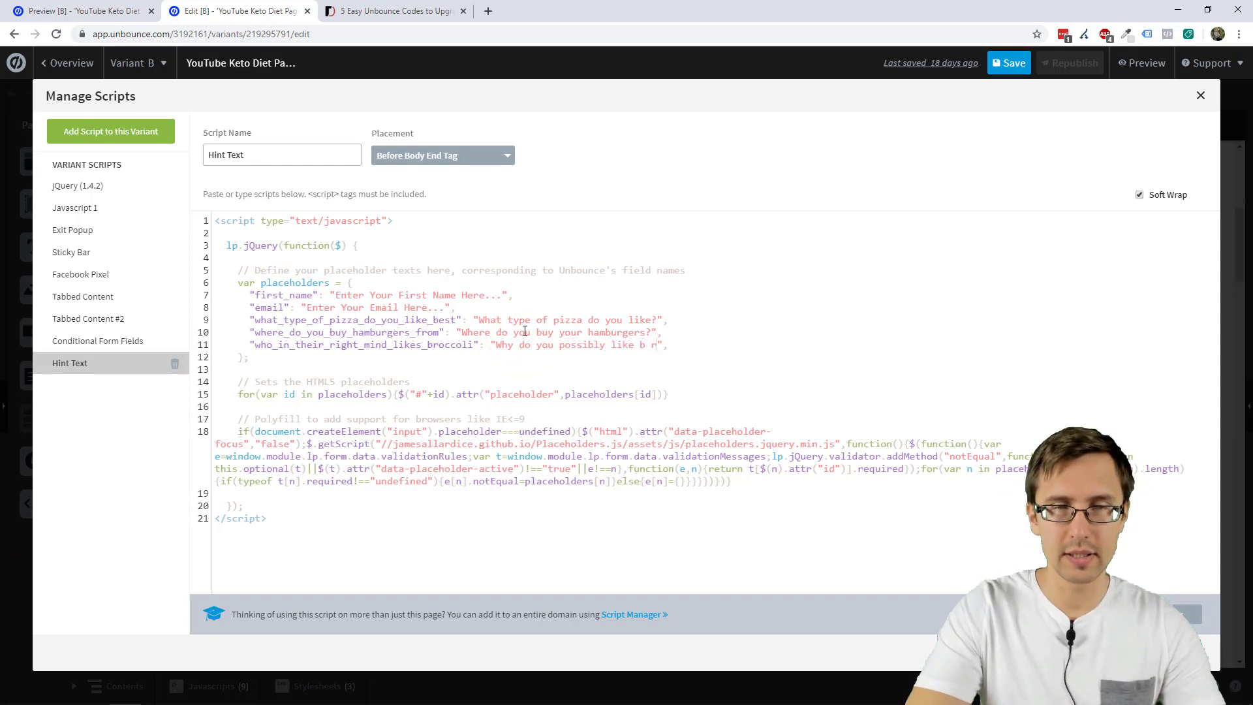
text(roccoli?)
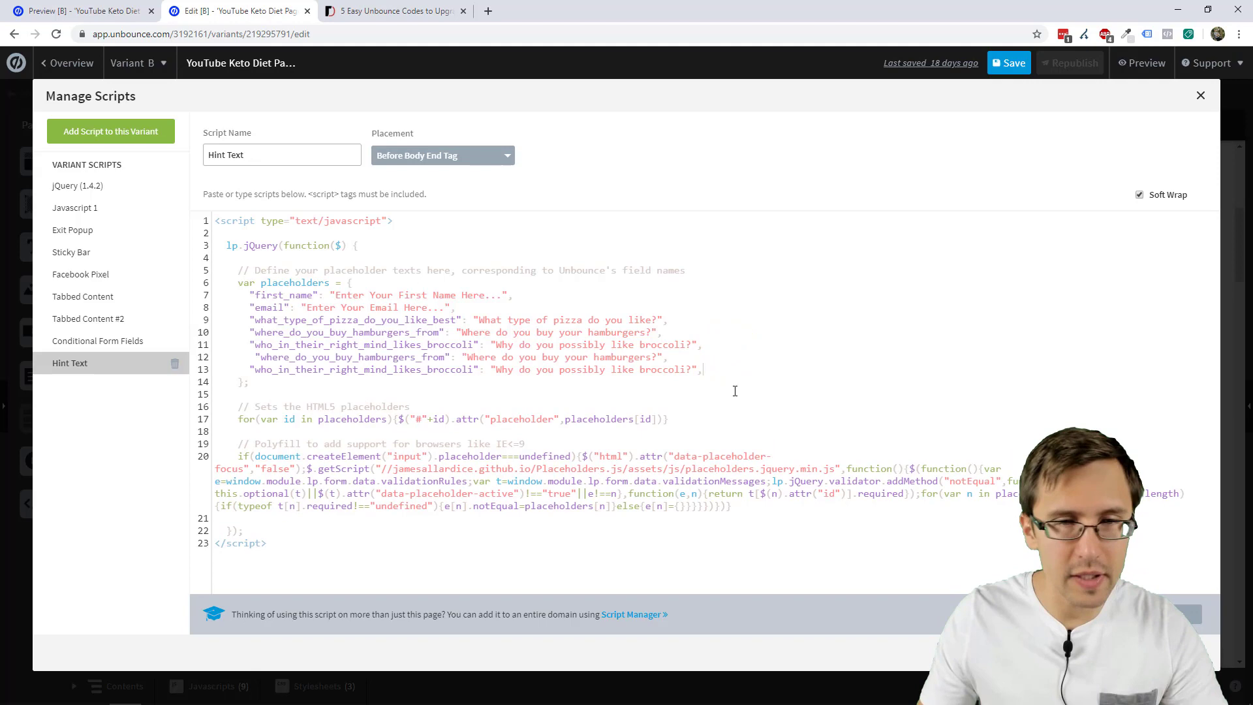
Check the Age field's name and add "age": "What is your age?" to the Hint Text script.
click(1200, 95)
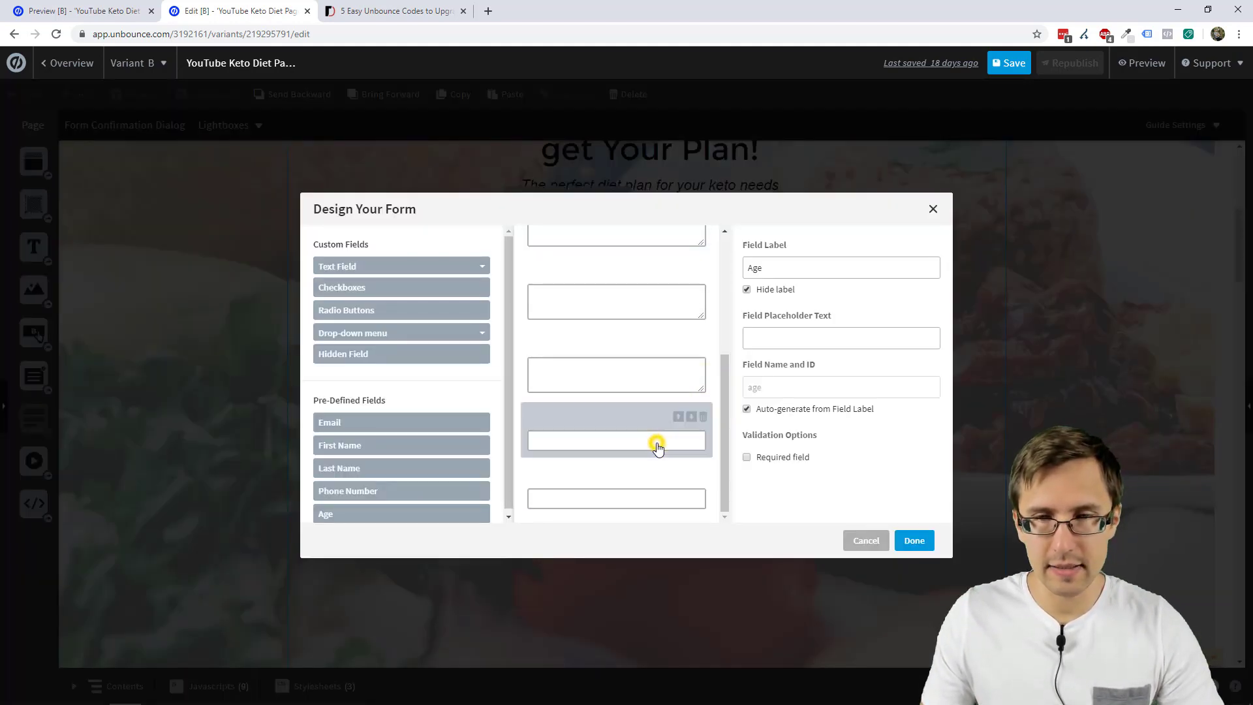
click(913, 540)
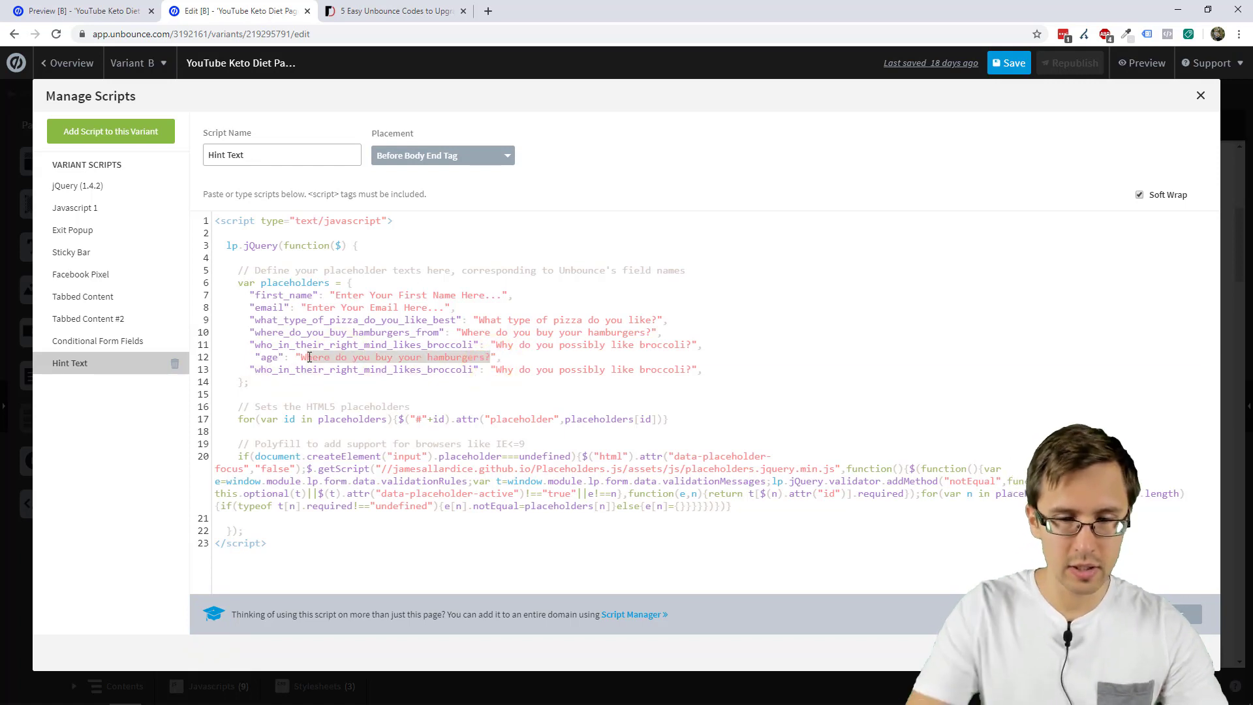
text(What is your age?)
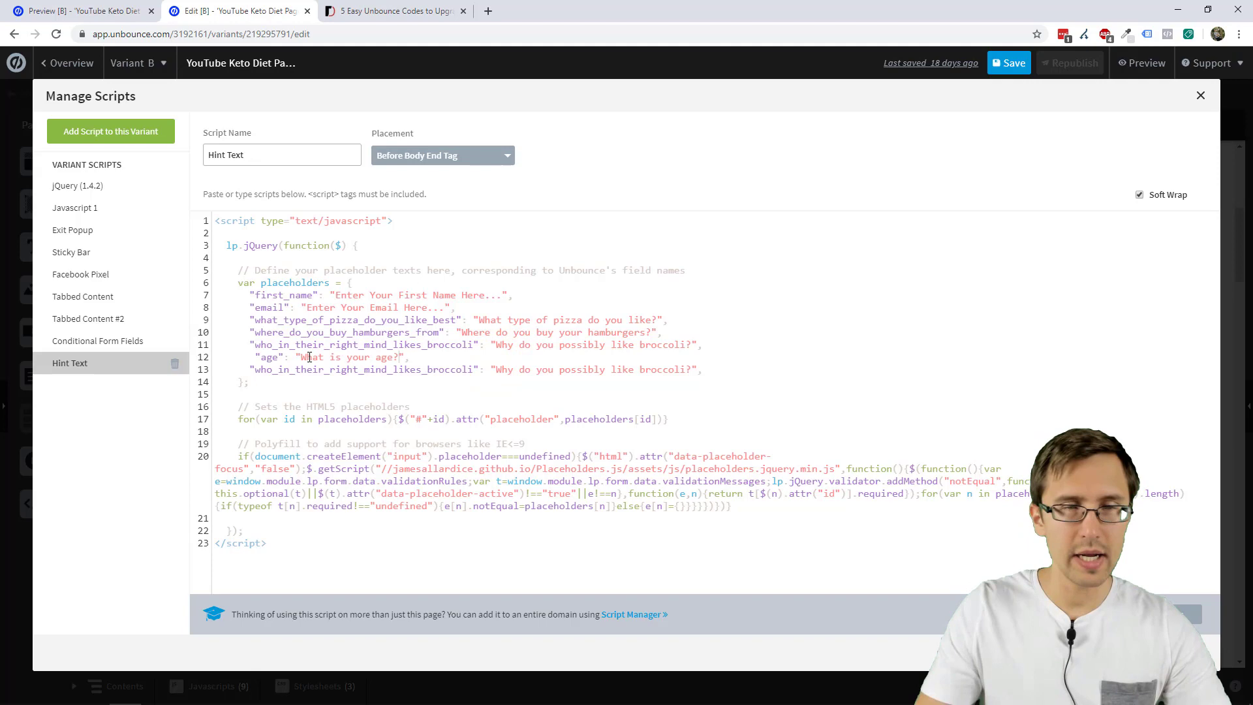
click(1201, 95)
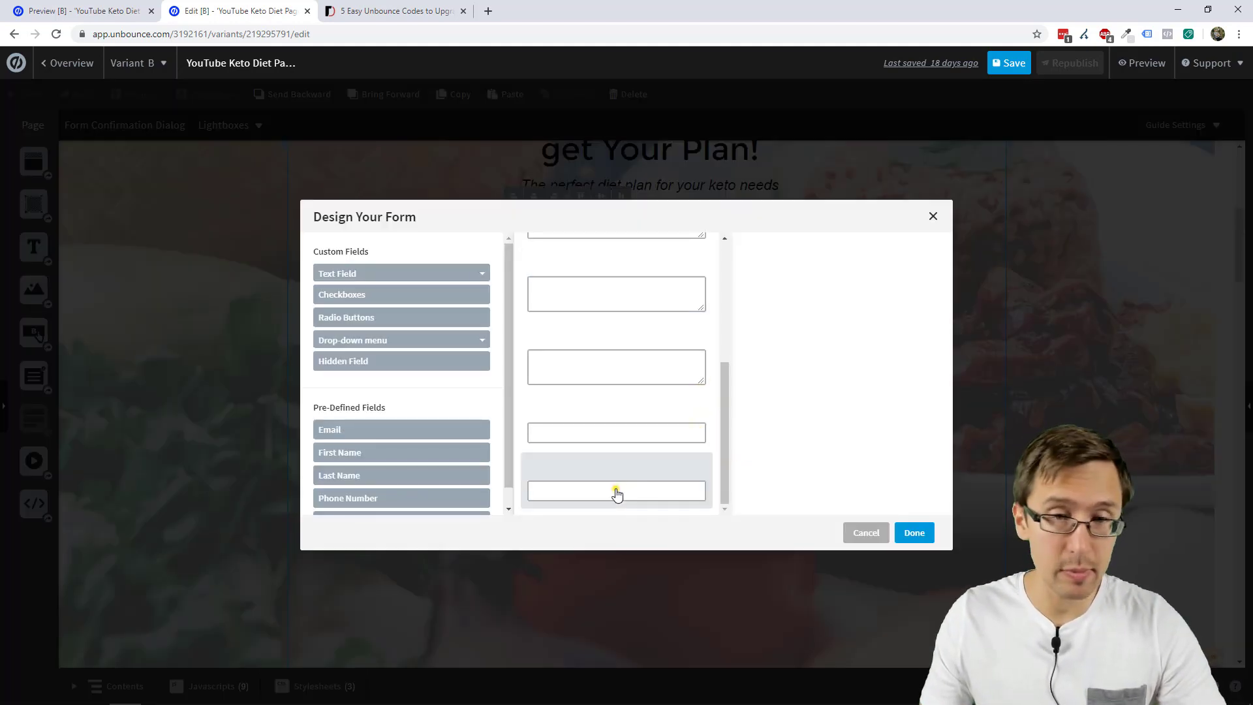
Check the phone field's name and select the leftover broccoli hint on line 13 for replacement.
click(616, 490)
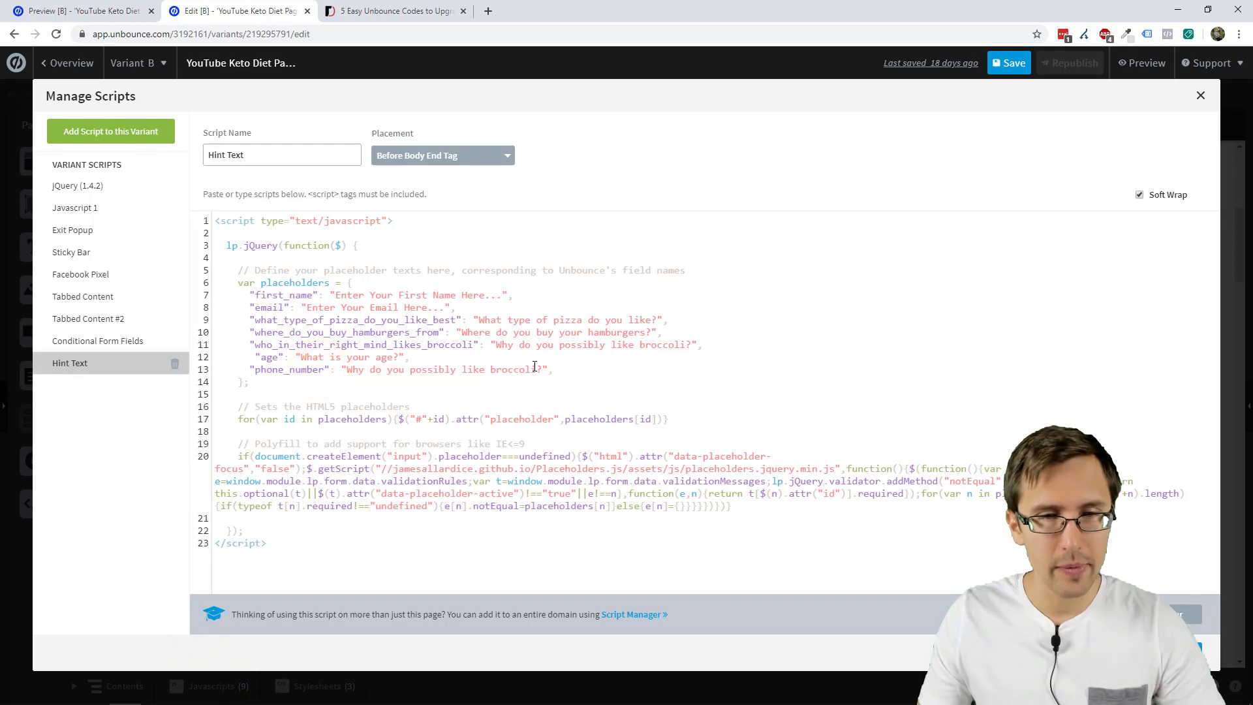
drag(344, 368, 536, 368)
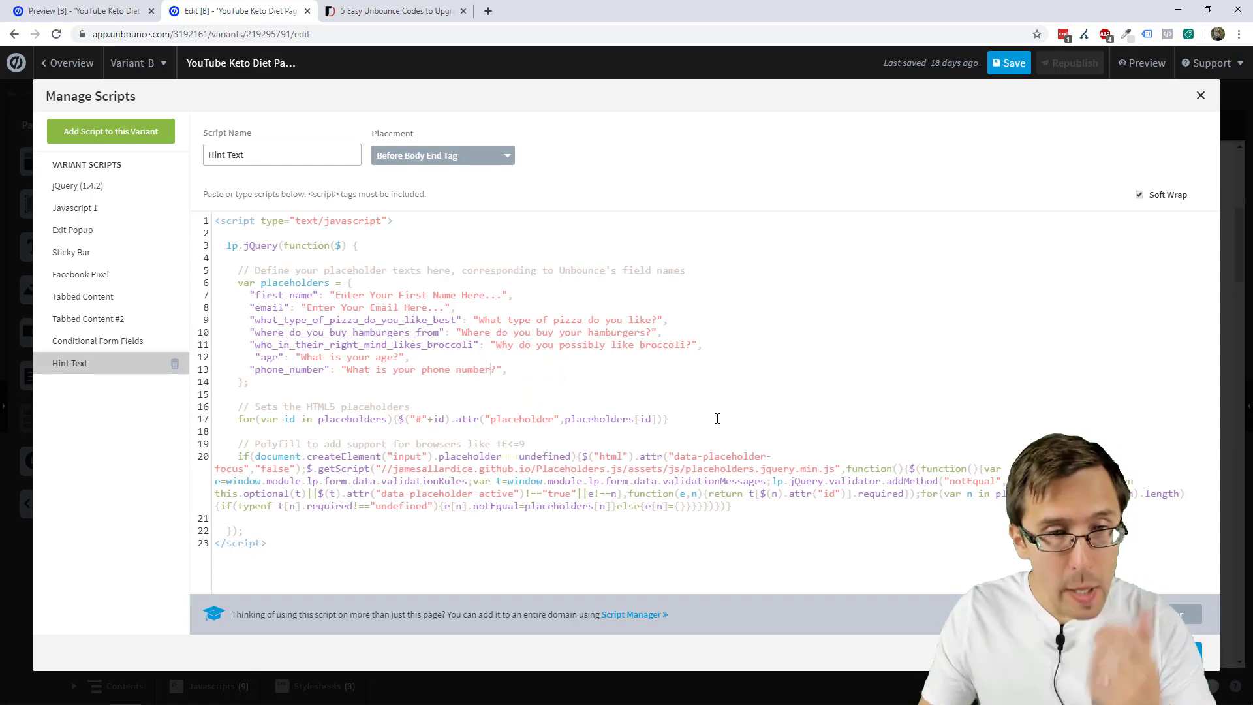
Close Manage Scripts, save the page and launch its preview.
click(1201, 96)
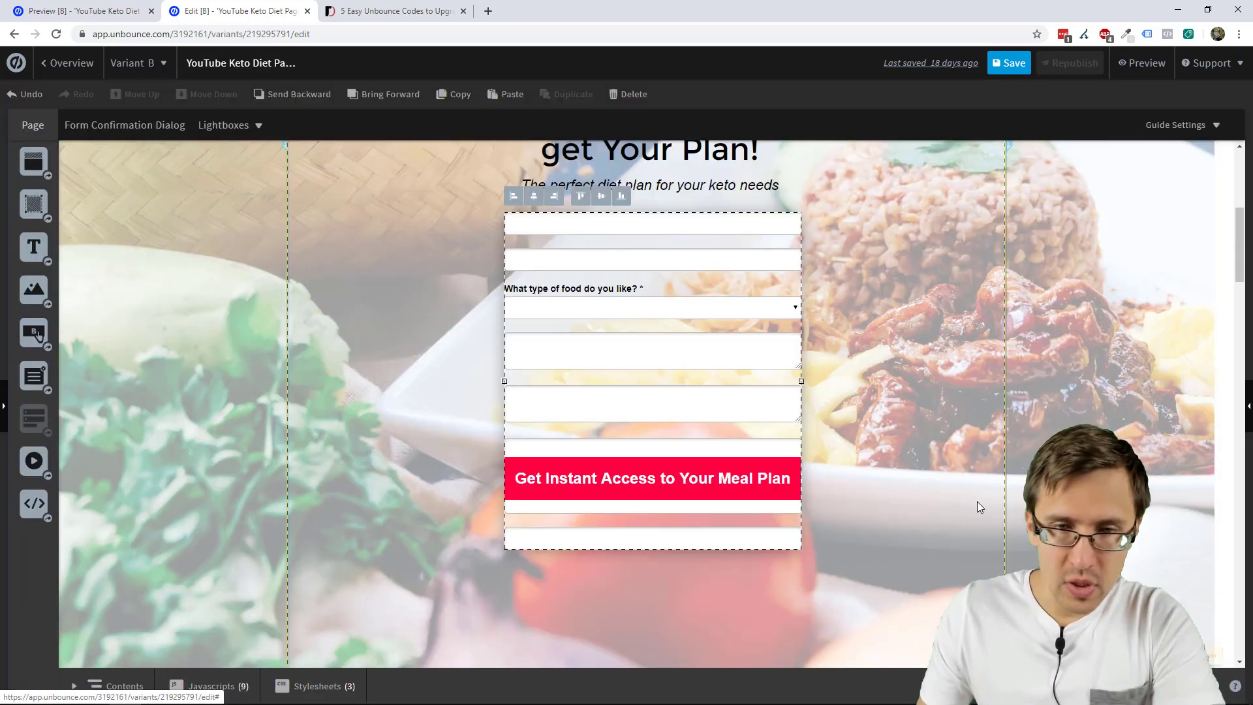
click(1009, 63)
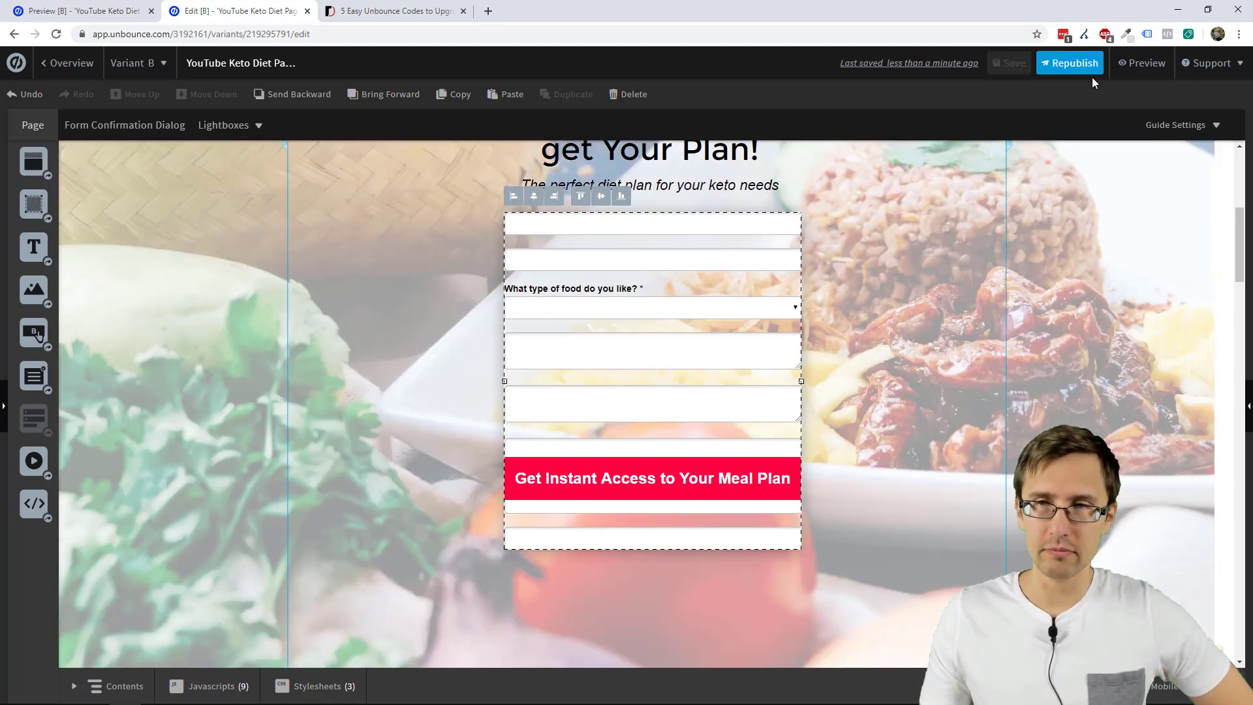
click(1135, 63)
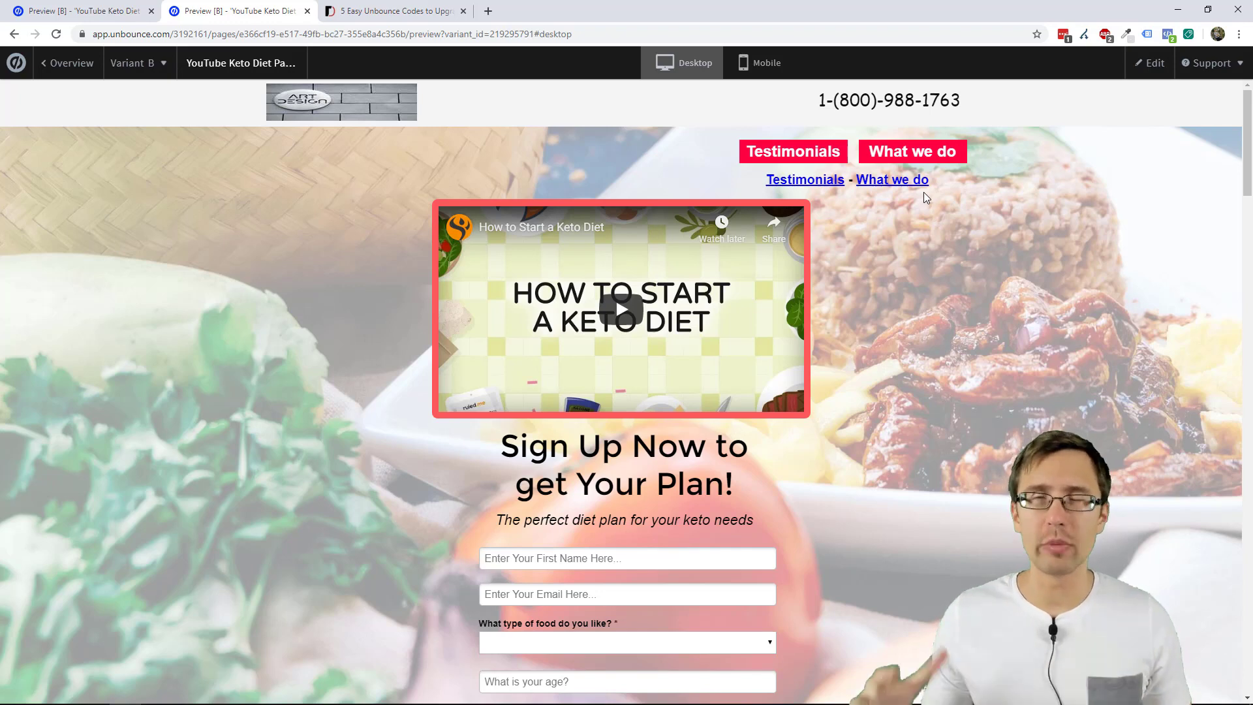
In the preview, choose Broccoli as the food type to reveal the 'Why do you possibly like broccoli?' box.
scroll(down, 3)
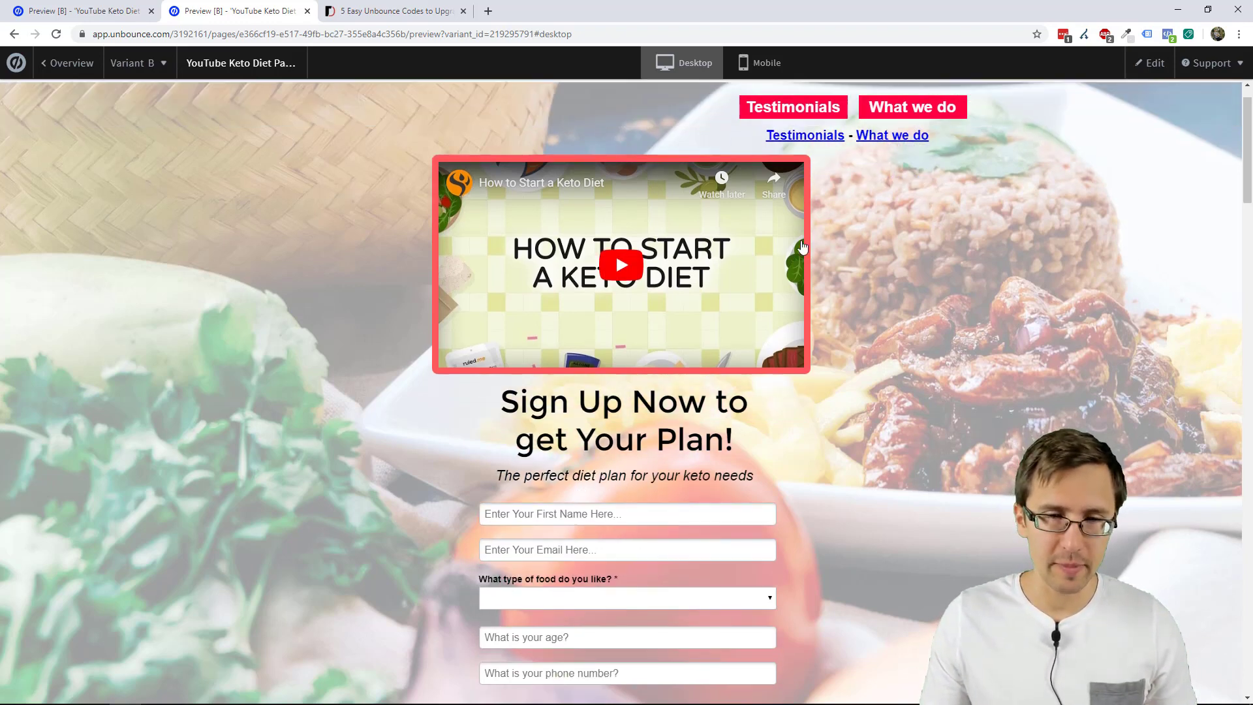
scroll(down, 3)
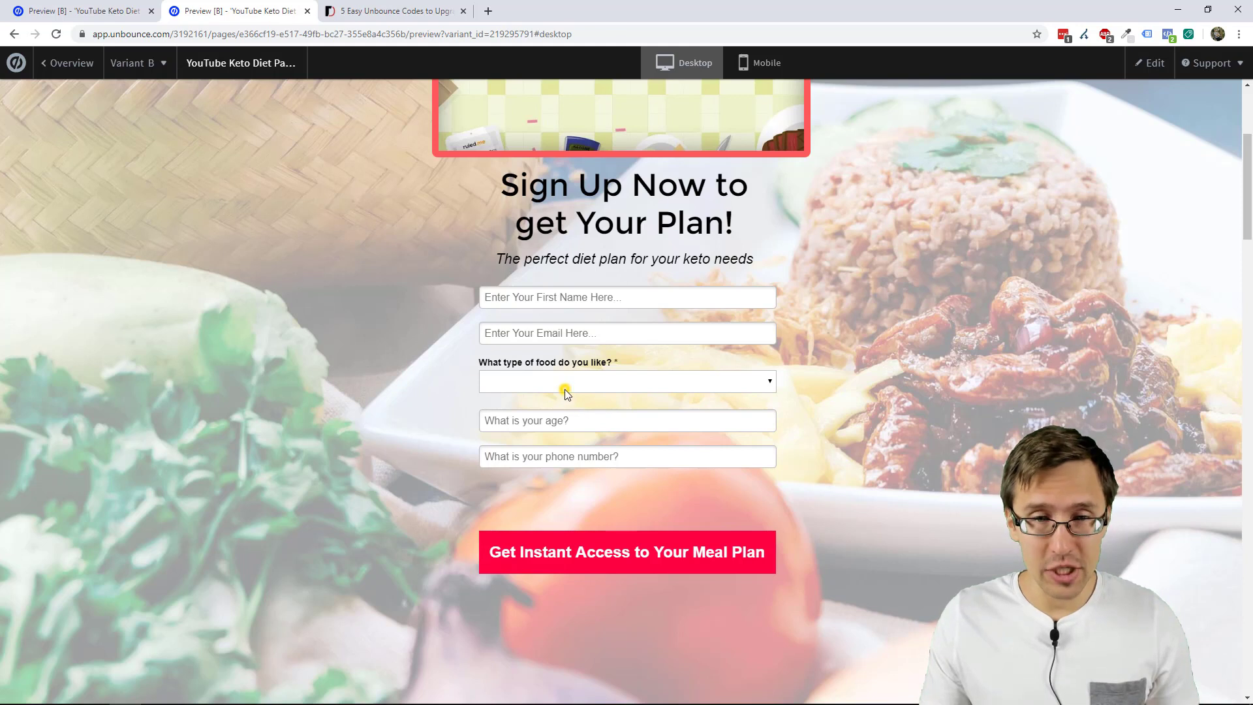
click(627, 381)
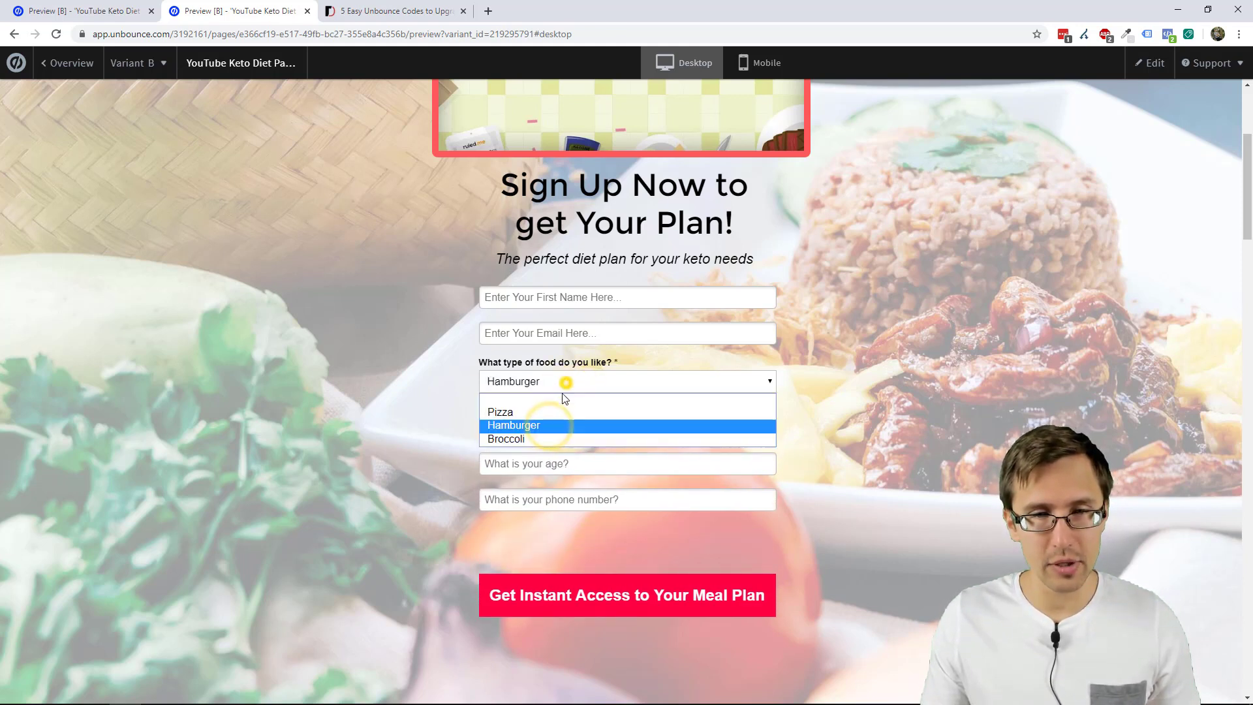
click(507, 438)
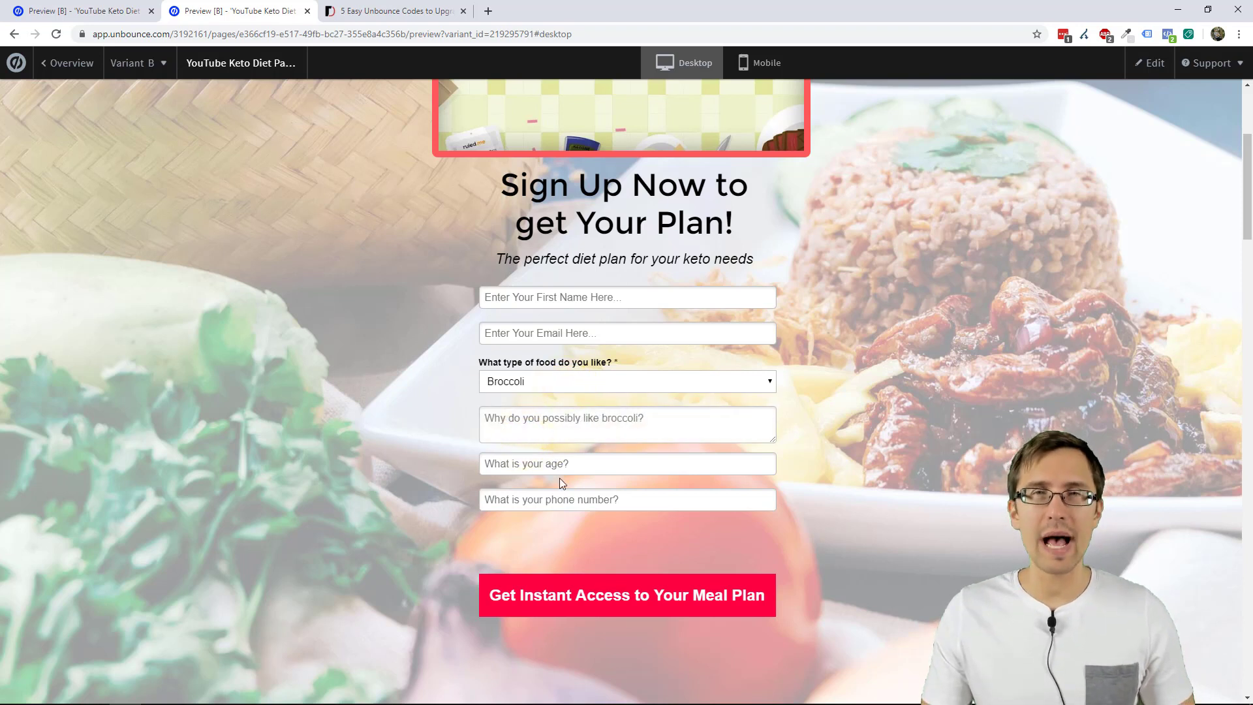
mouse_move(420, 225)
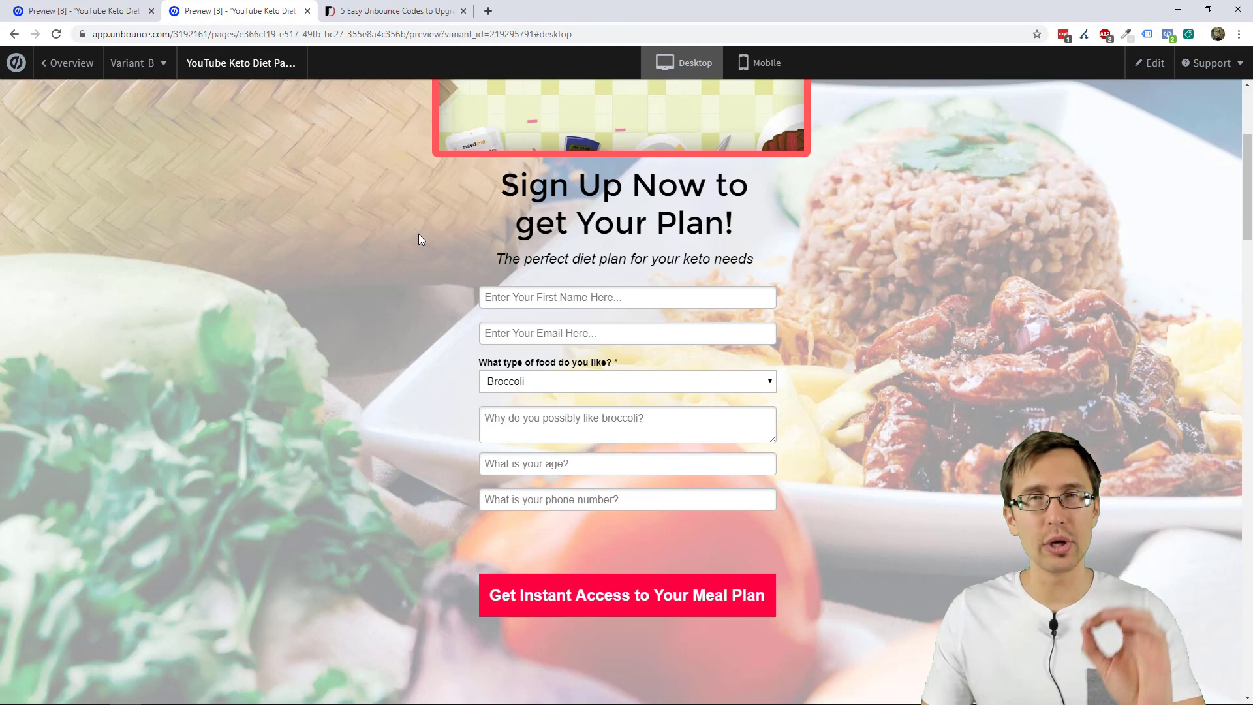
click(627, 298)
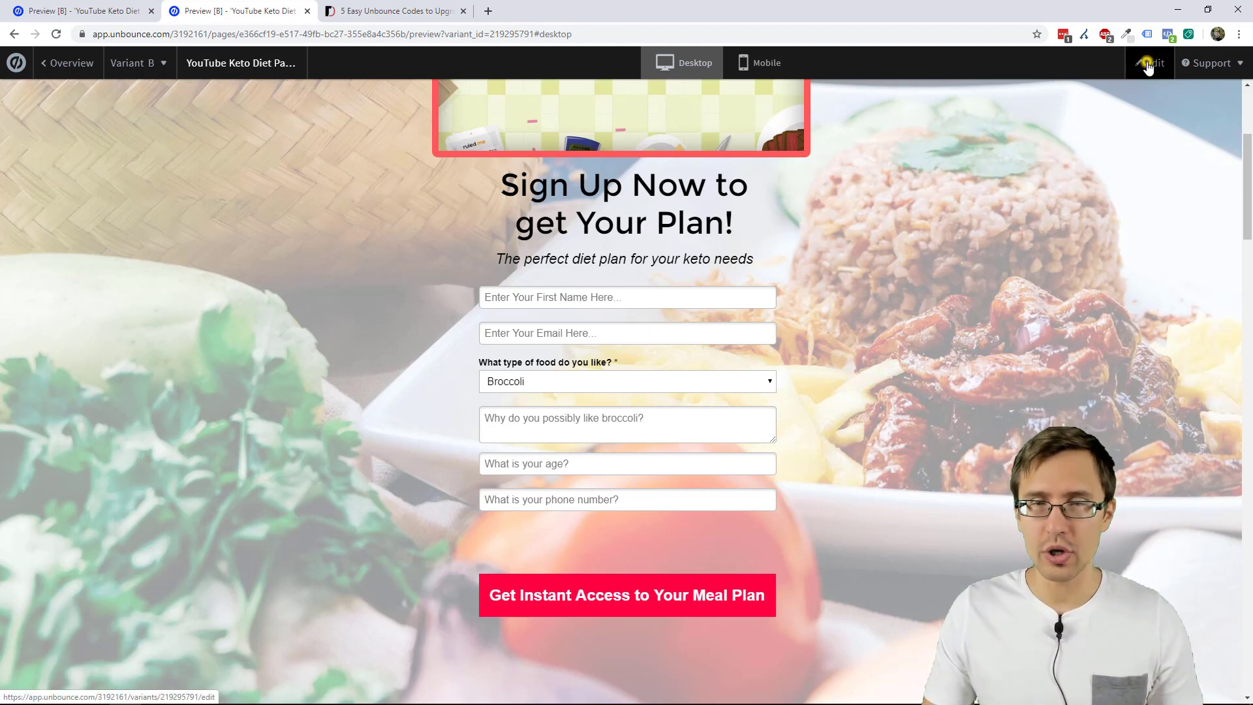
Move the submit button up among the form fields, save, preview the result and return to editing.
click(1150, 62)
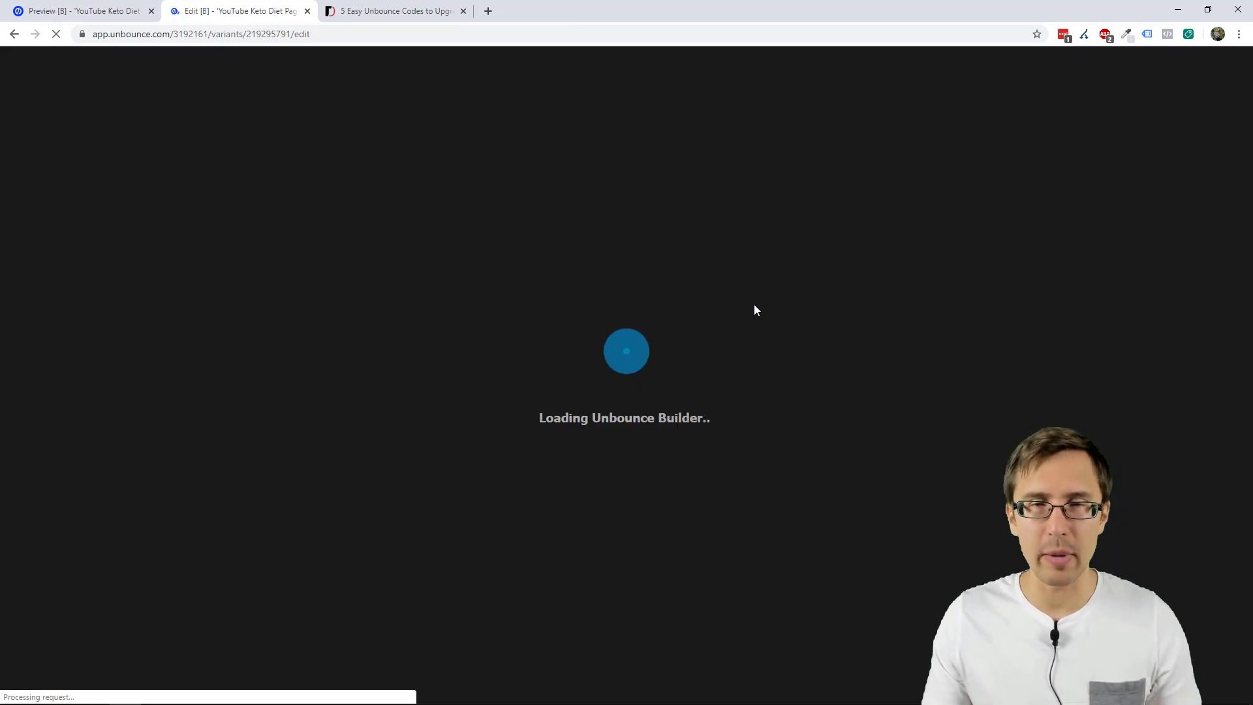
mouse_move(540, 498)
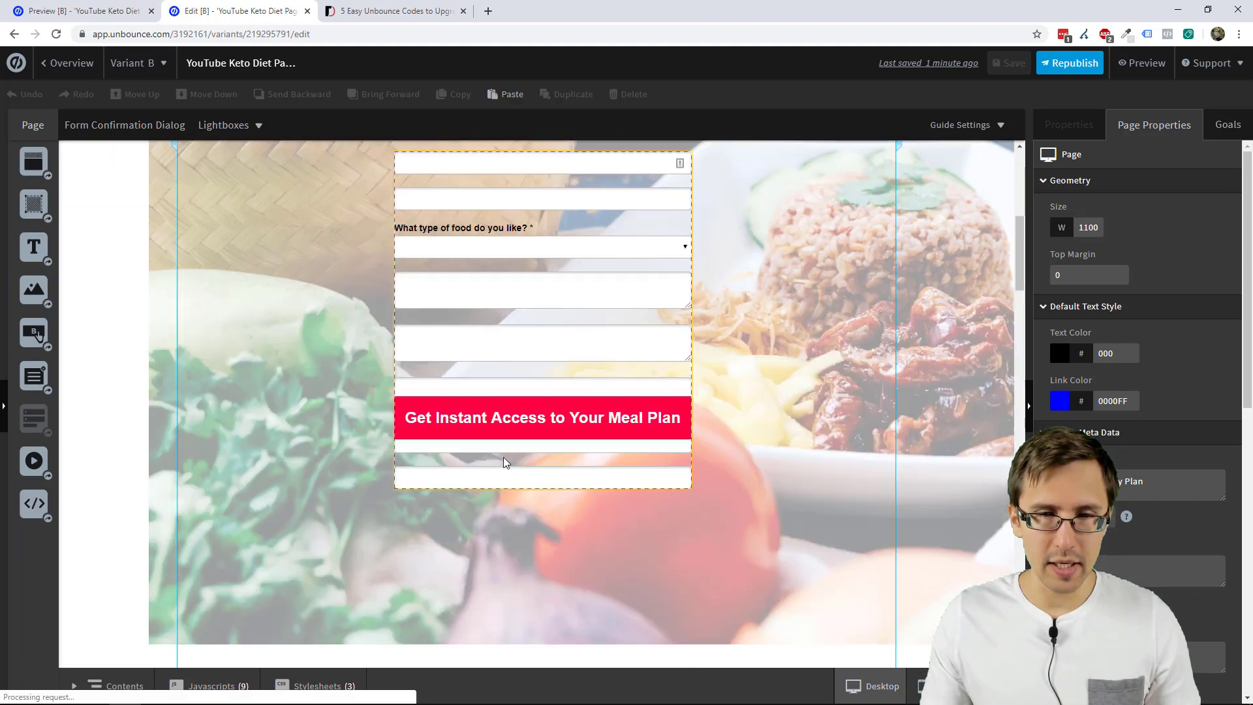
click(543, 417)
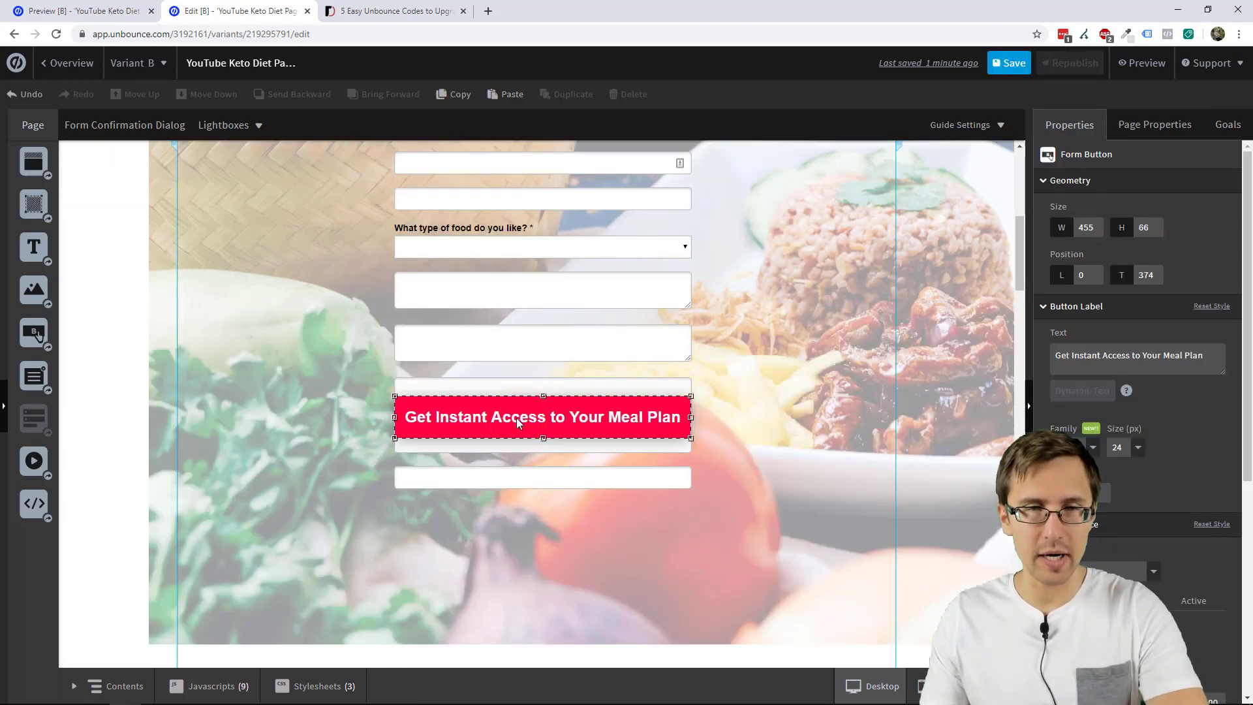
drag(543, 416, 543, 374)
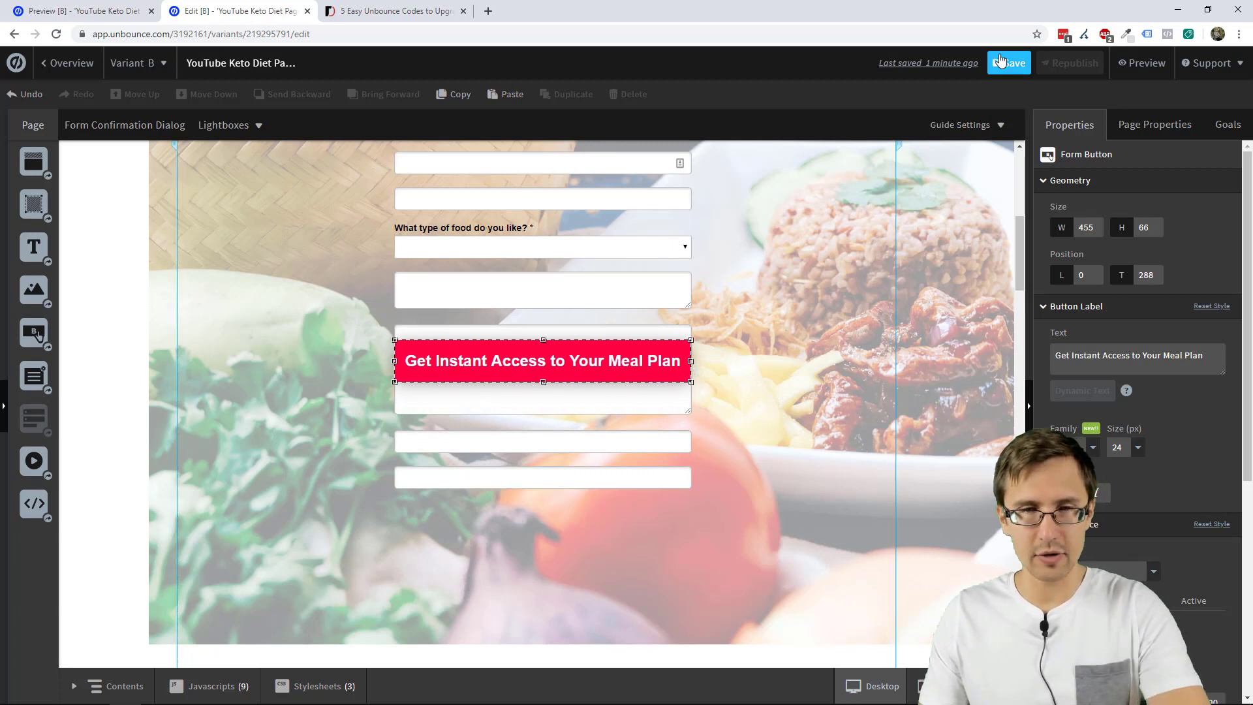
click(1007, 62)
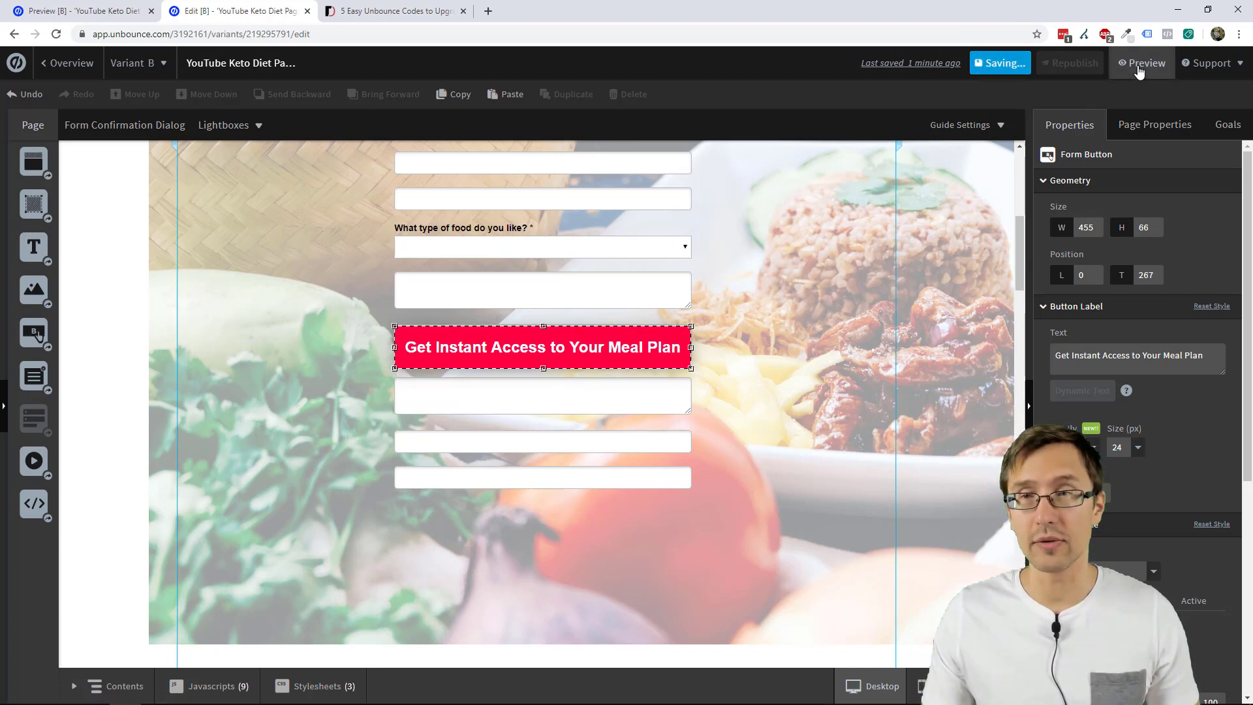
click(1145, 63)
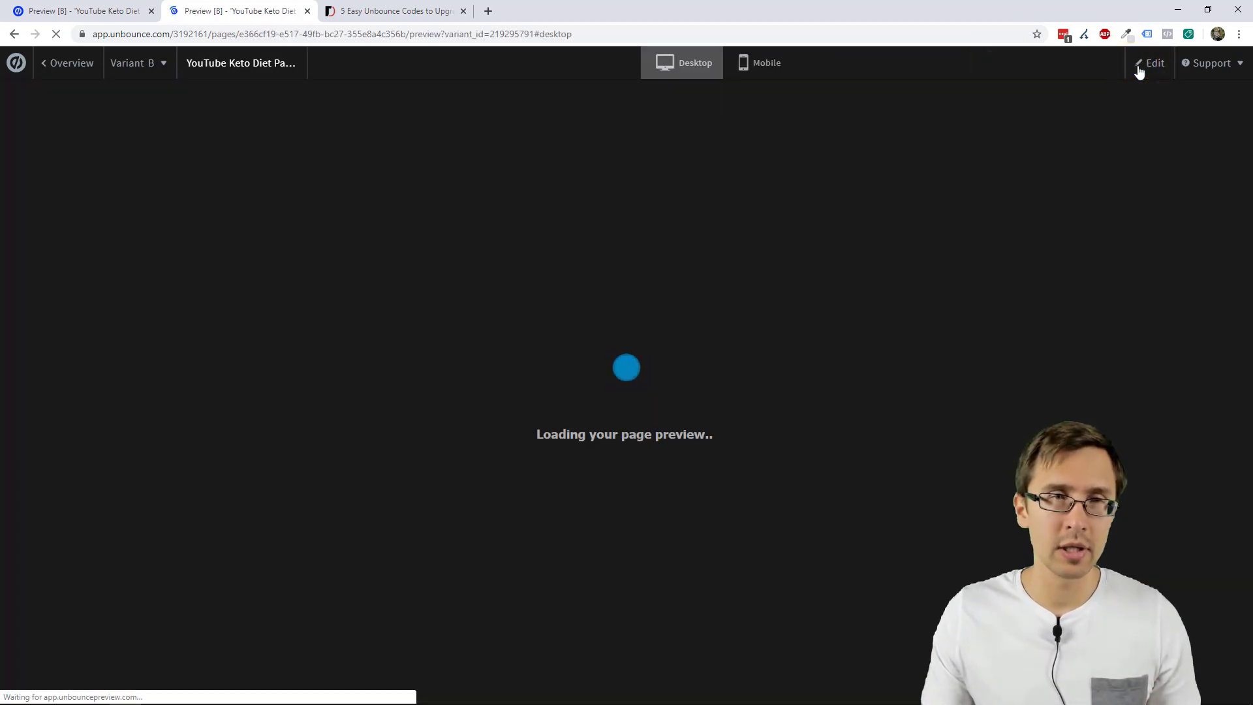
mouse_move(808, 249)
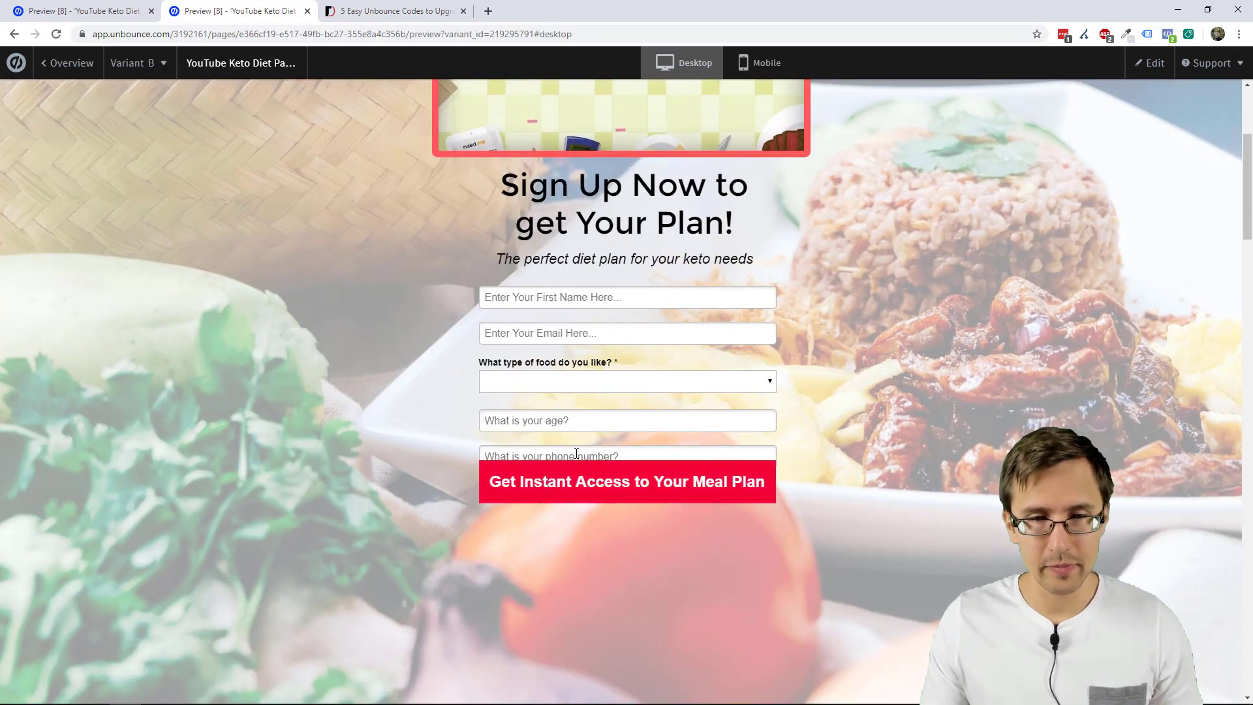
click(1149, 63)
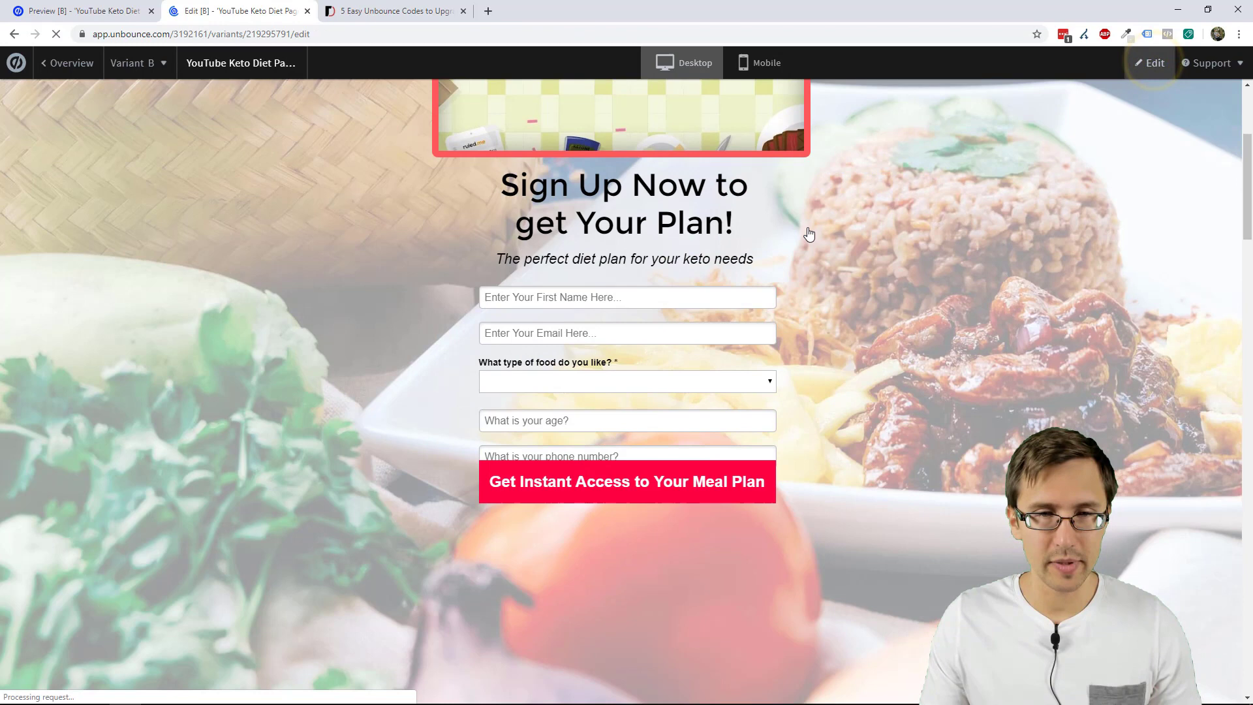
Nudge the submit button slightly lower so it clears the phone field.
click(1152, 63)
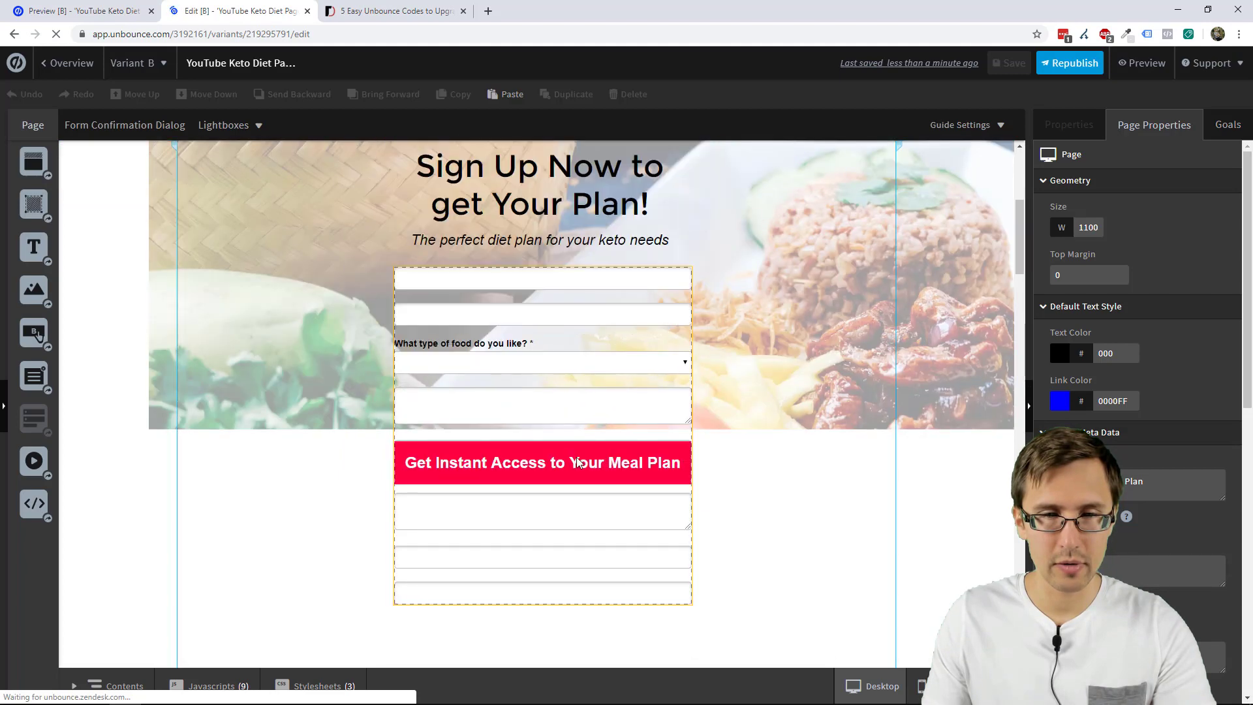
click(543, 462)
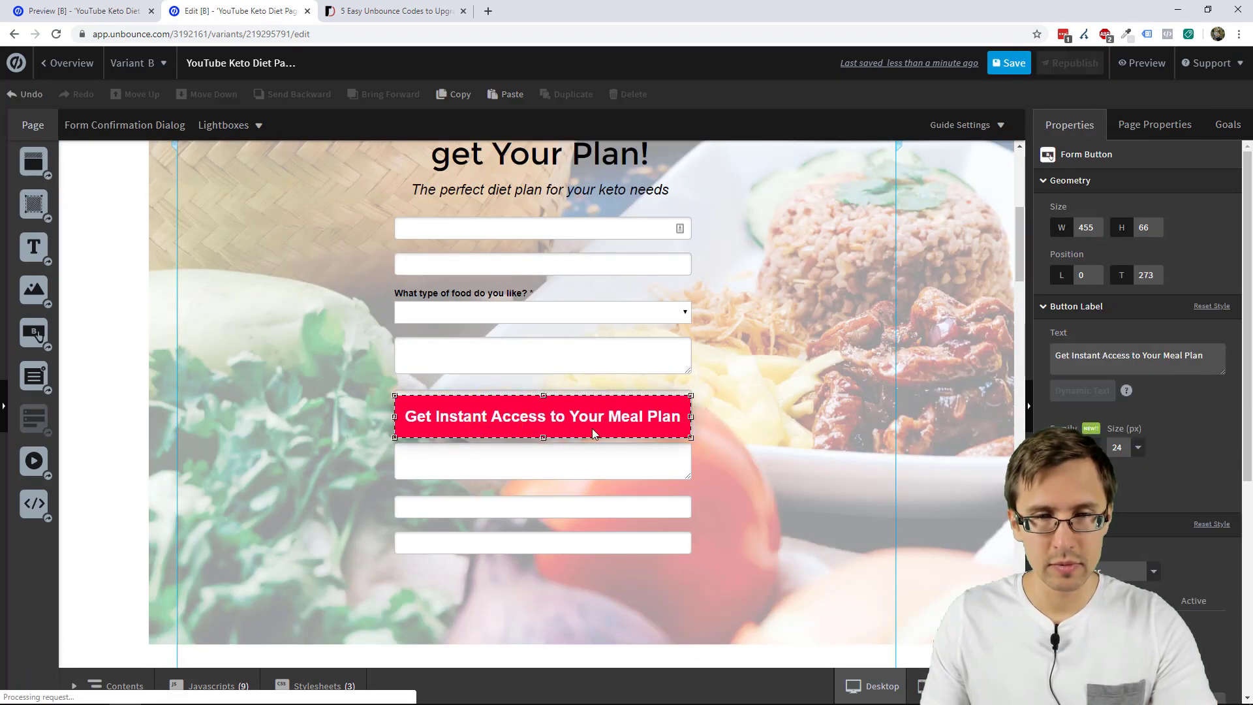
drag(542, 415, 542, 425)
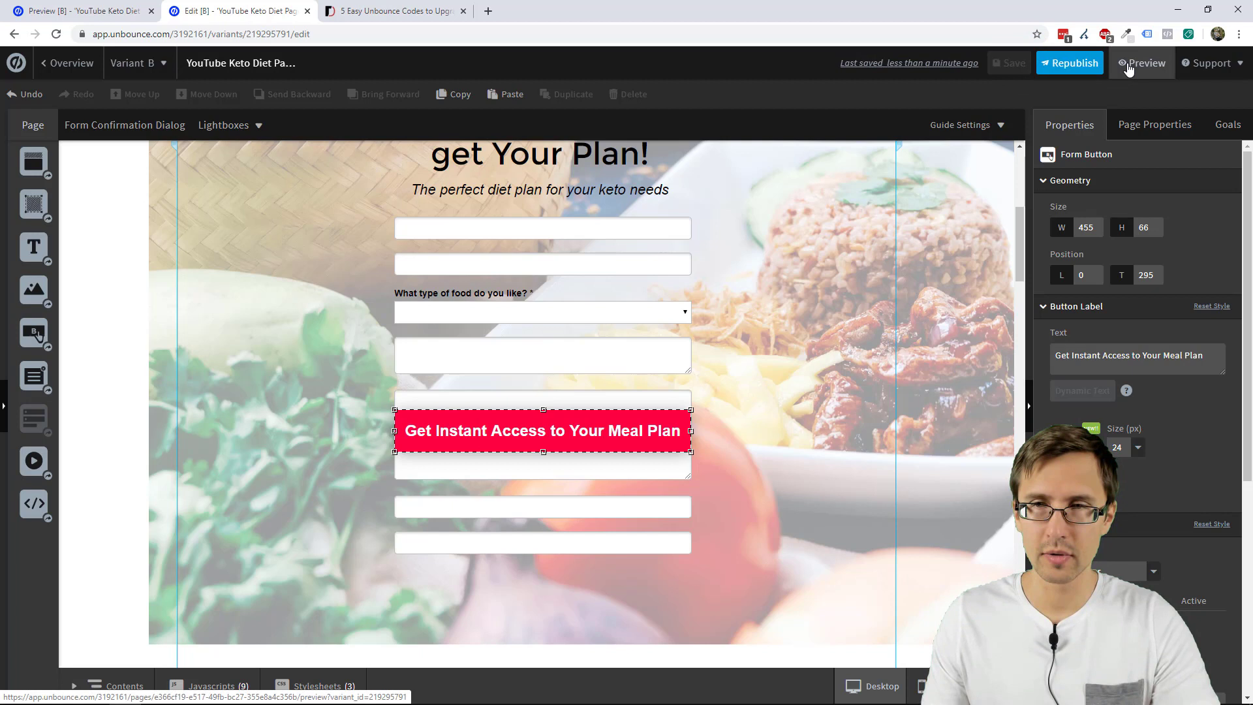
Preview again and choose Broccoli to confirm the button sits below the phone field.
click(1147, 63)
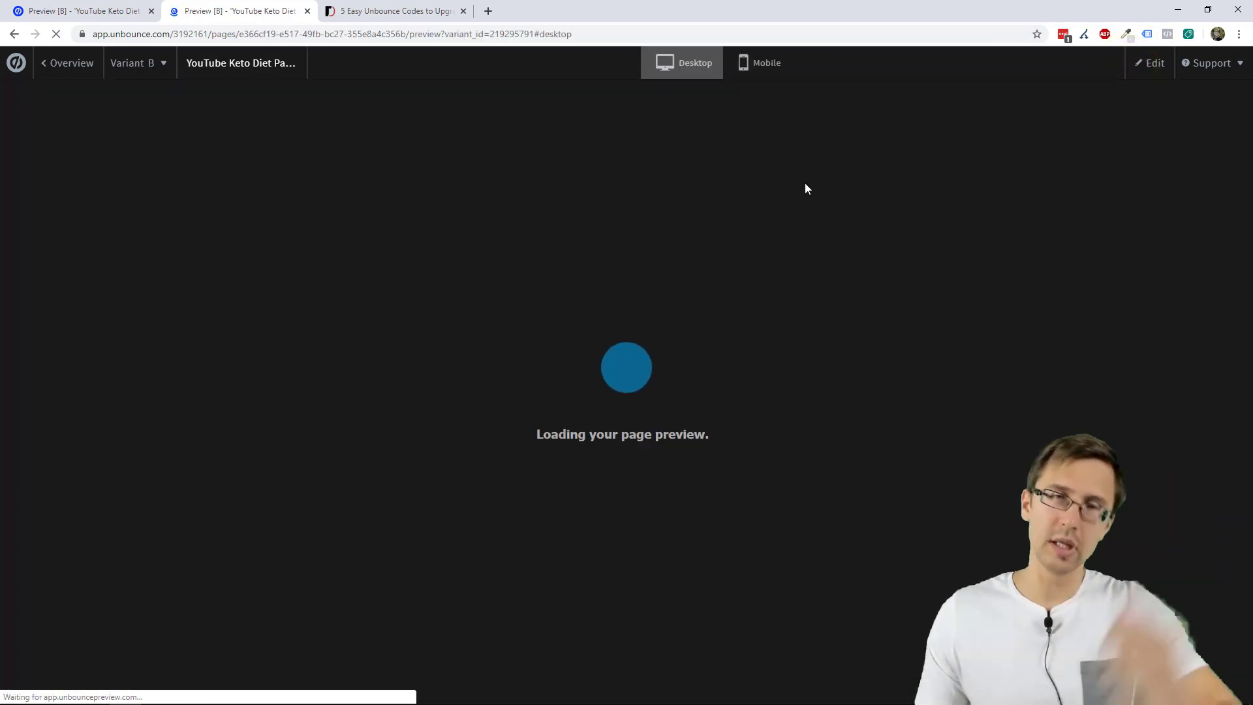
mouse_move(679, 307)
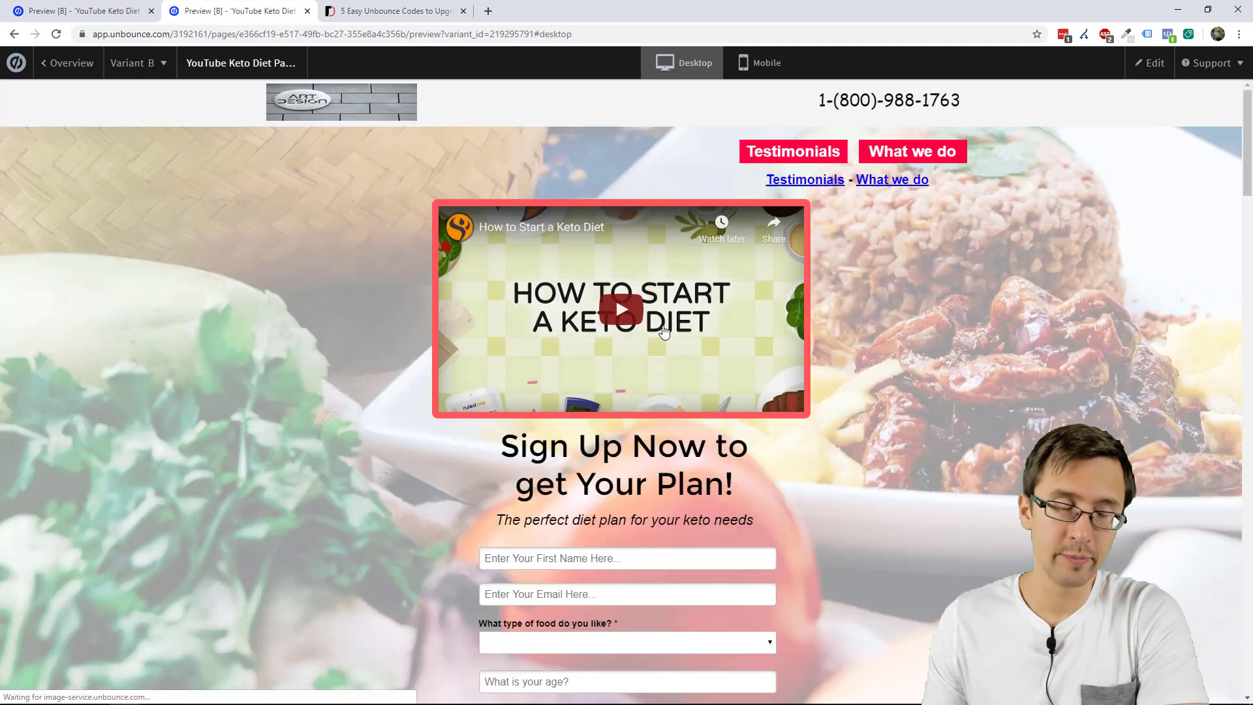
scroll(down, 3)
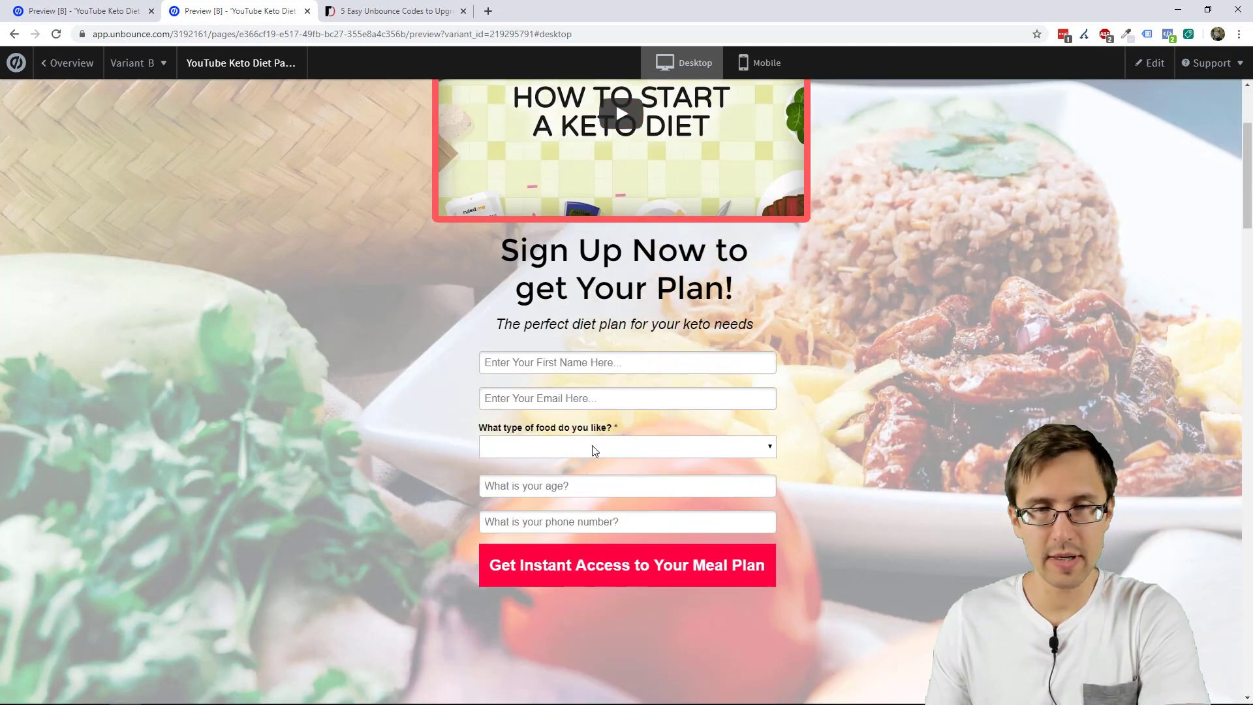
click(626, 446)
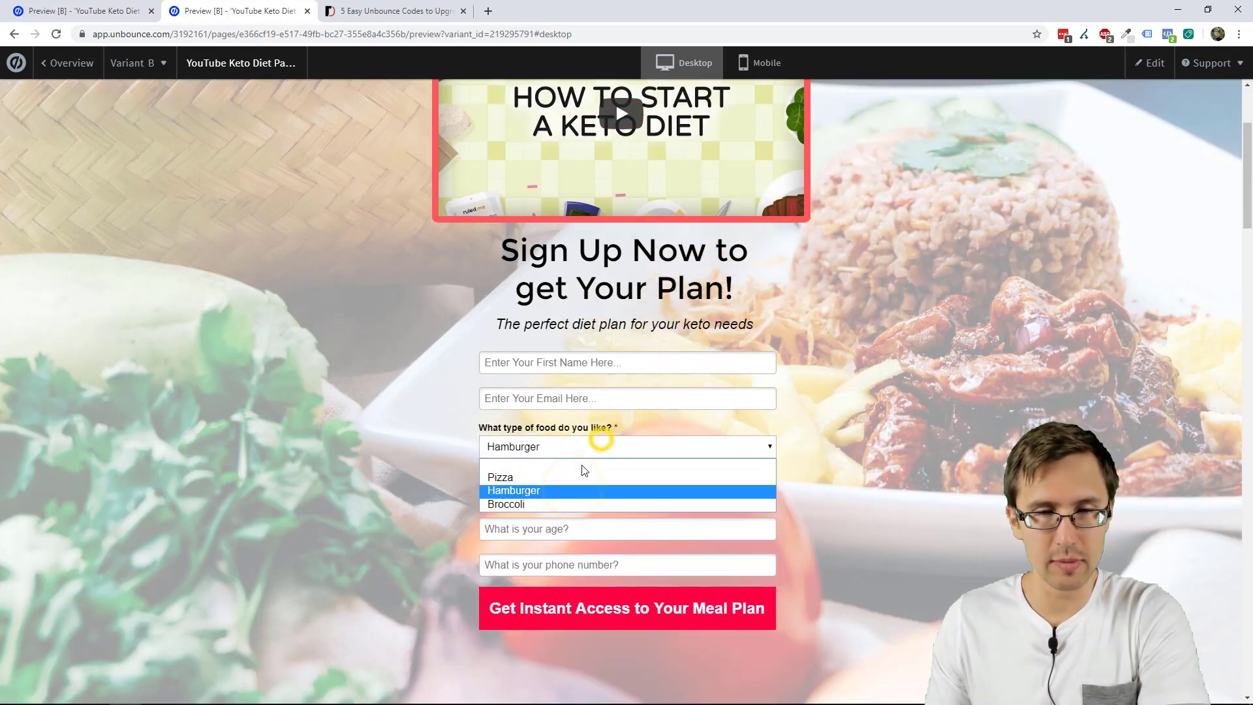
click(506, 503)
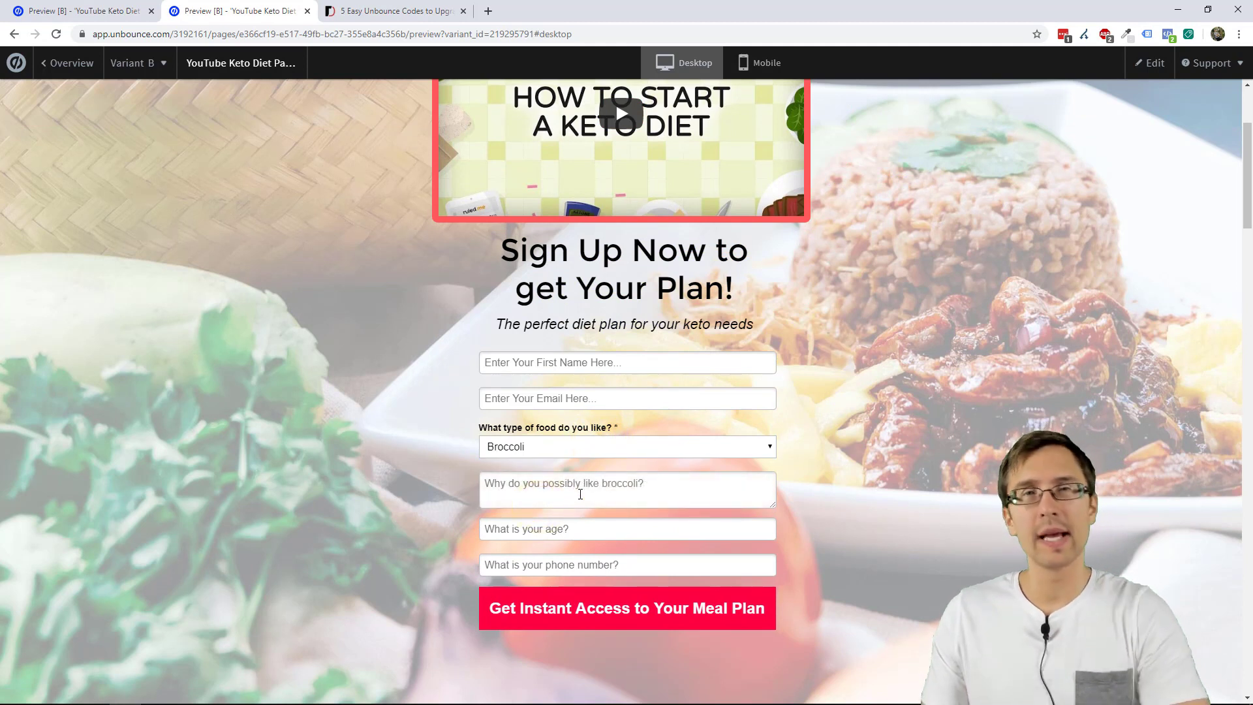